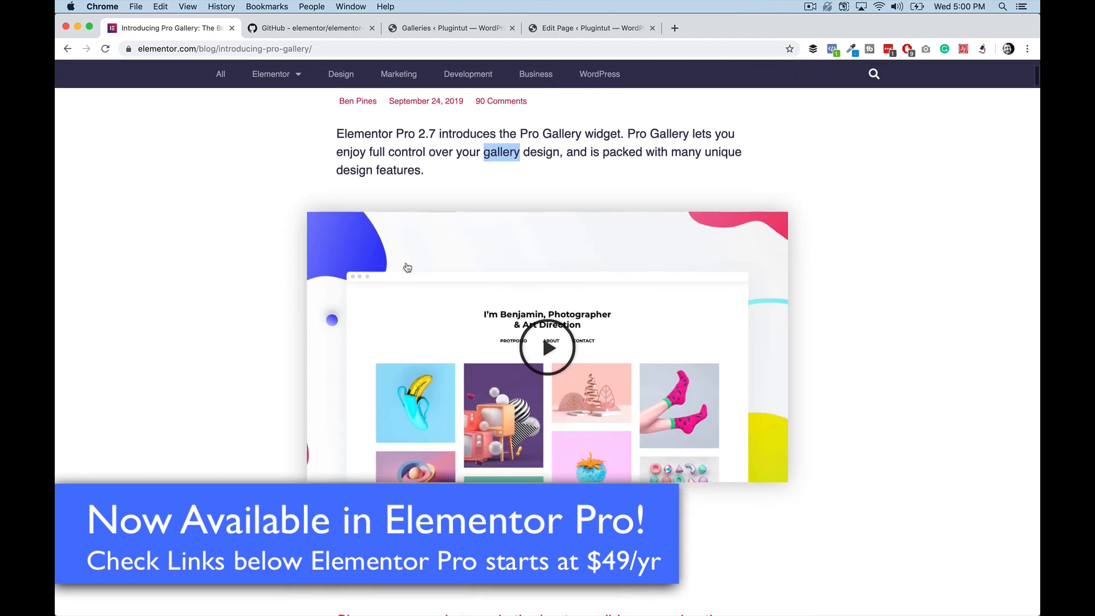
- Scroll through the Pro Gallery announcement post, then switch to the elementor-gallery GitHub repository tab
scroll(down, 3)
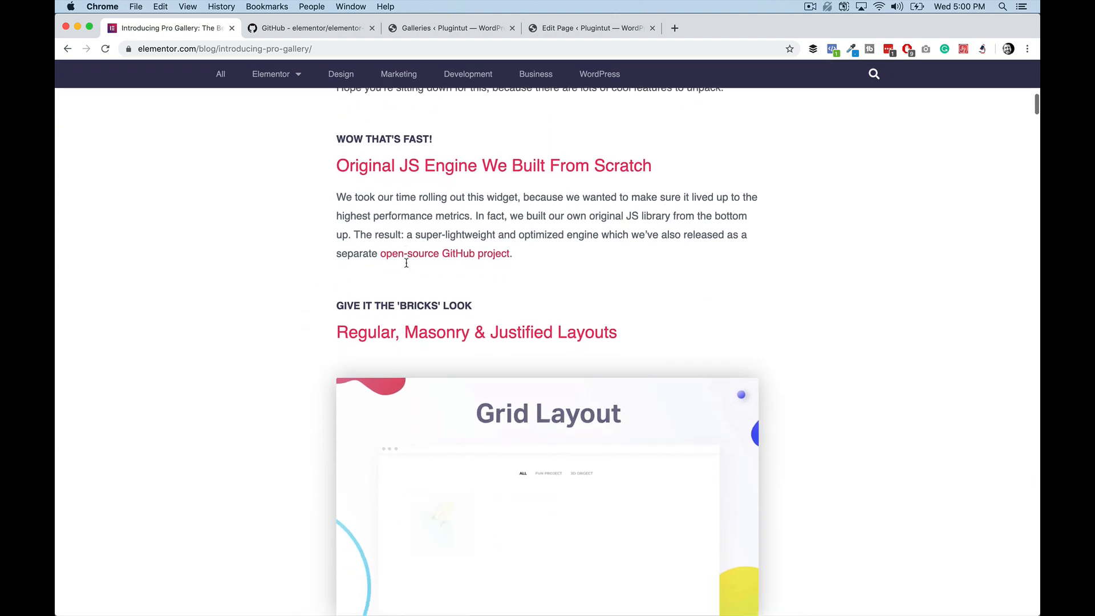
scroll(down, 3)
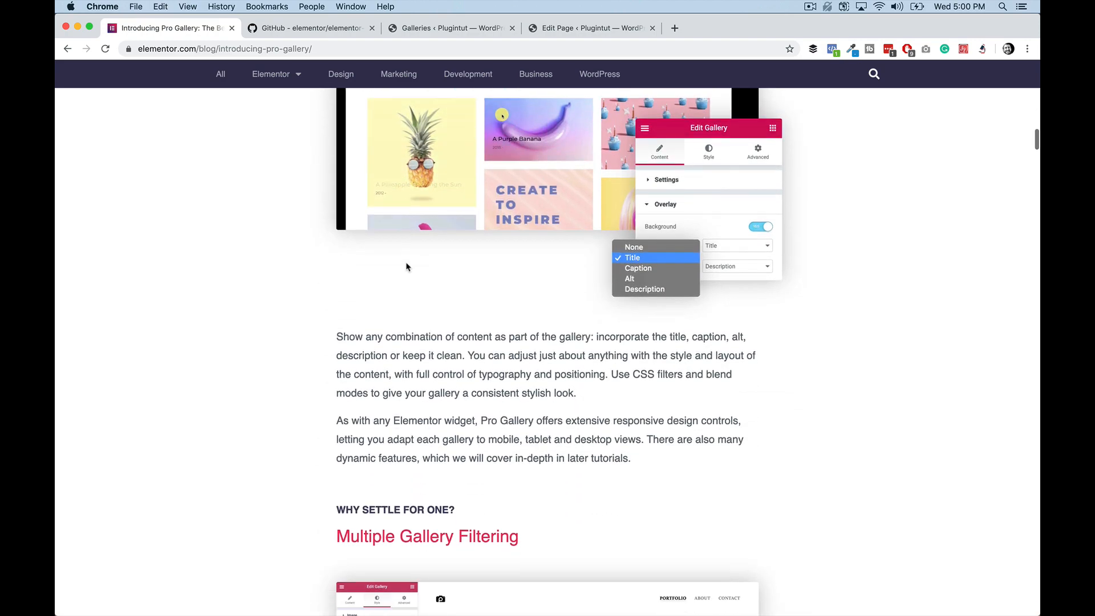
scroll(down, 3)
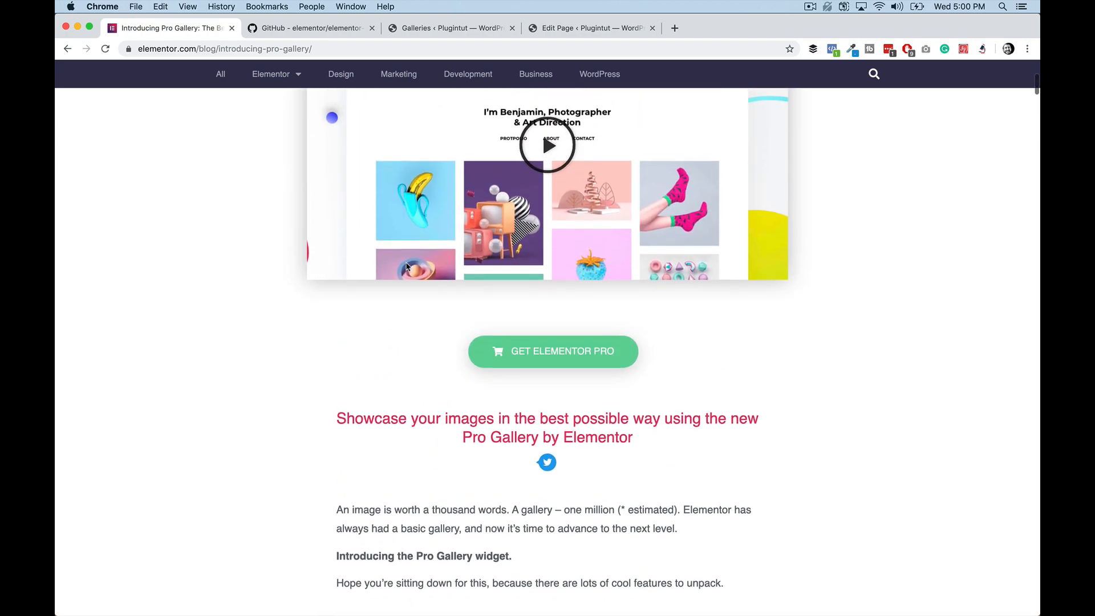
scroll(up, 3)
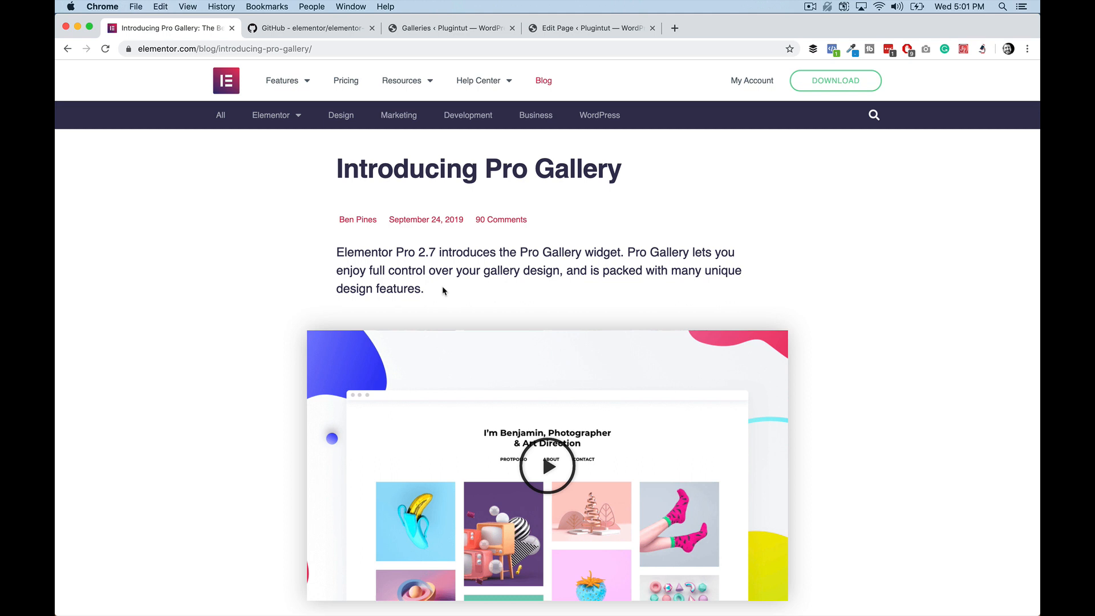
mouse_move(294, 387)
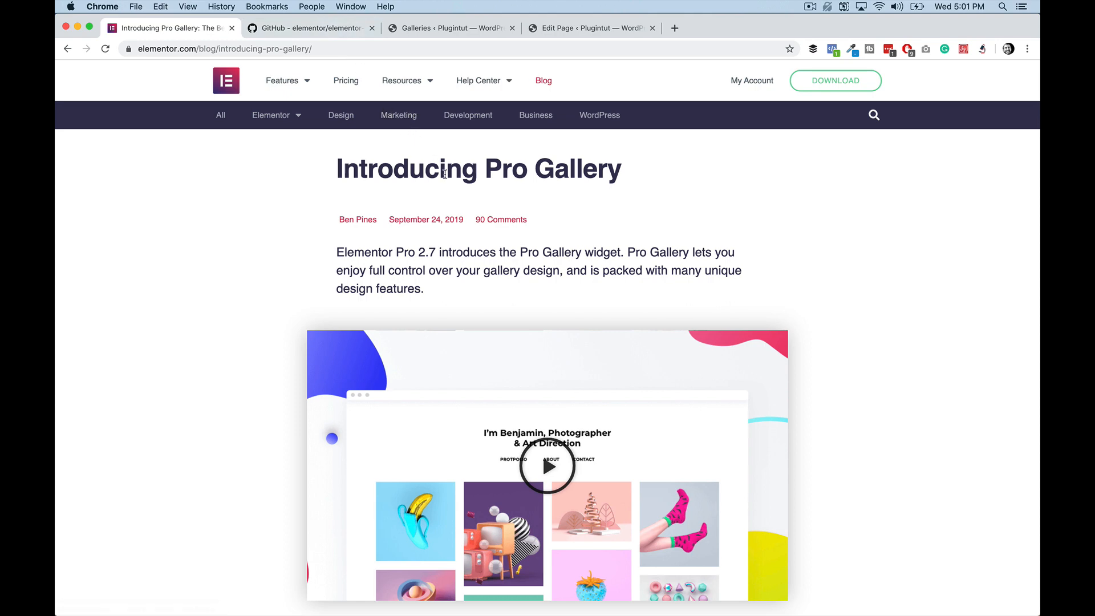
scroll(down, 3)
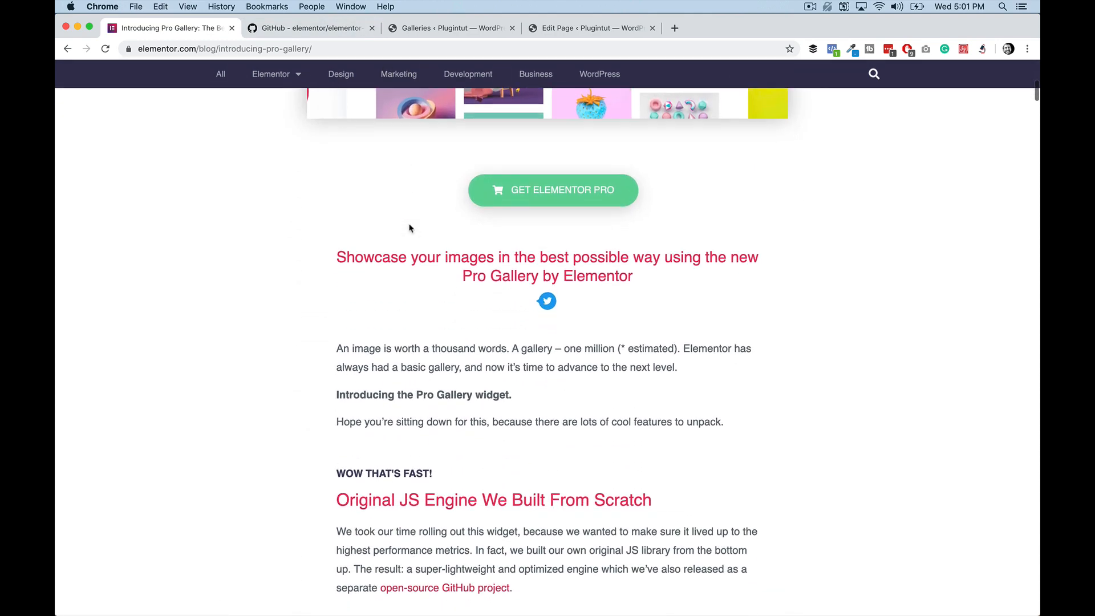
scroll(down, 3)
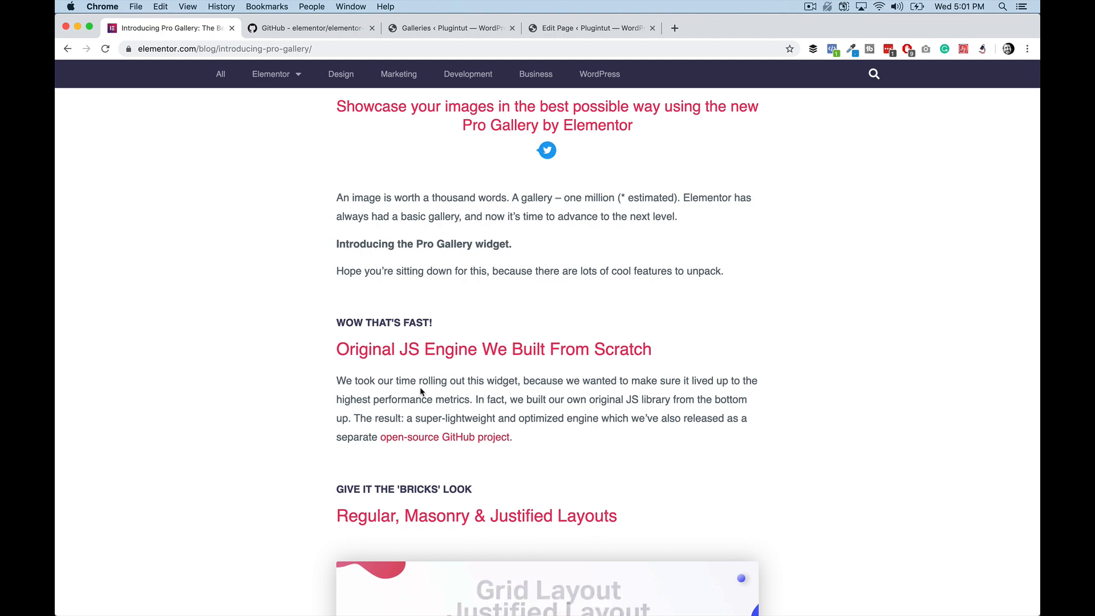
click(307, 27)
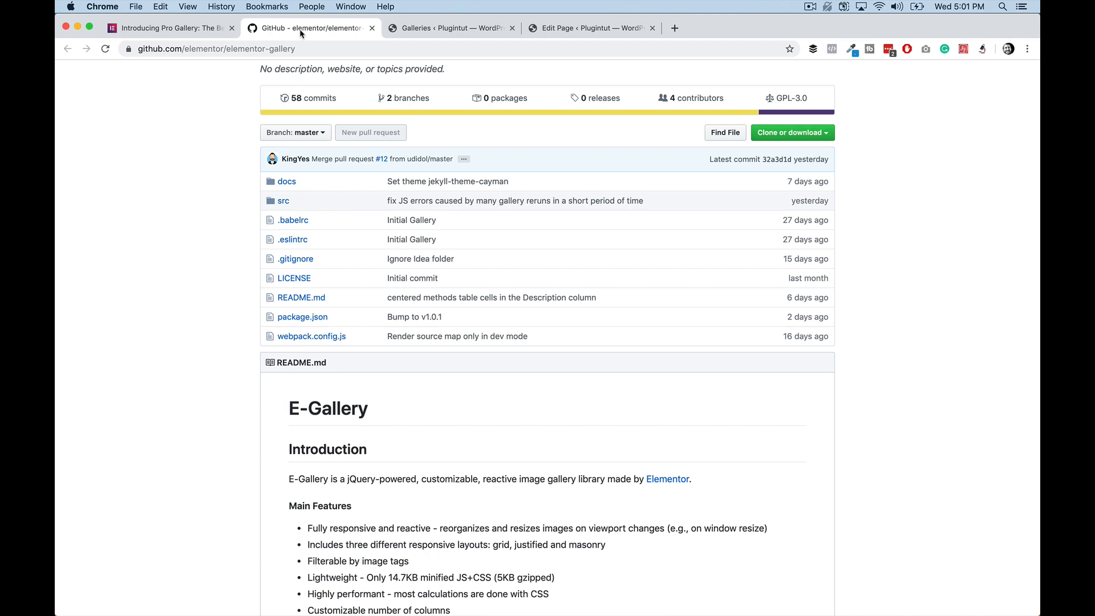
scroll(down, 3)
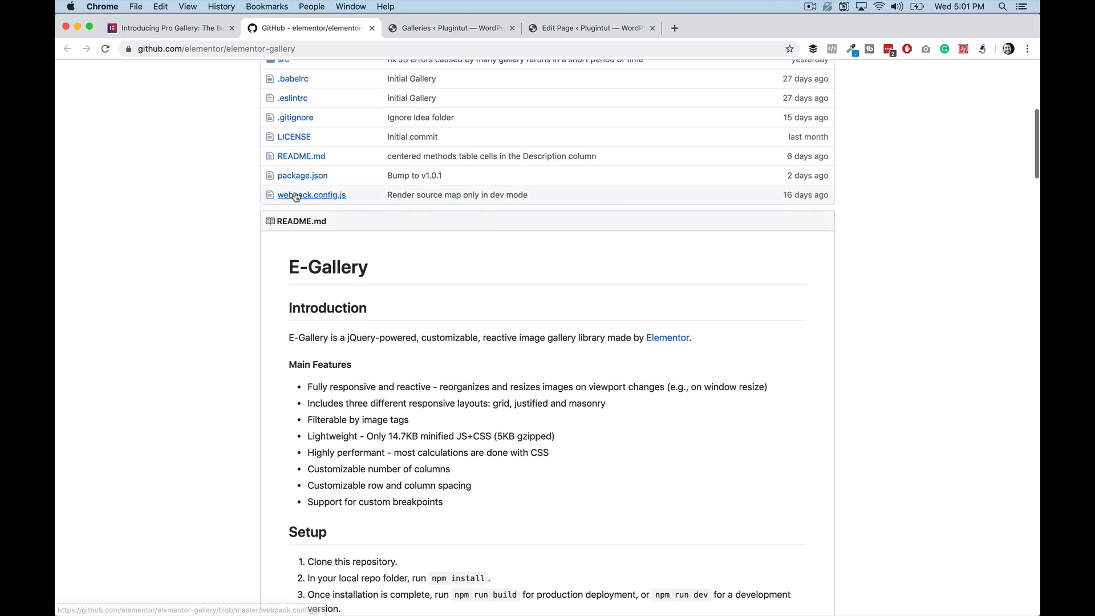
mouse_move(310, 195)
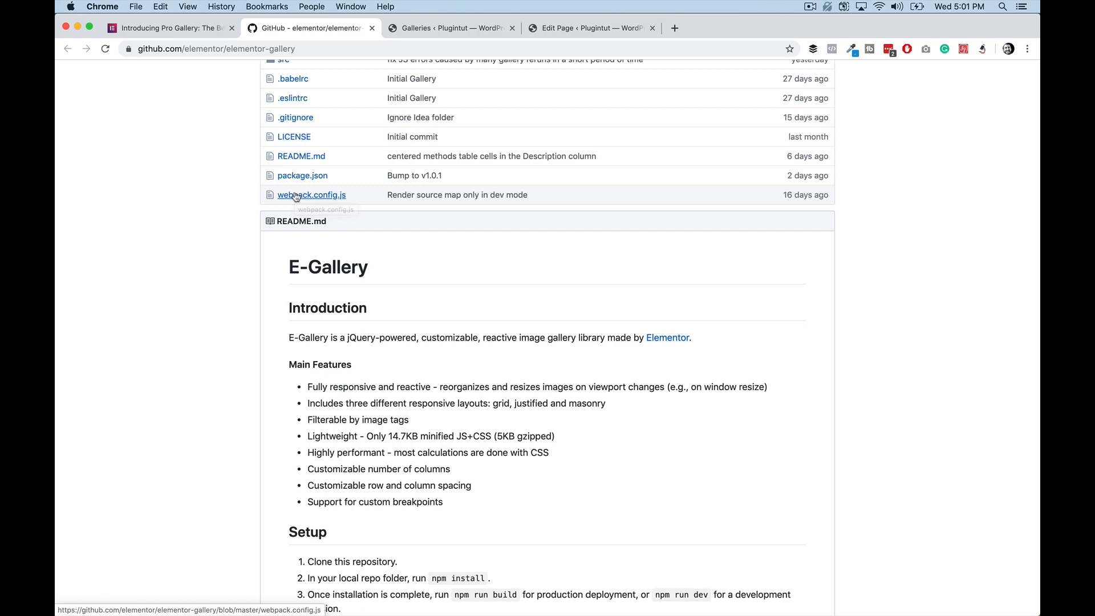
mouse_move(311, 195)
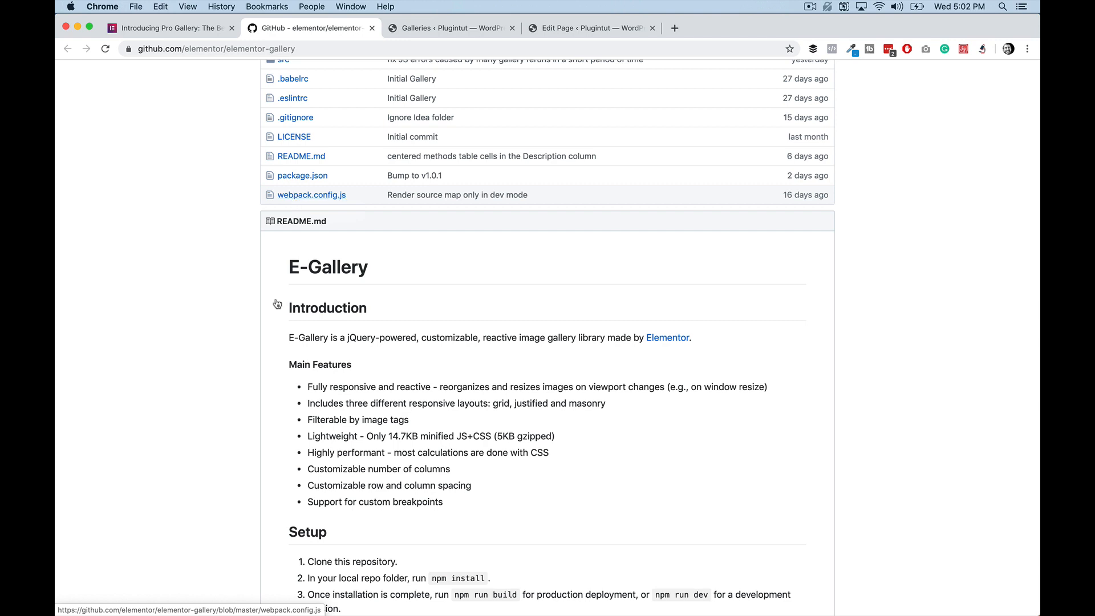
mouse_move(363, 446)
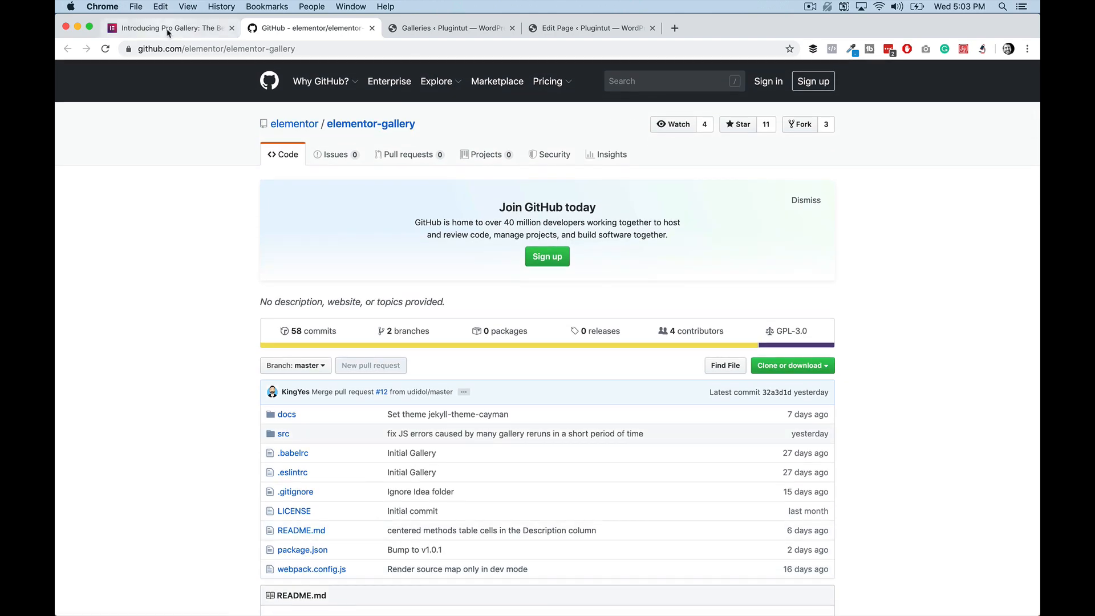
- Return to the Pro Gallery post and scroll through its layouts and design control sections
click(168, 27)
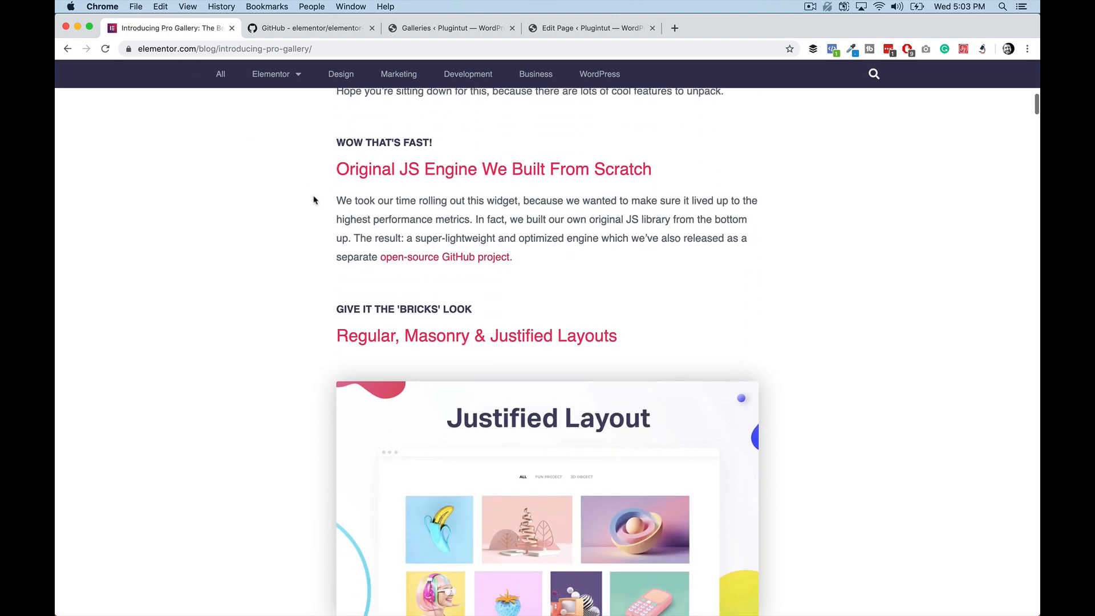
scroll(down, 3)
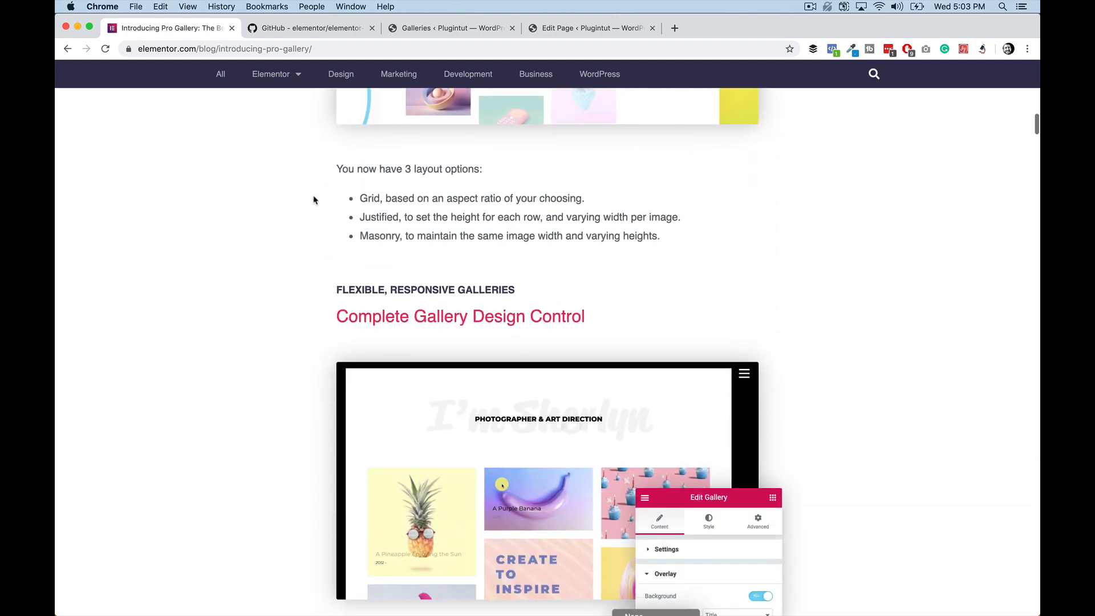
scroll(down, 3)
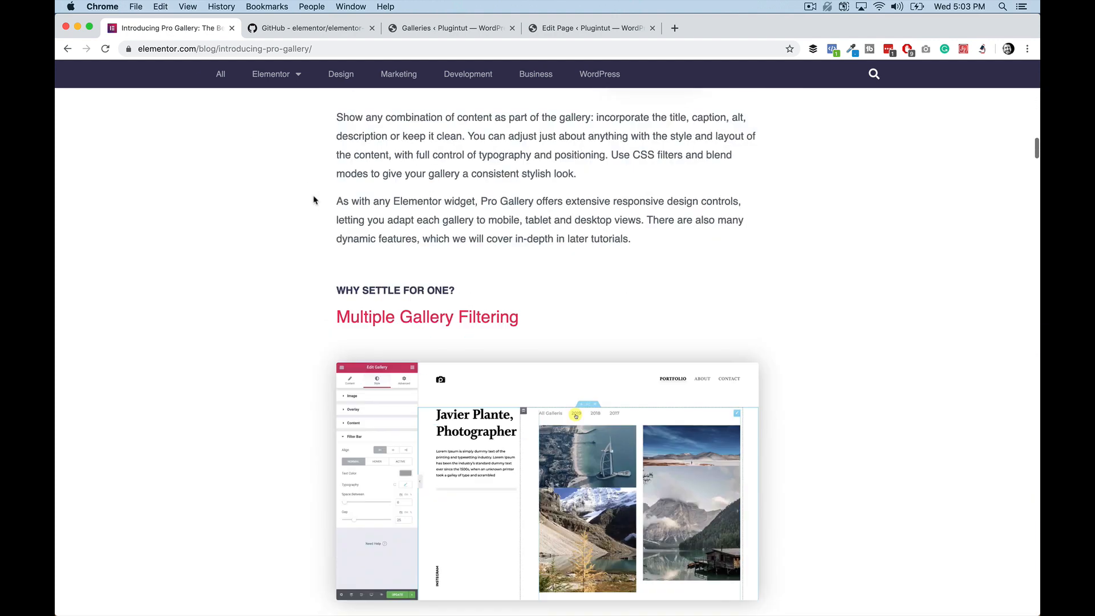
scroll(down, 3)
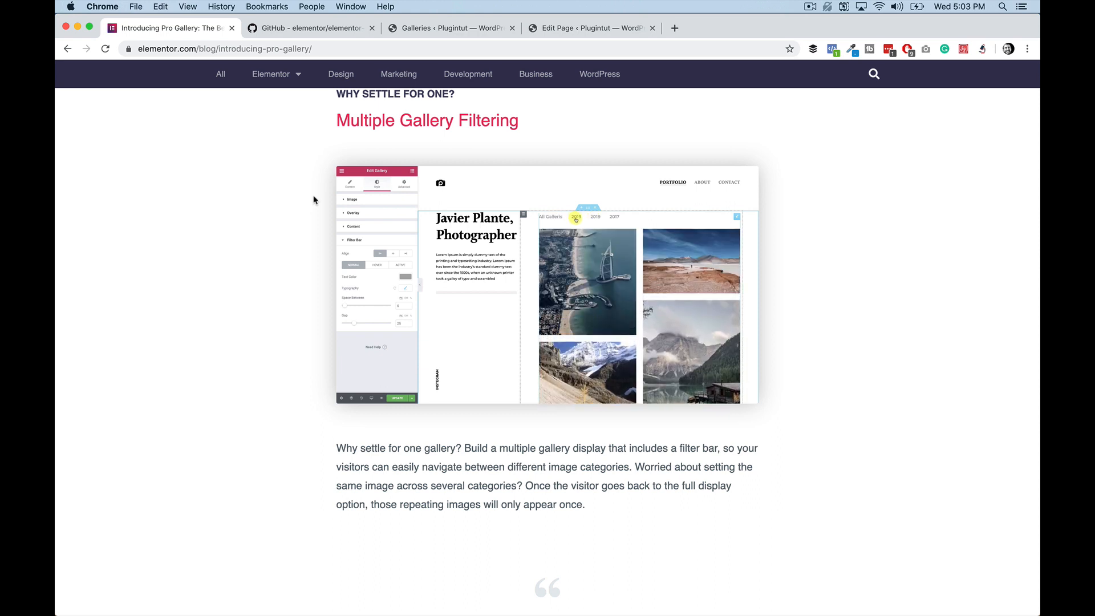
click(592, 217)
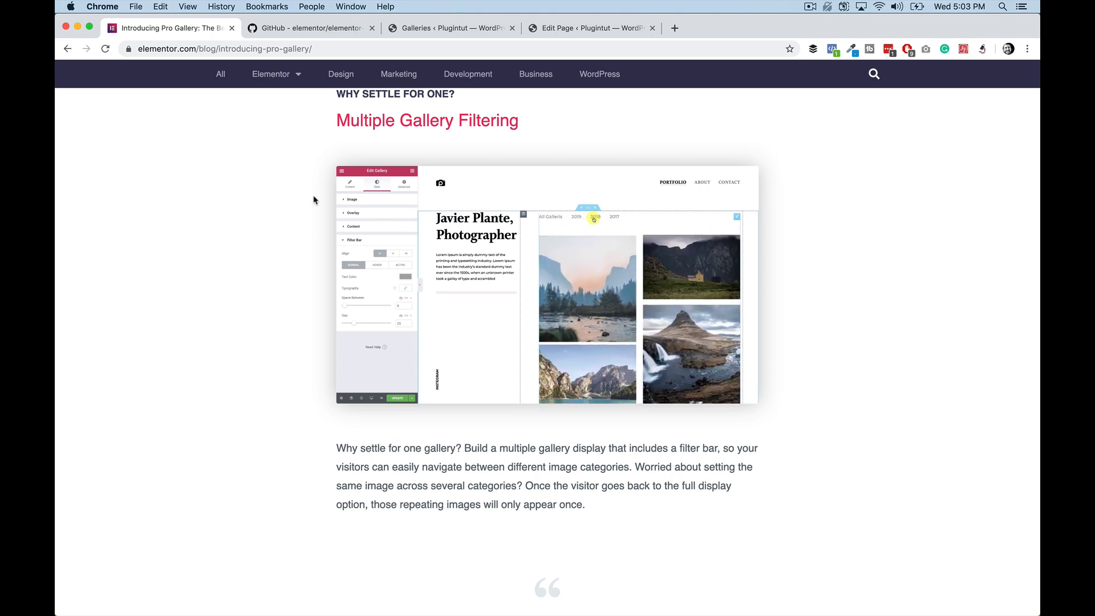
- Scroll on through the filtering section, then head back toward the top of the post
scroll(down, 3)
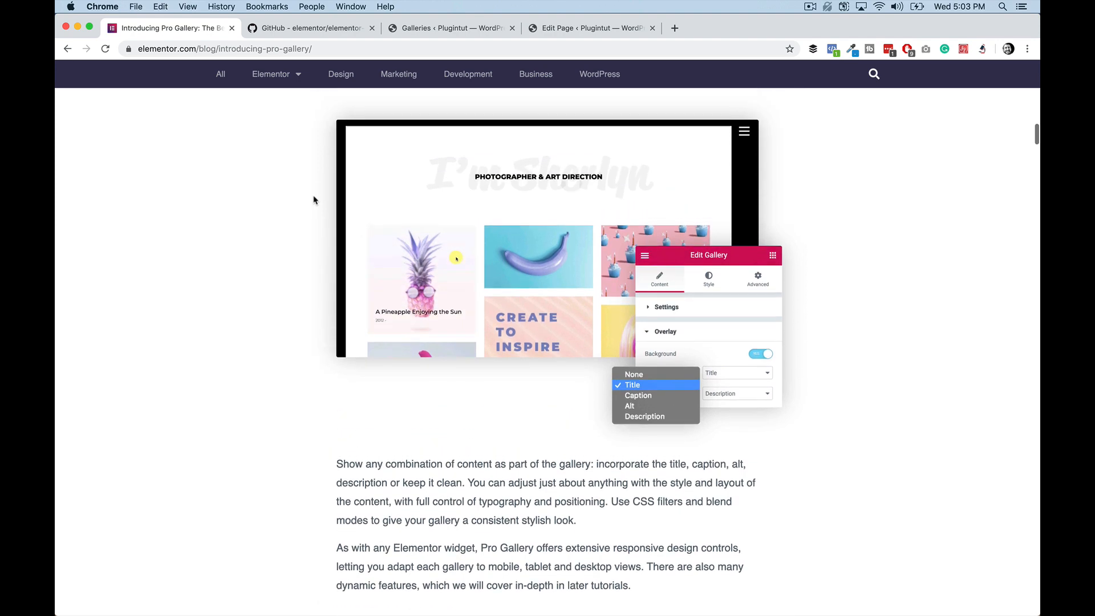
scroll(down, 3)
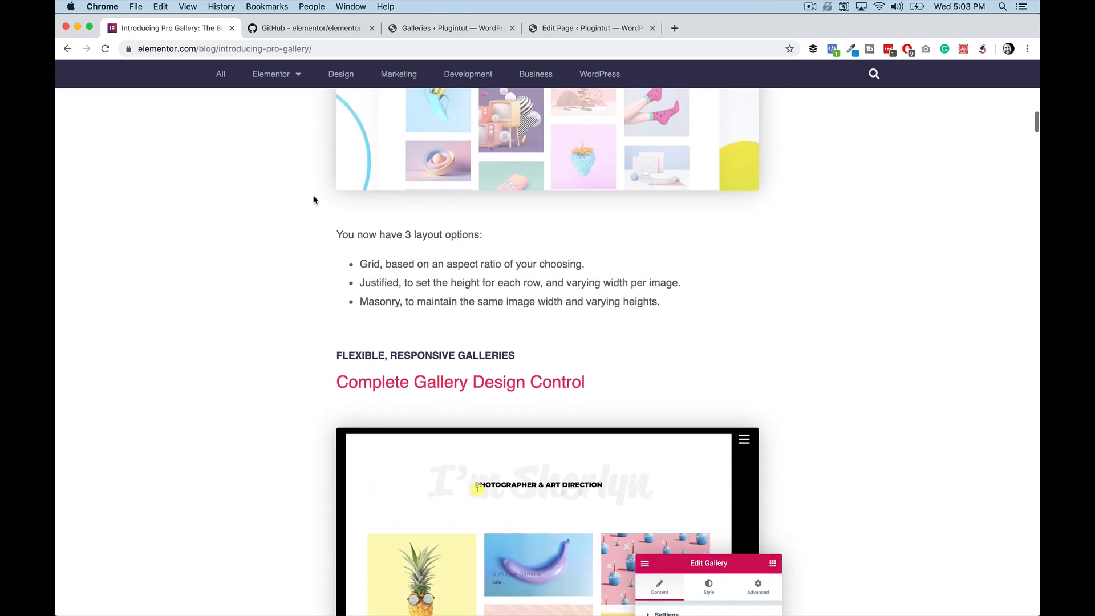
scroll(down, 3)
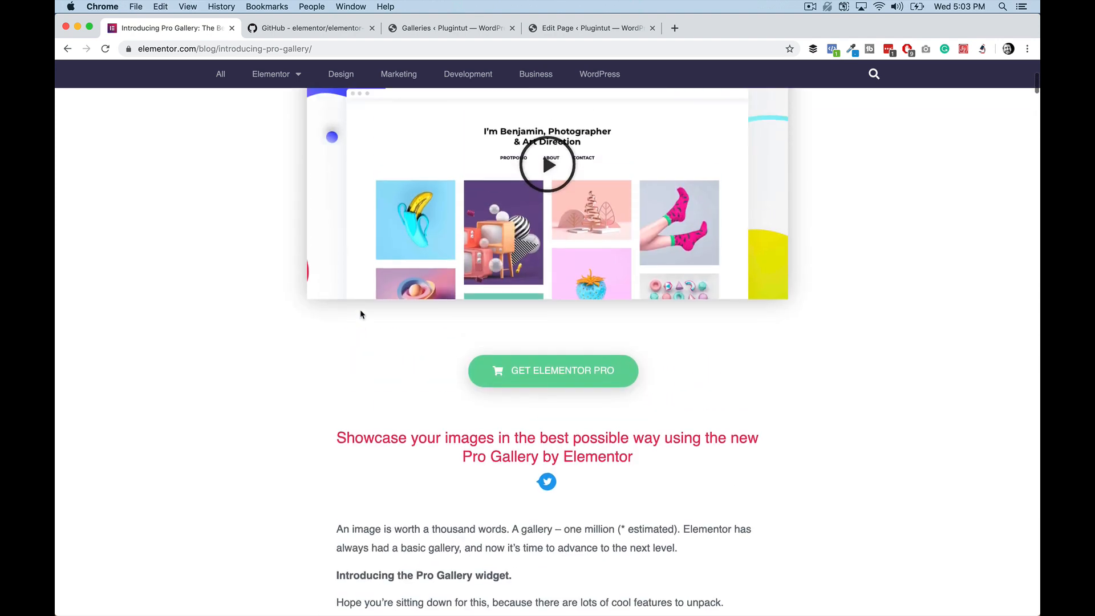
scroll(up, 3)
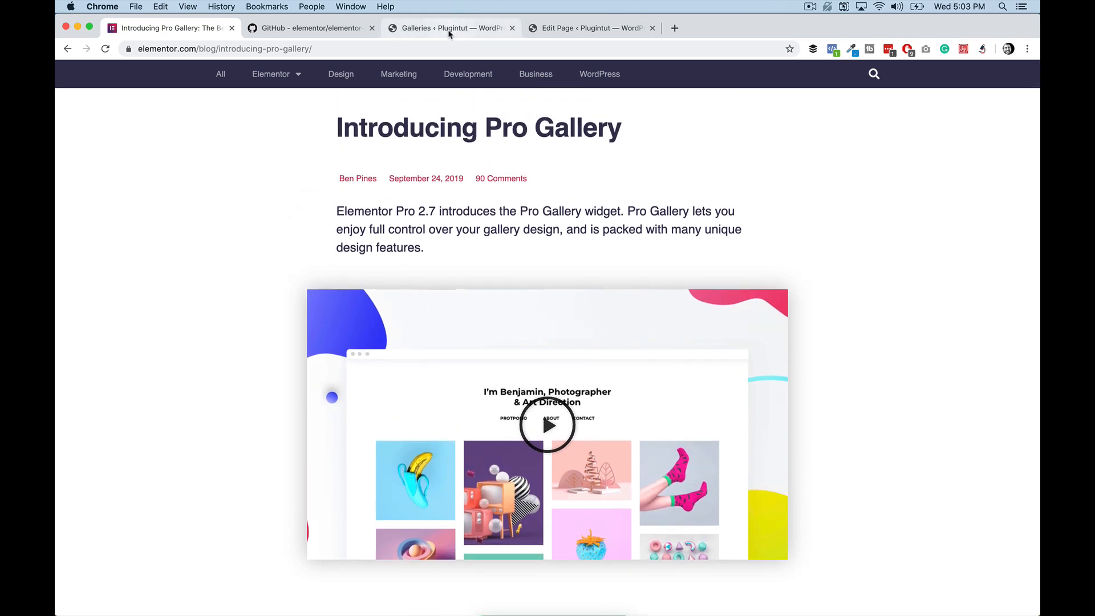
- Switch to the Envira Gallery Galleries admin tab listing the published Test Gallery
click(450, 28)
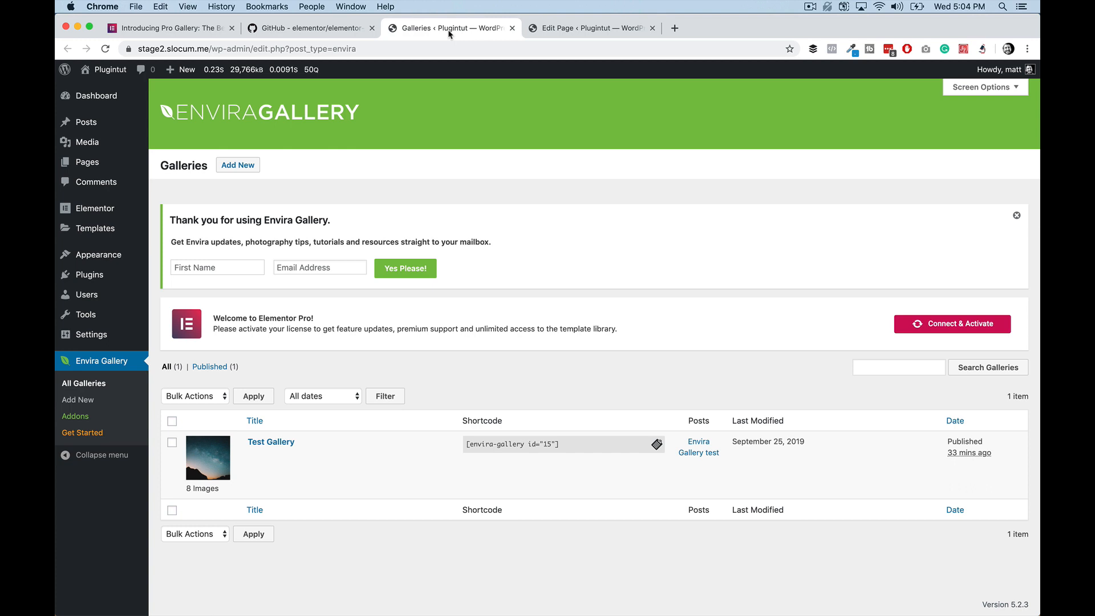
mouse_move(76, 416)
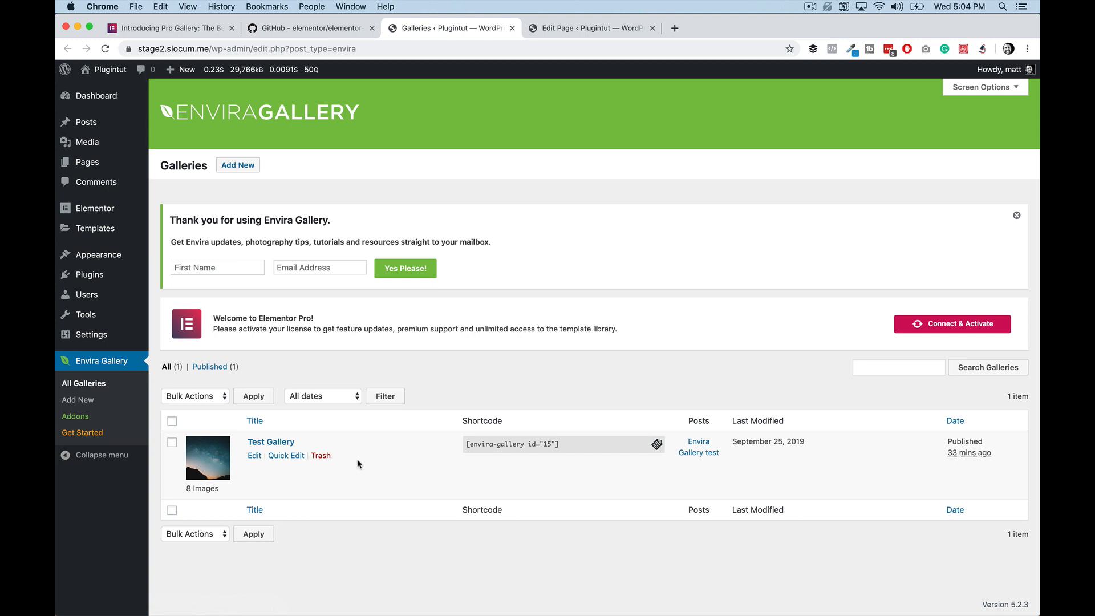
- Review Test Gallery's eight images on its edit screen, then return to All Galleries
click(254, 455)
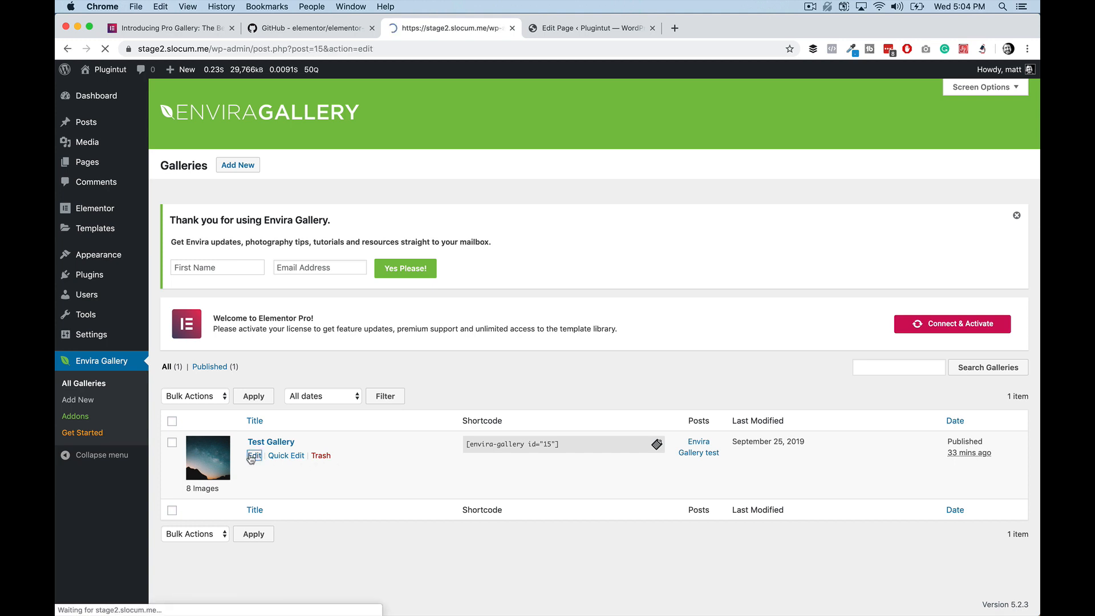
click(253, 456)
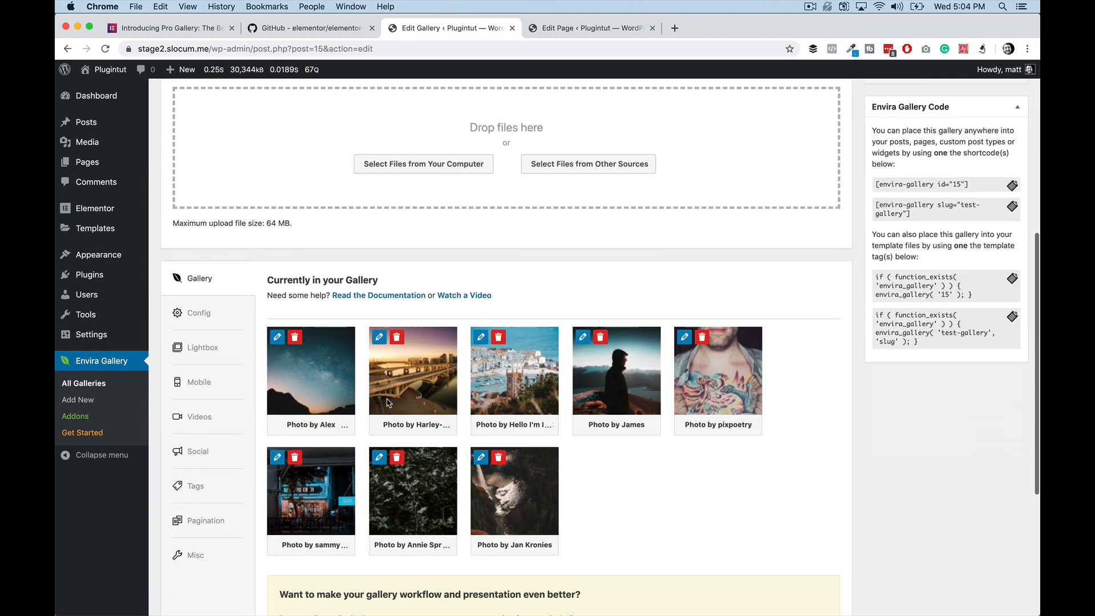
scroll(down, 3)
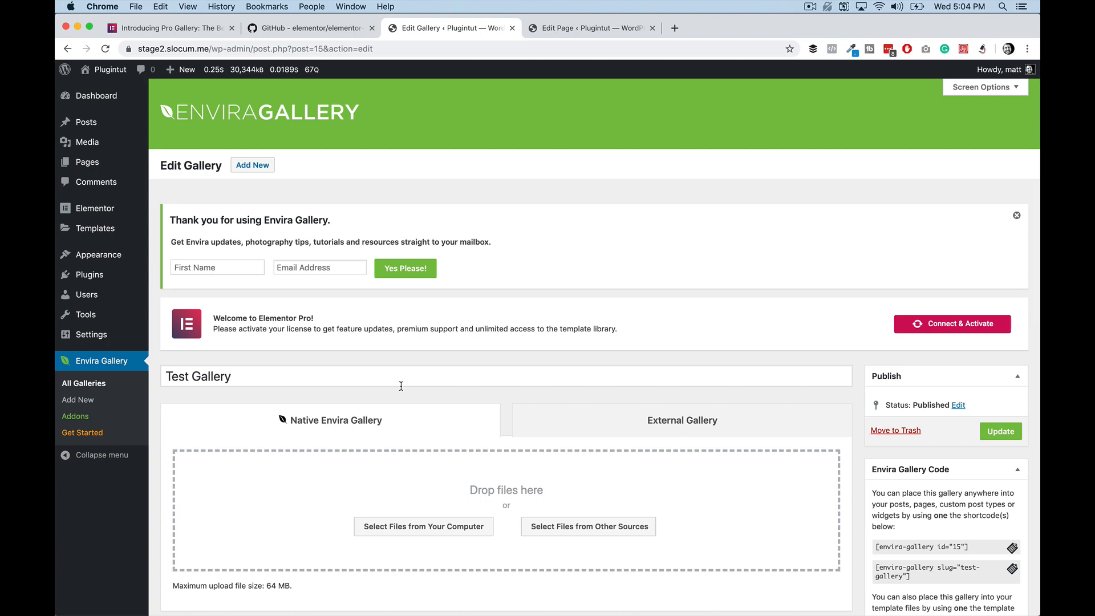
scroll(down, 3)
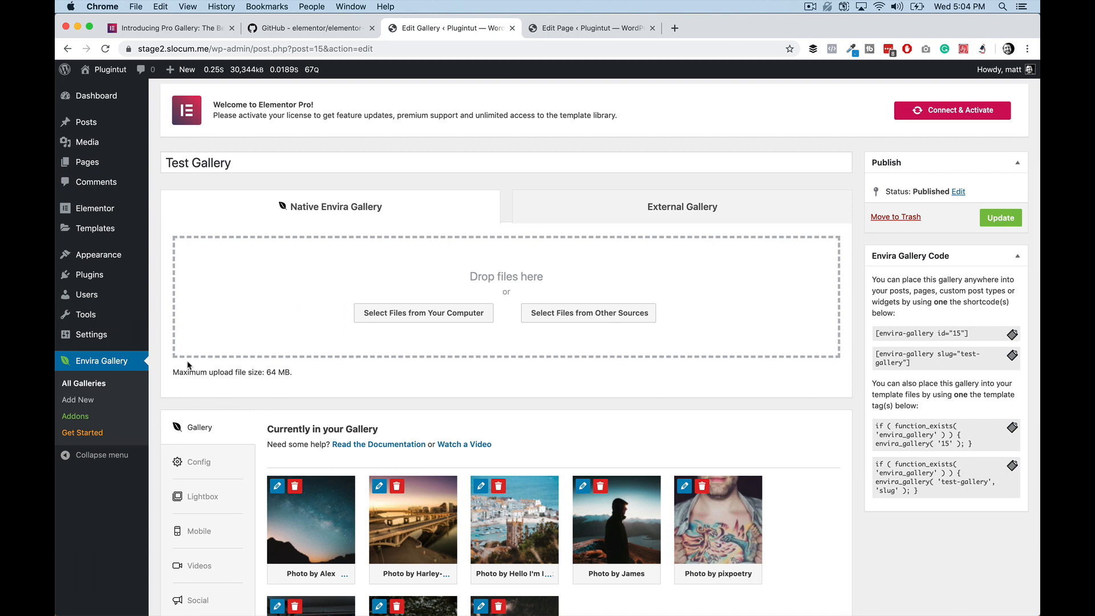
mouse_move(132, 370)
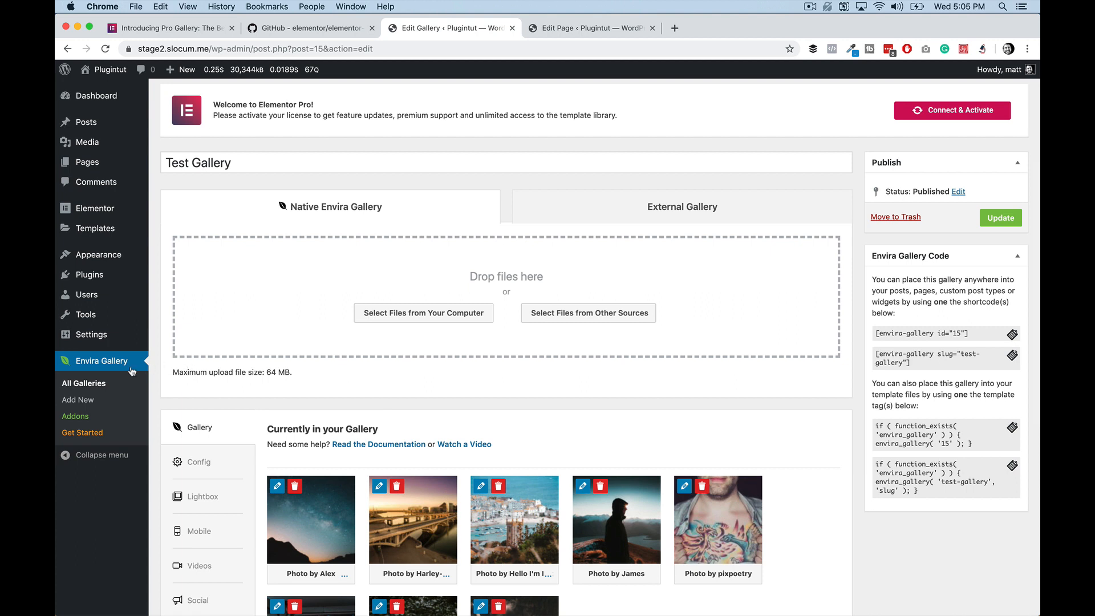
mouse_move(153, 369)
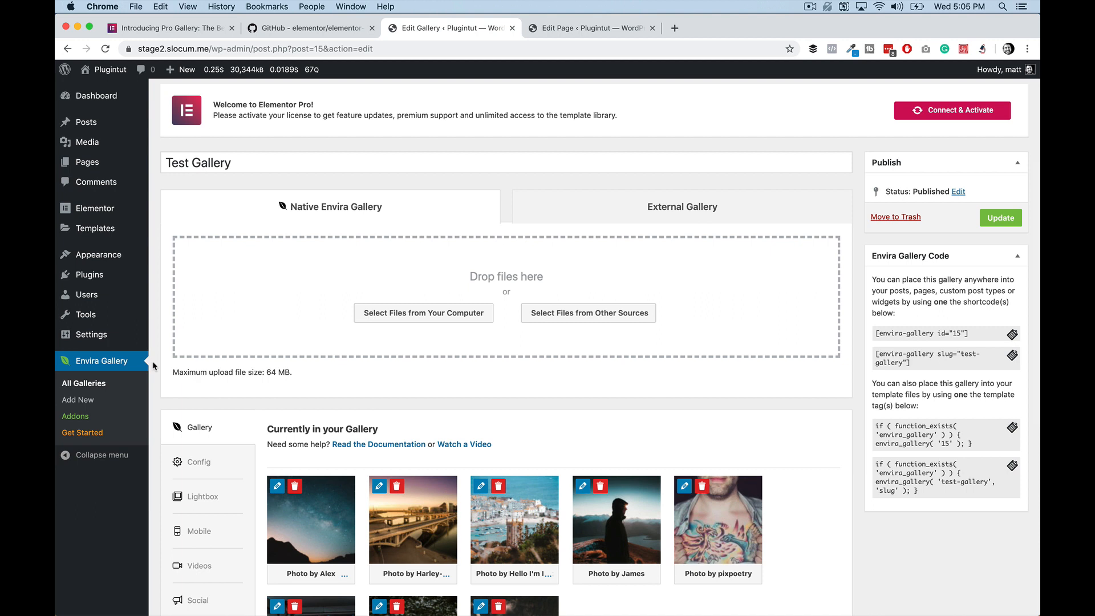
mouse_move(154, 366)
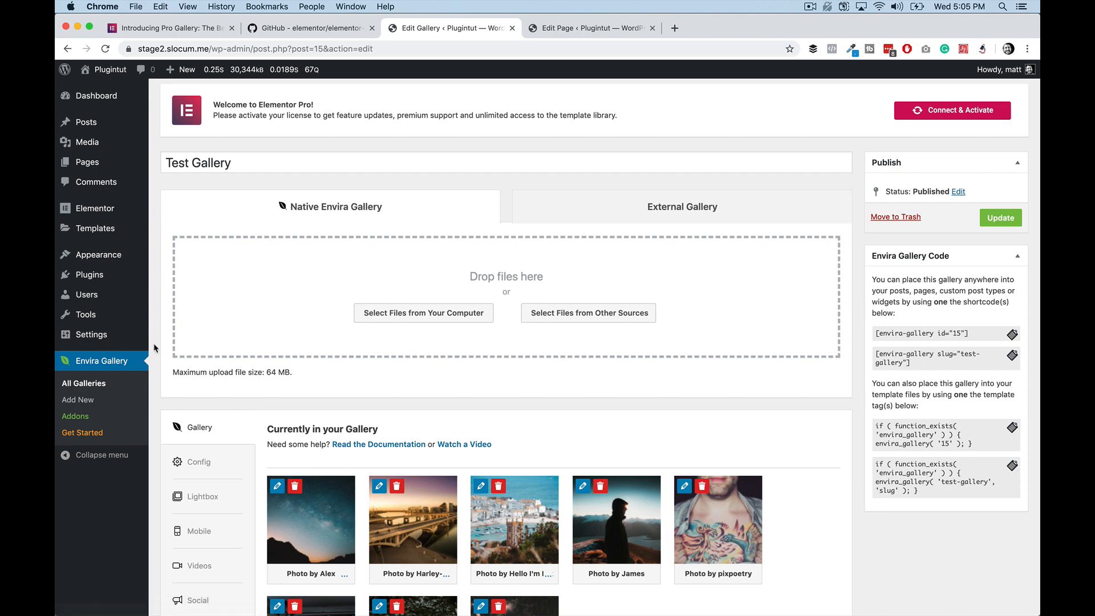
click(83, 383)
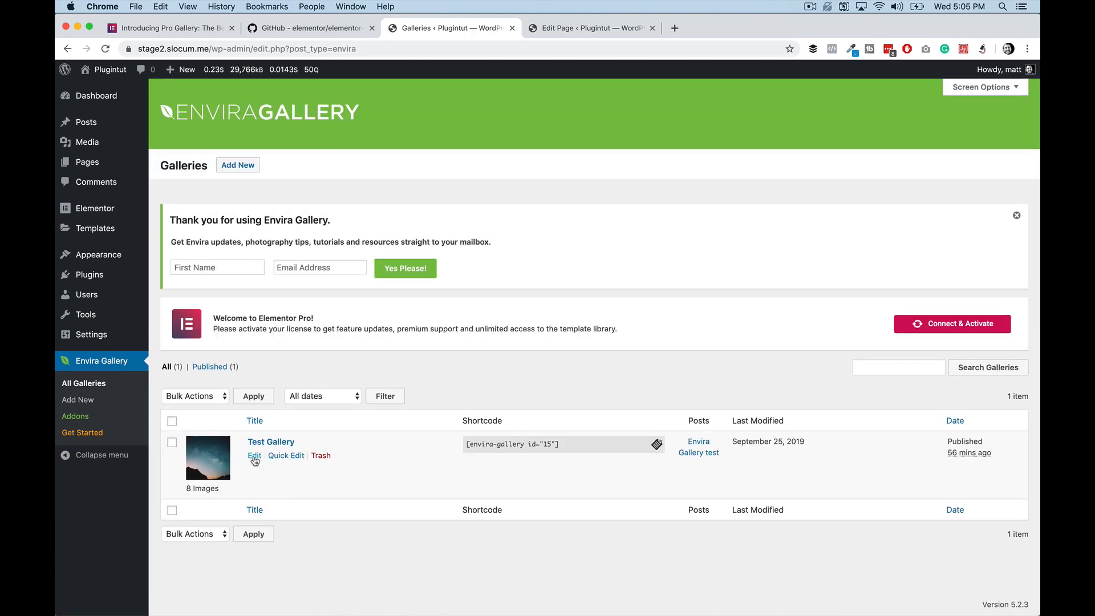
click(253, 455)
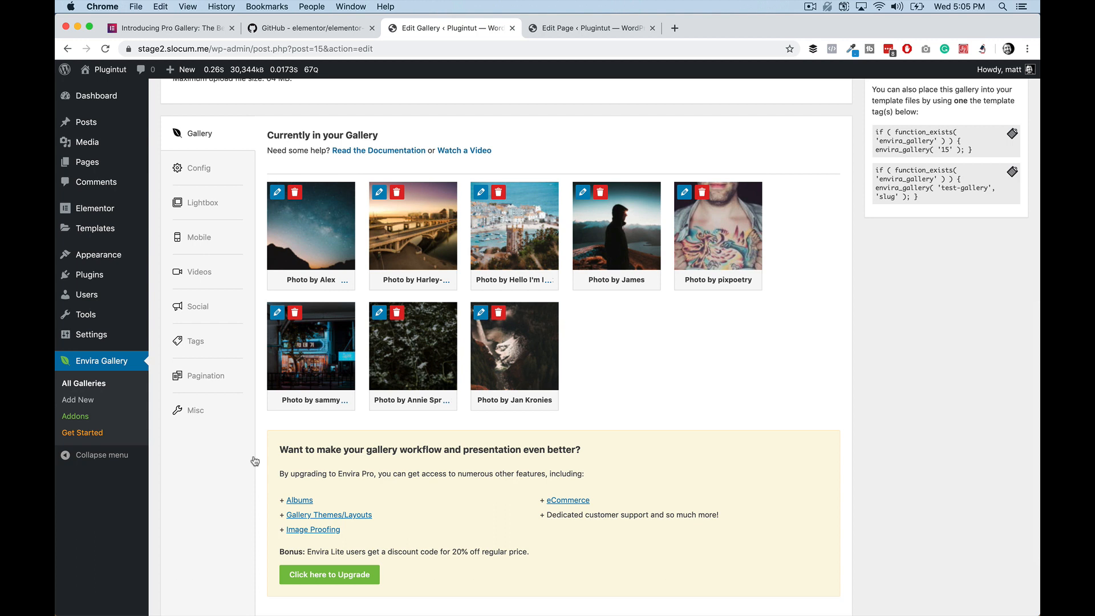
mouse_move(281, 437)
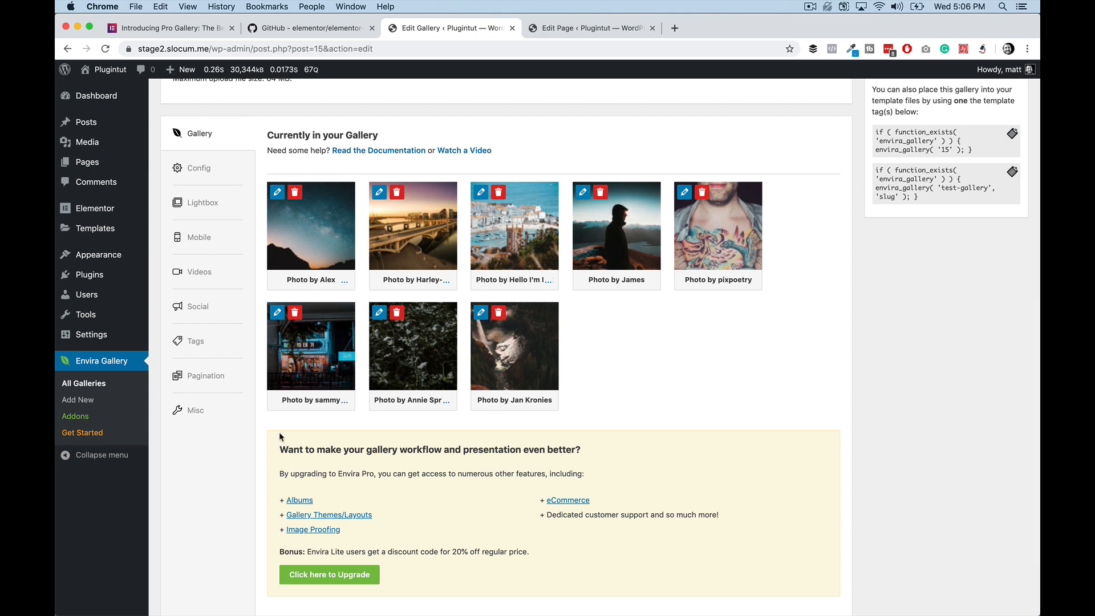
mouse_move(88, 399)
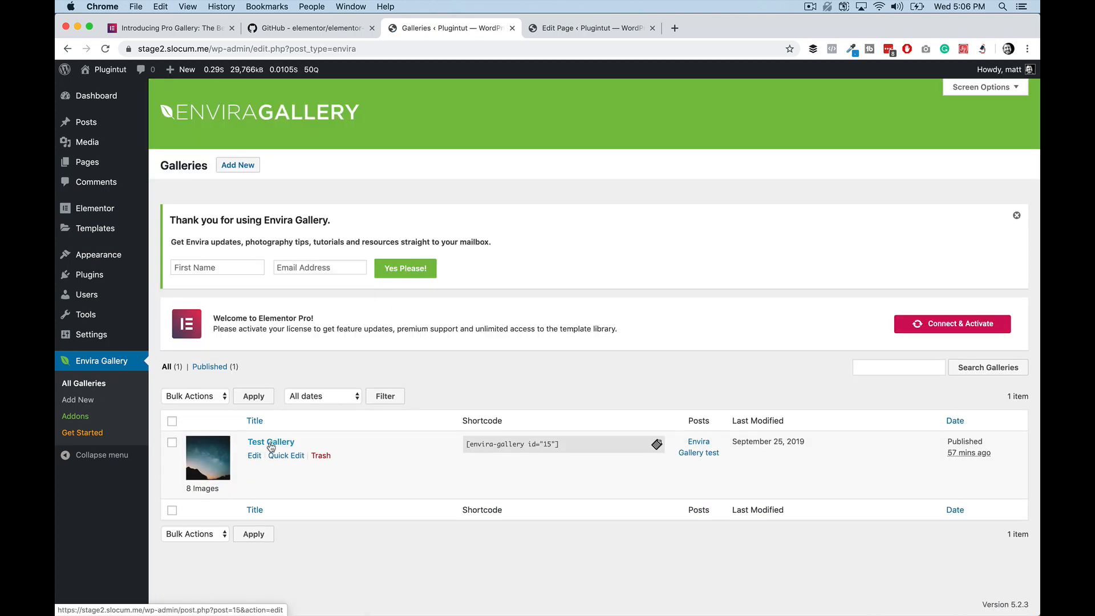
mouse_move(253, 457)
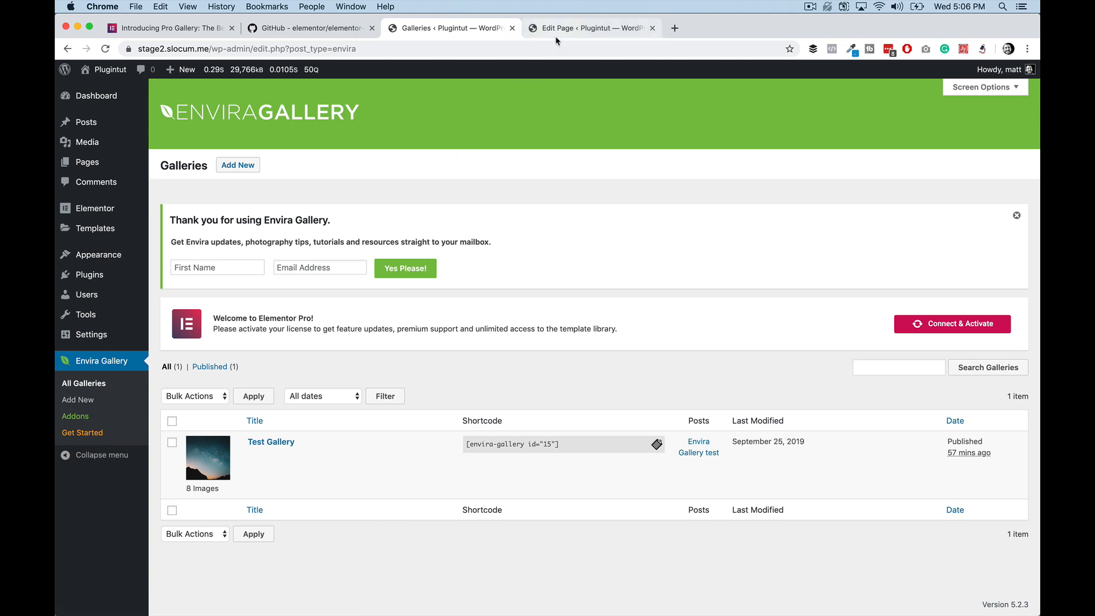
- Add a Gallery widget to the Sample Page and insert a new gallery of all eight library photos
click(592, 27)
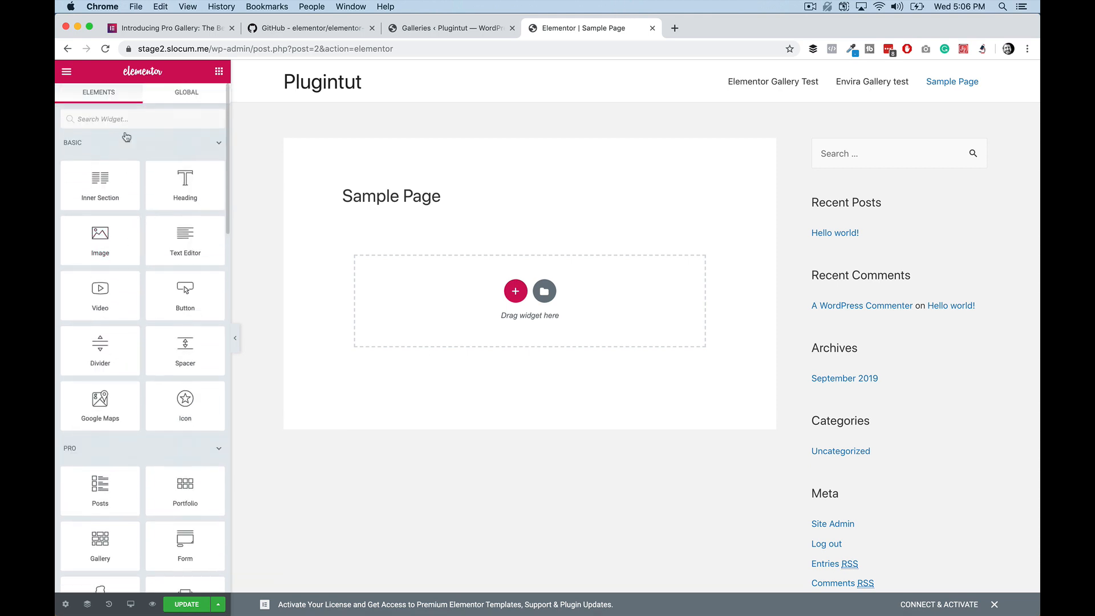
text(gall)
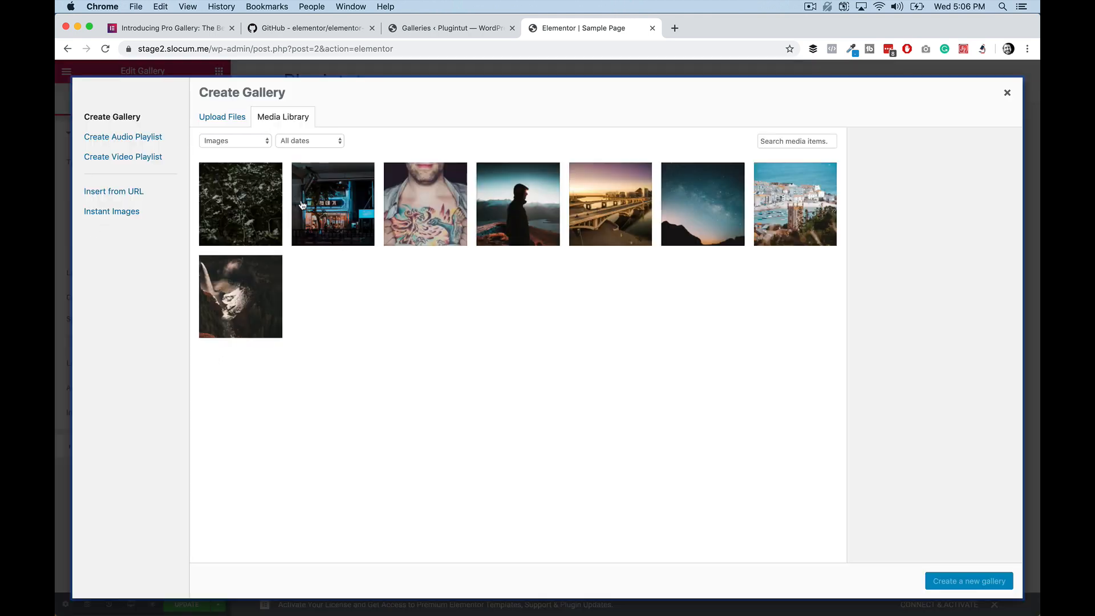
click(518, 203)
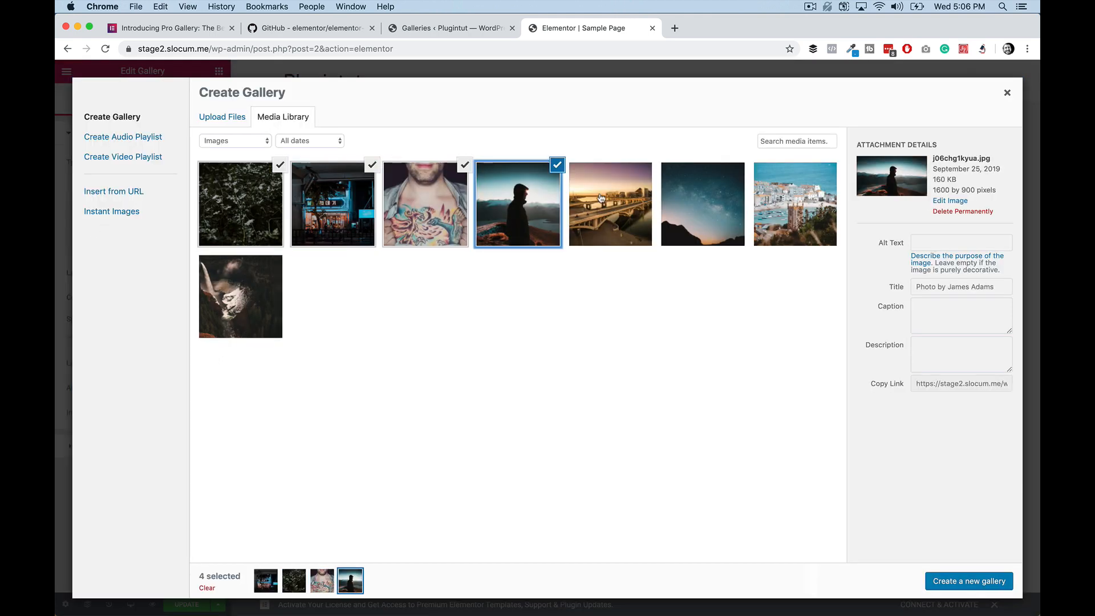
click(241, 296)
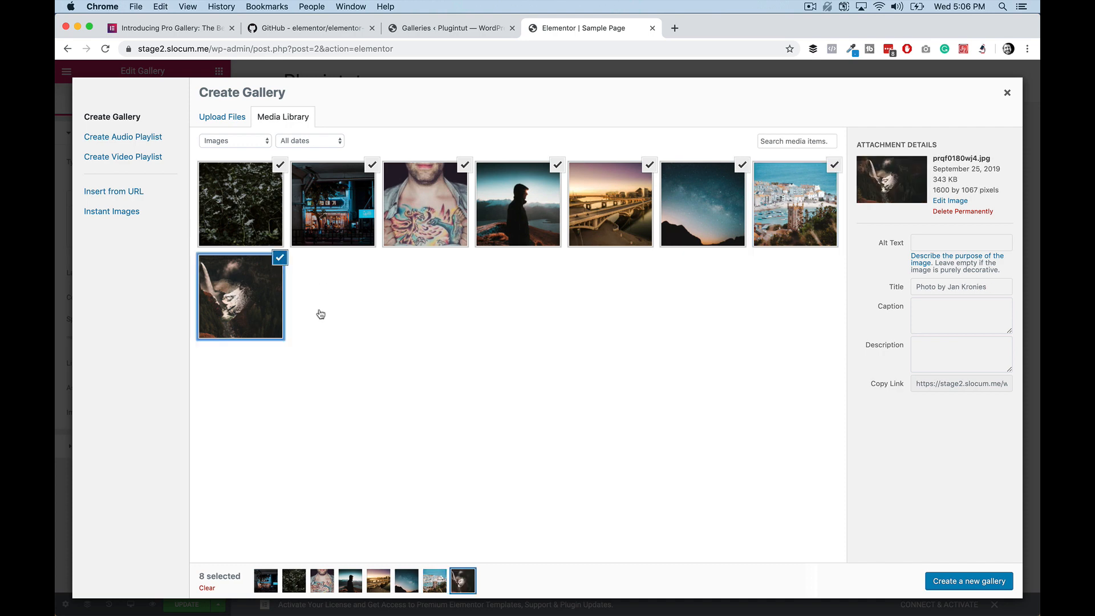
click(969, 581)
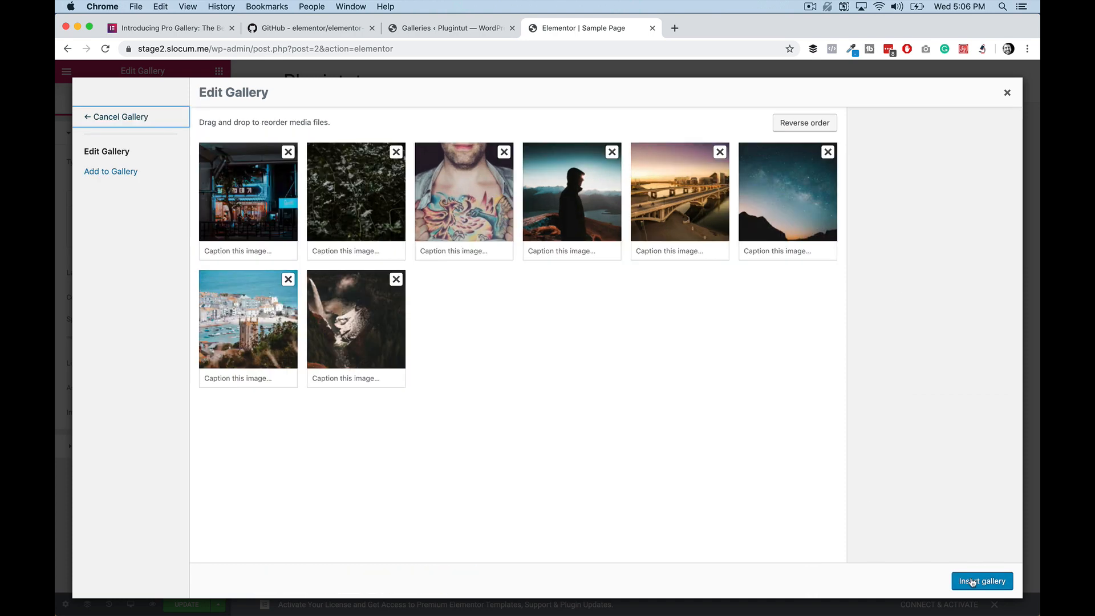
click(980, 581)
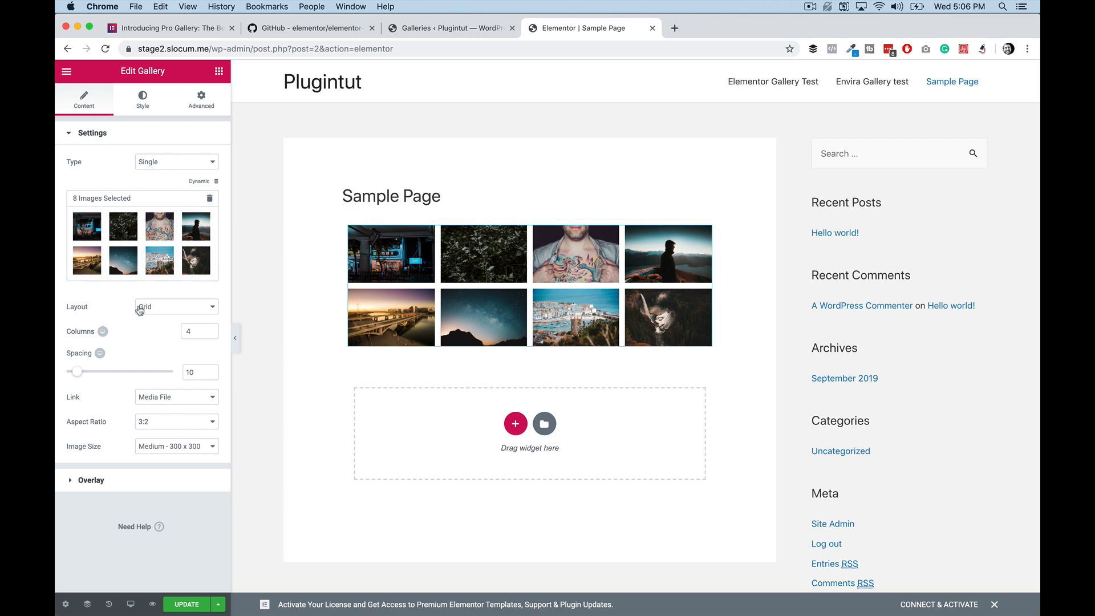
- Set the gallery to Justified layout with spacing 36 and row height 279
click(175, 306)
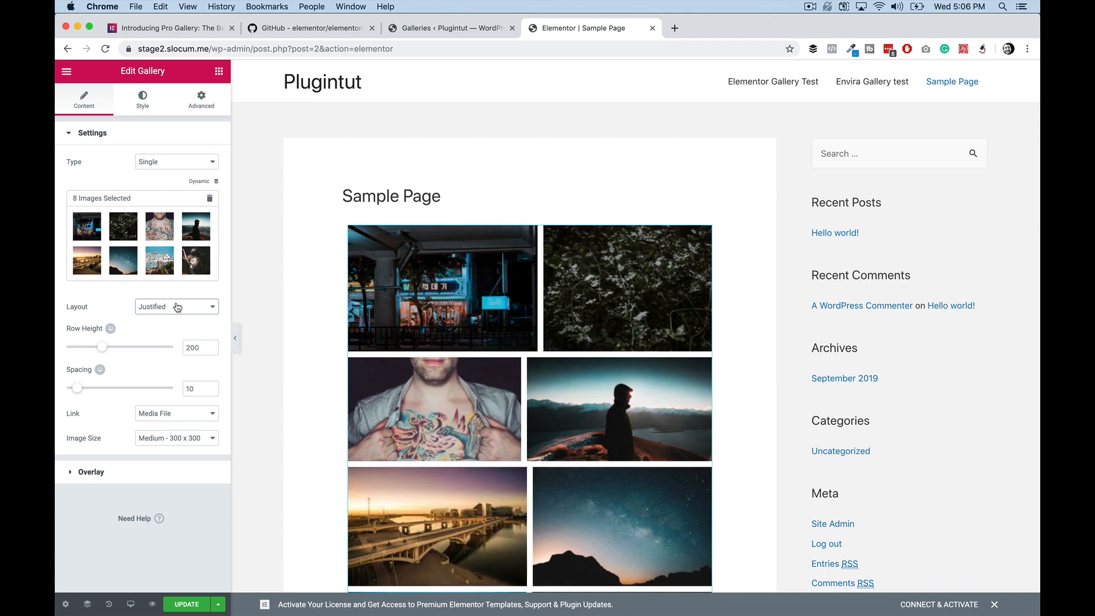
mouse_move(85, 386)
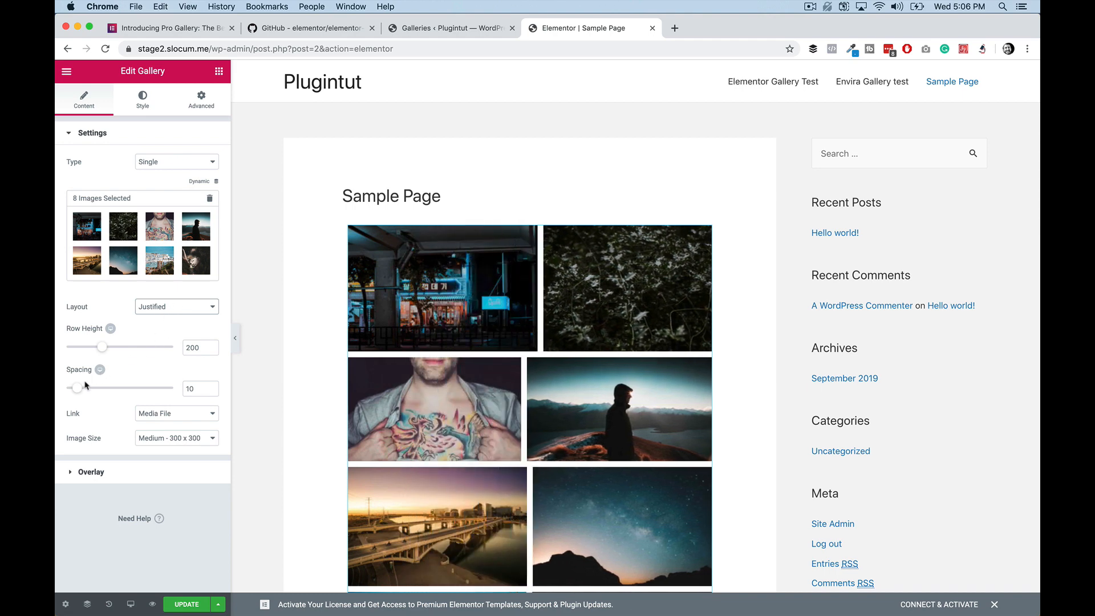
drag(77, 388, 104, 388)
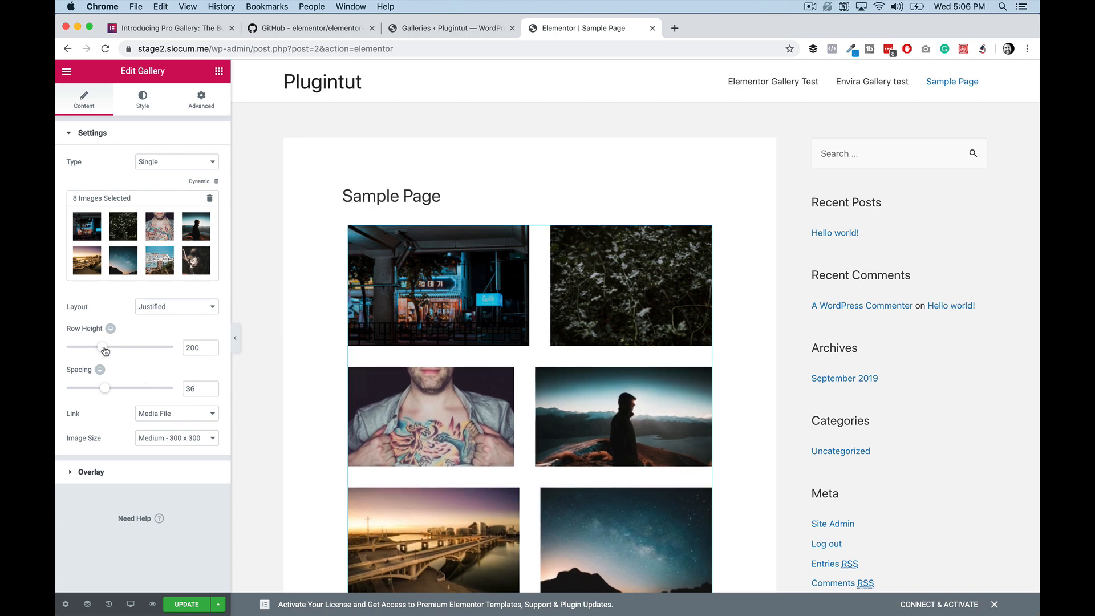
drag(98, 347, 124, 346)
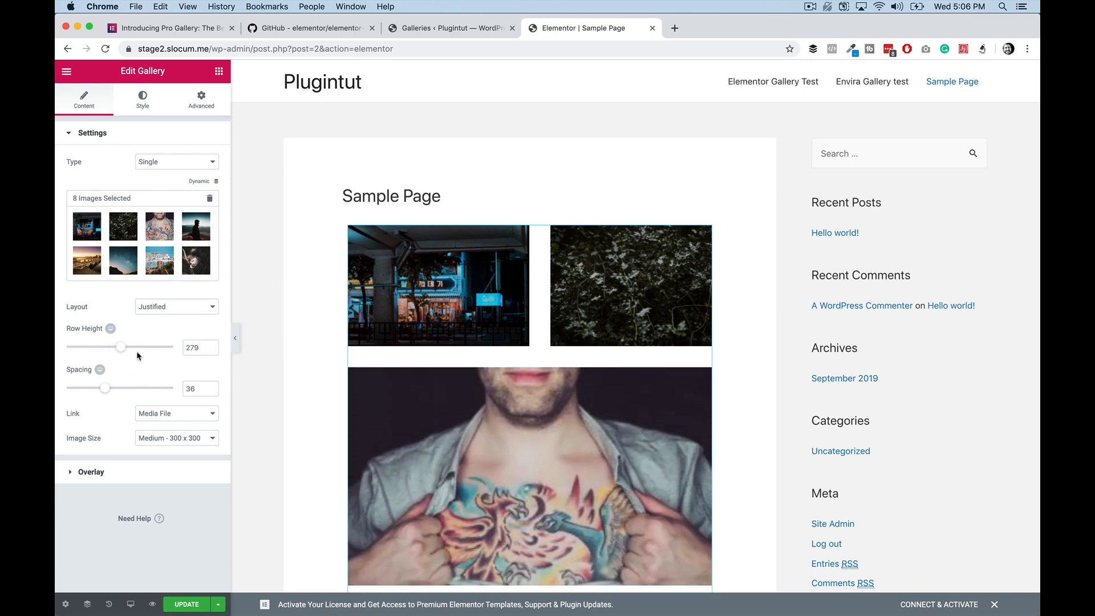
scroll(down, 3)
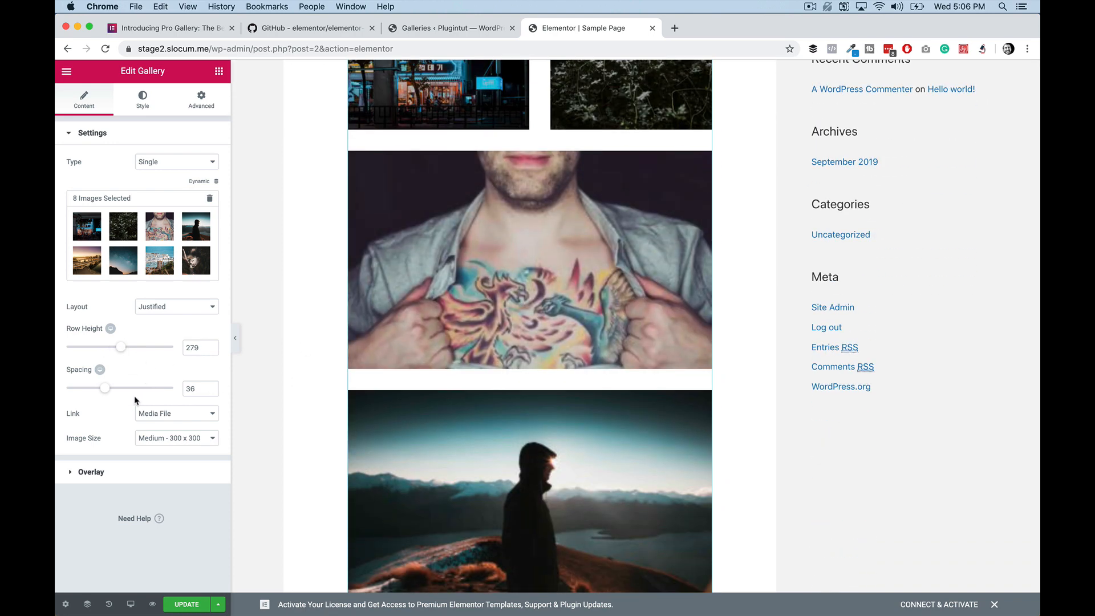
click(91, 132)
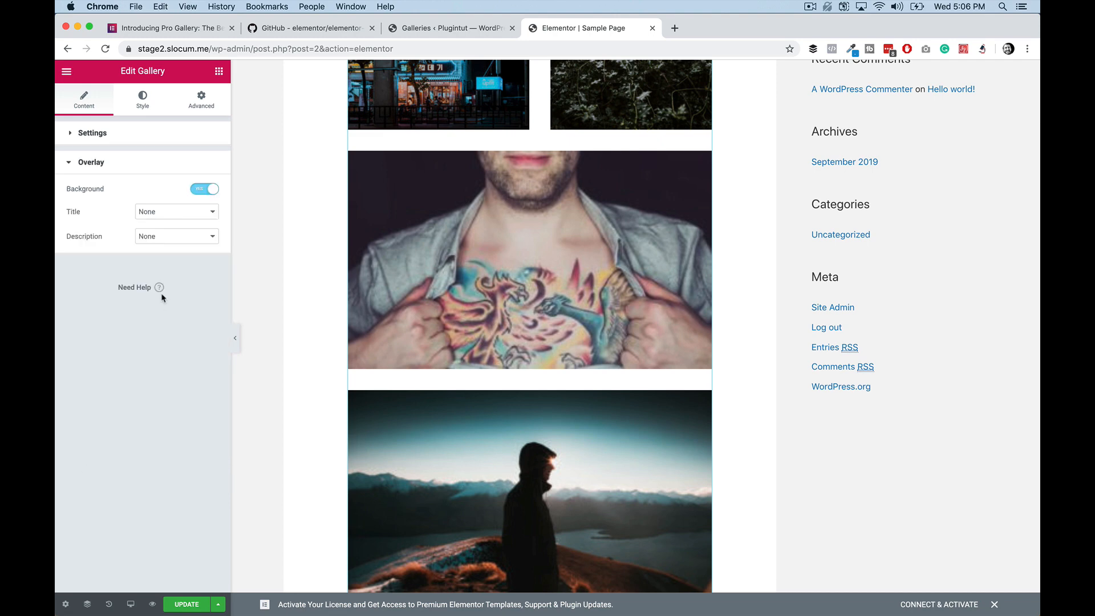
- Review the gallery's image styling in normal and hover states under the Style settings
click(143, 99)
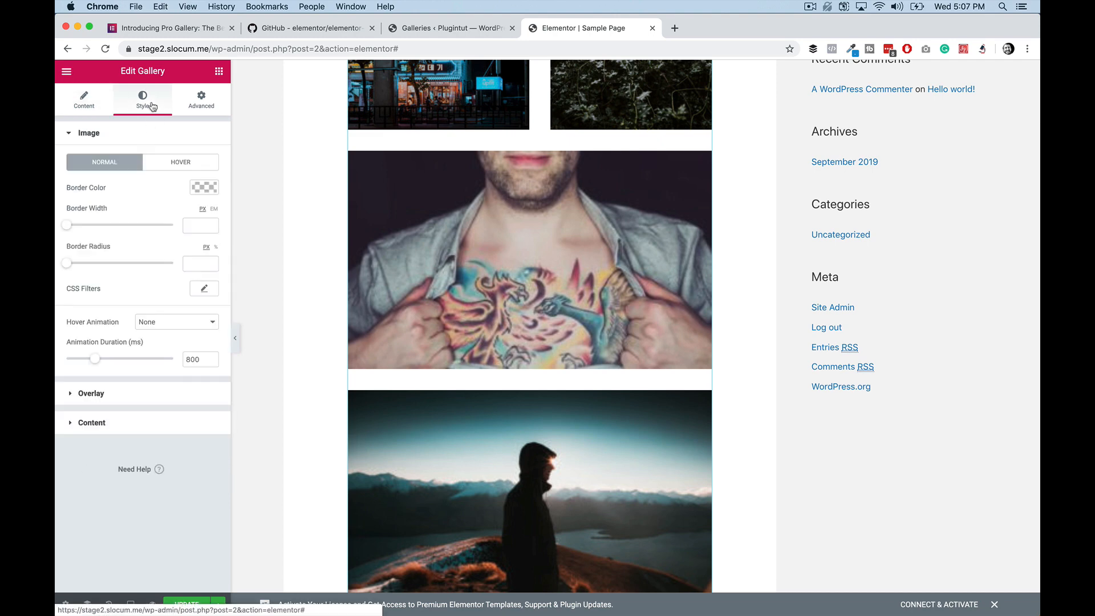
click(180, 162)
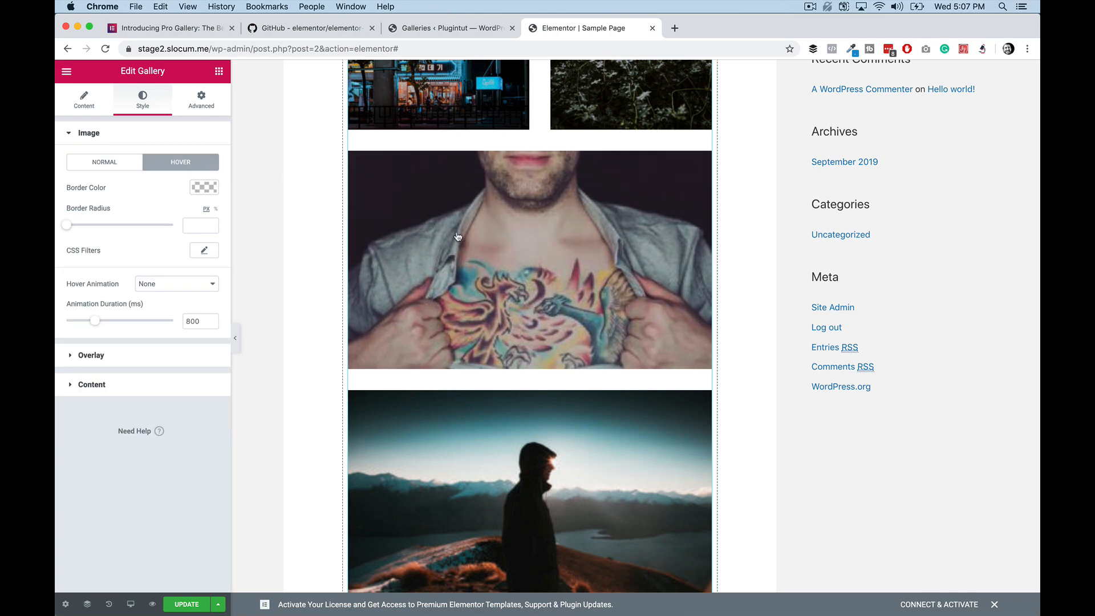
click(103, 162)
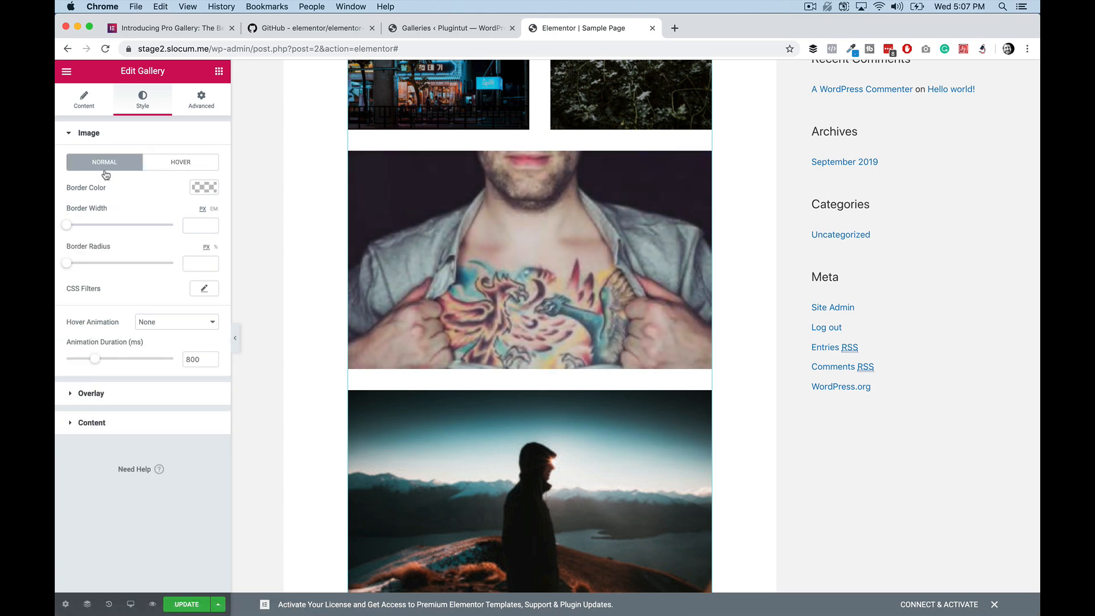
mouse_move(95, 392)
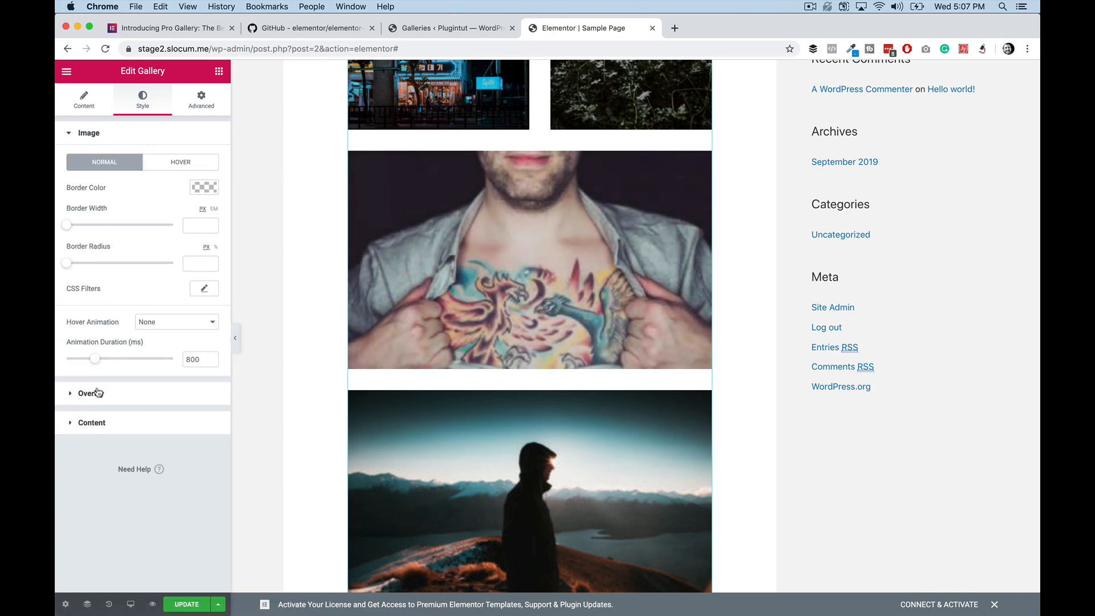
click(89, 393)
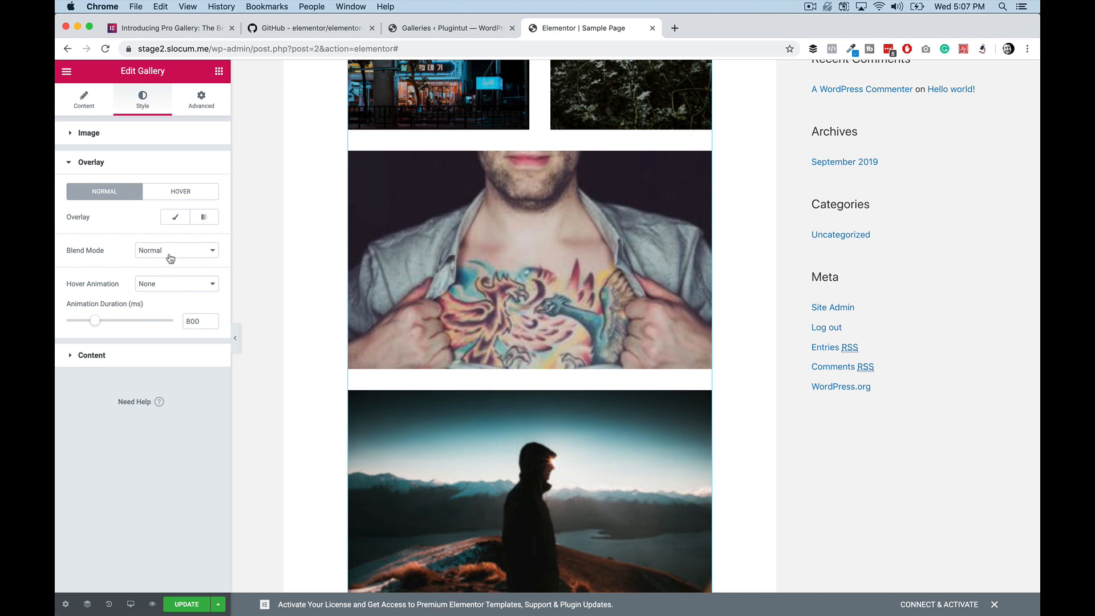
mouse_move(160, 197)
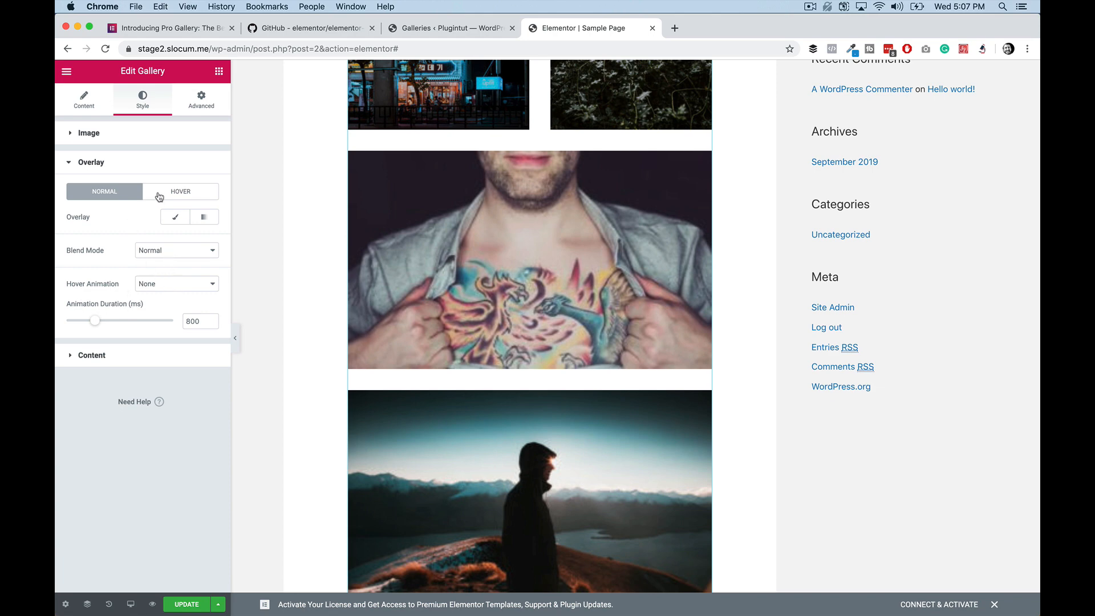
- Review the hover overlay styling and hover animation choices, keeping no animation
click(182, 191)
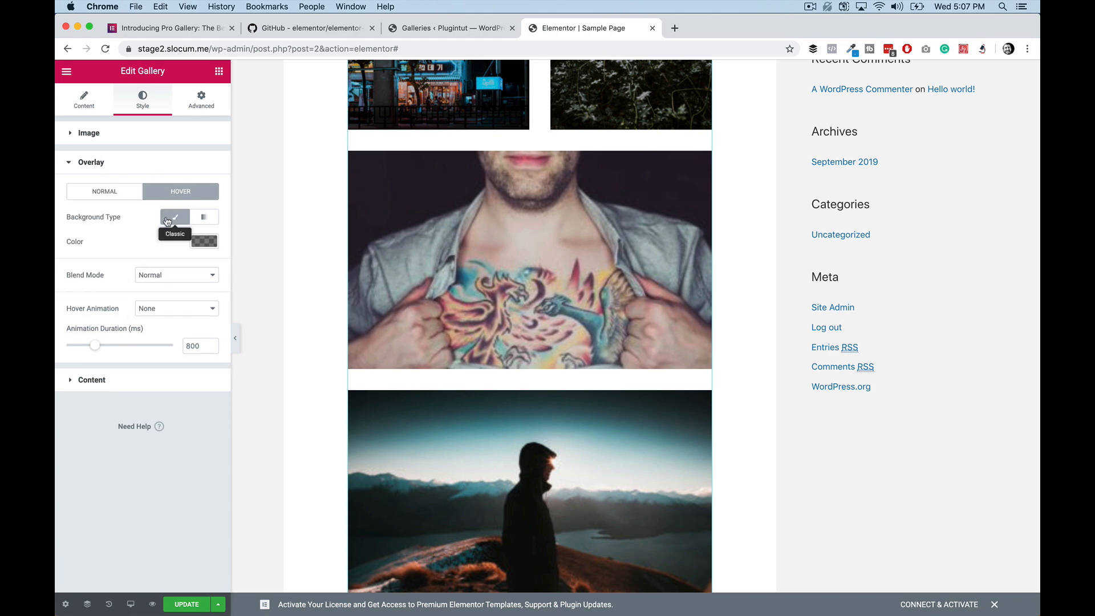
click(175, 308)
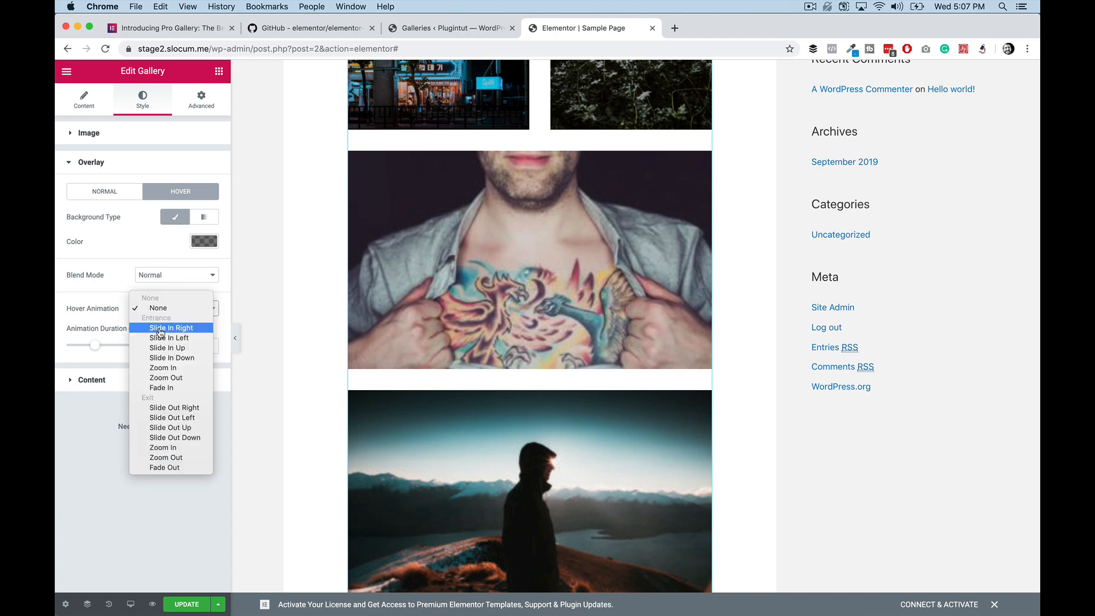
click(158, 308)
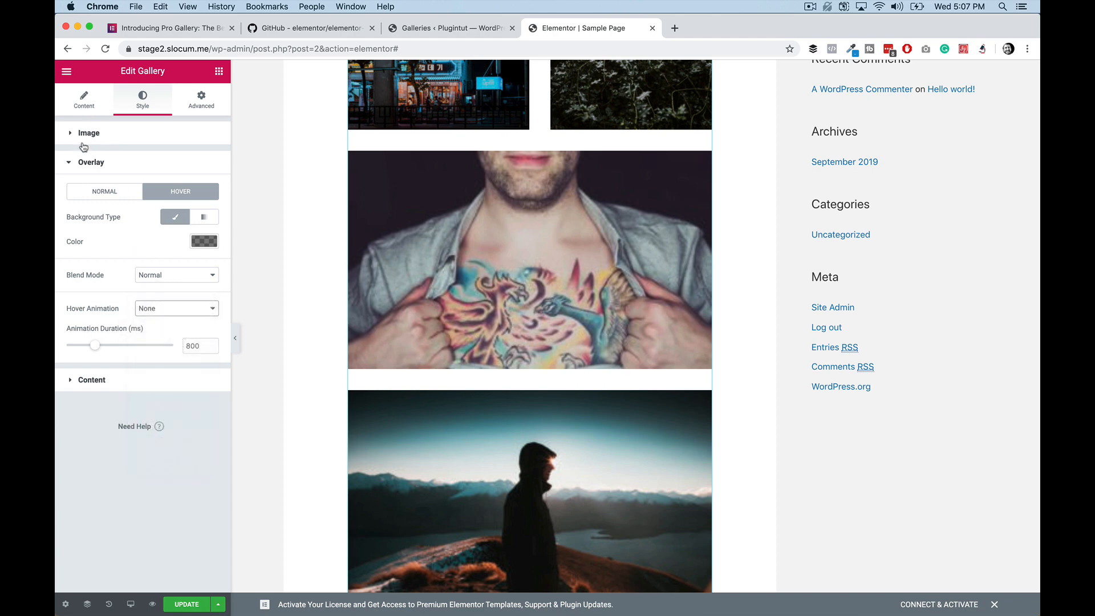
click(88, 133)
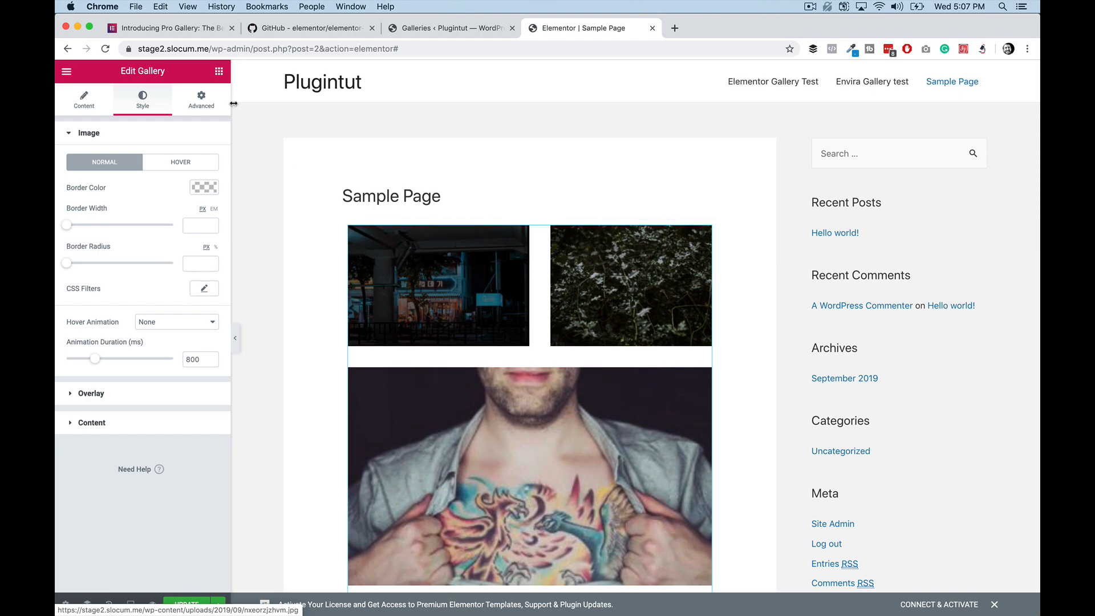
click(201, 99)
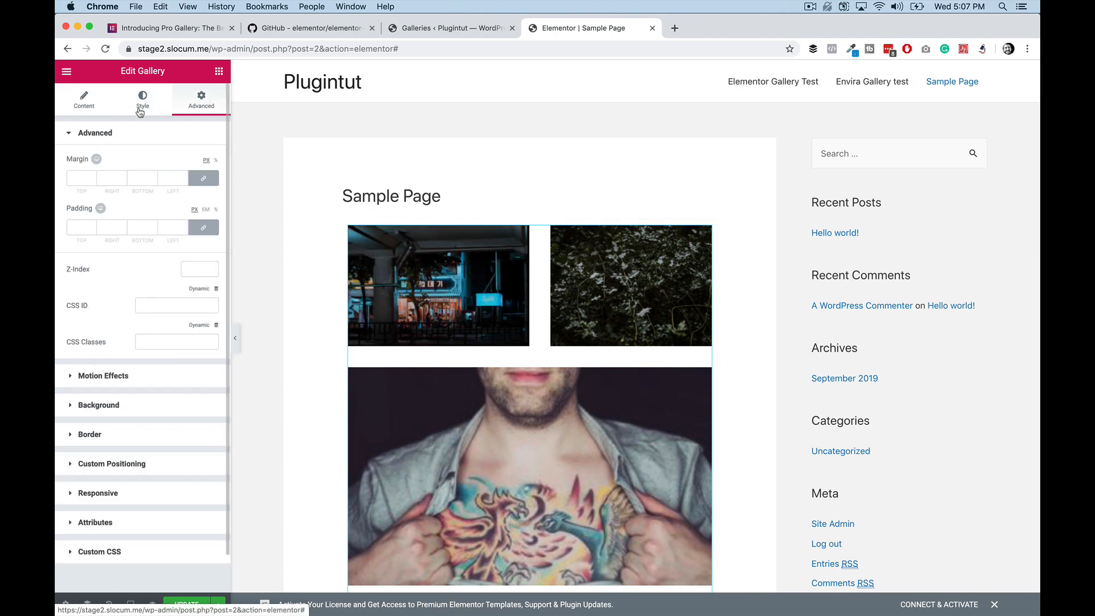
click(83, 101)
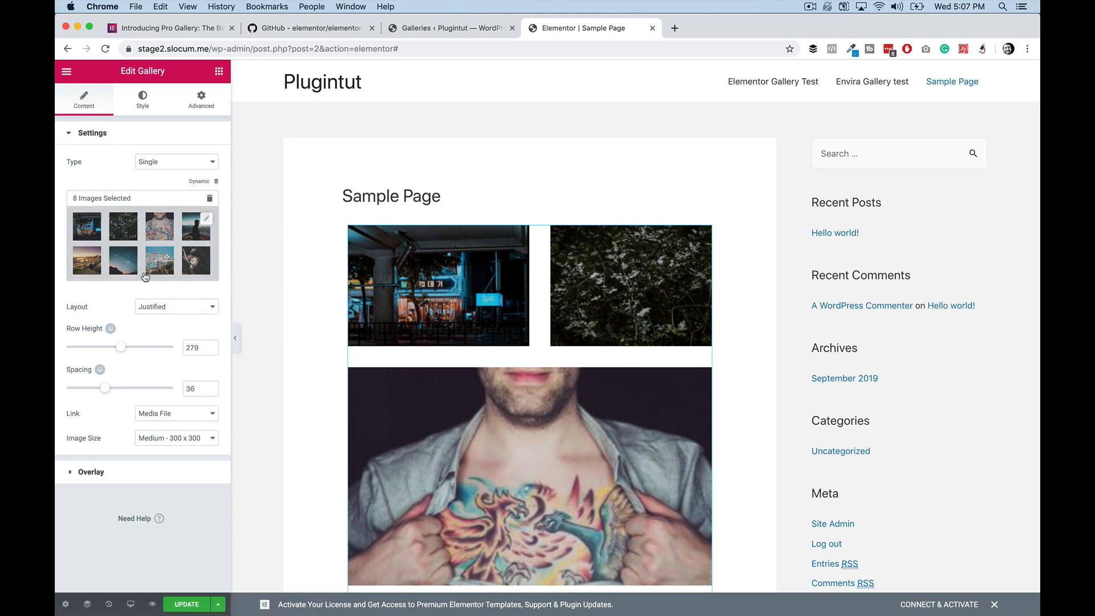
mouse_move(180, 431)
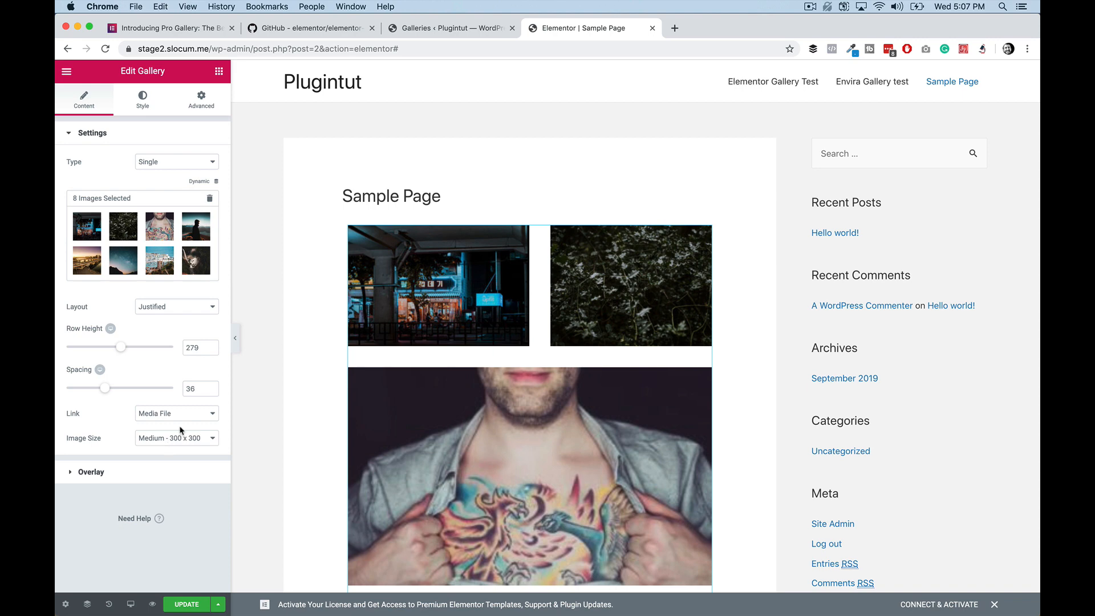
click(450, 27)
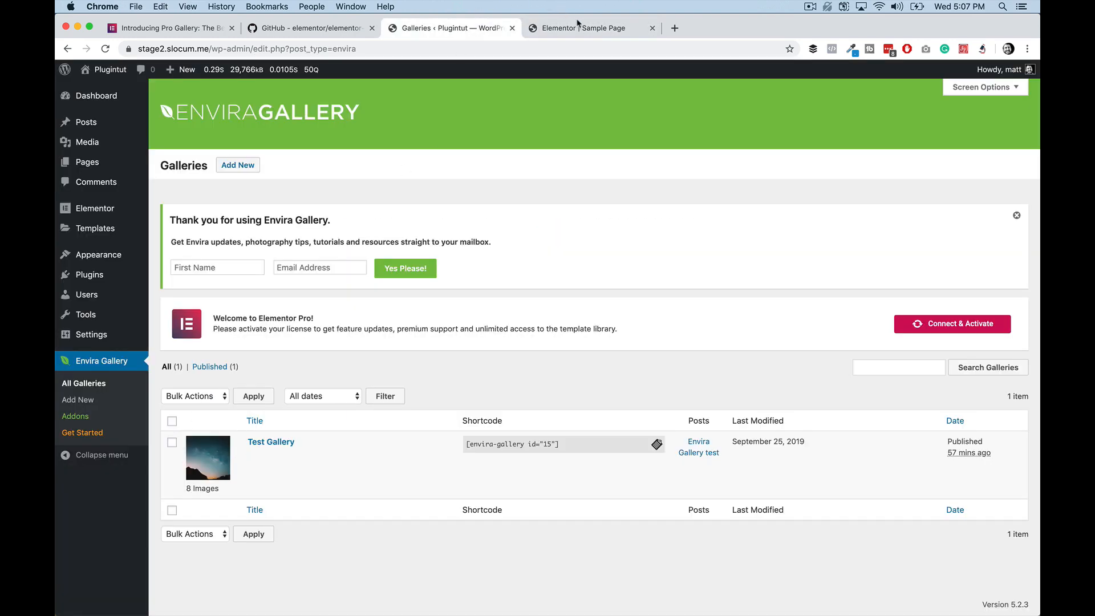
click(586, 27)
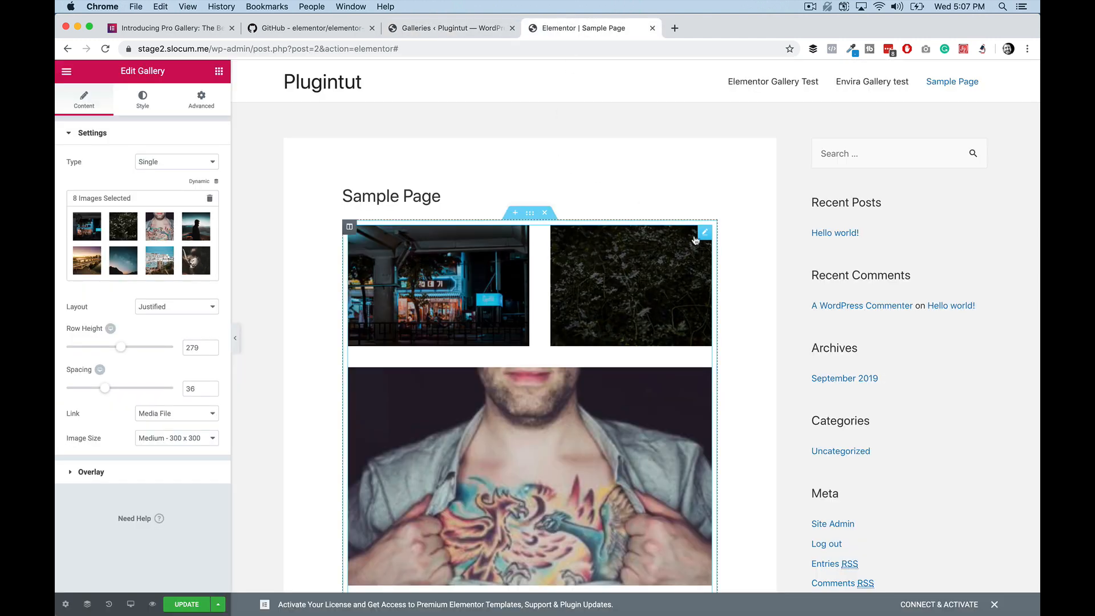
- Save the gallery widget as a global widget named Master Gallery
right_click(629, 279)
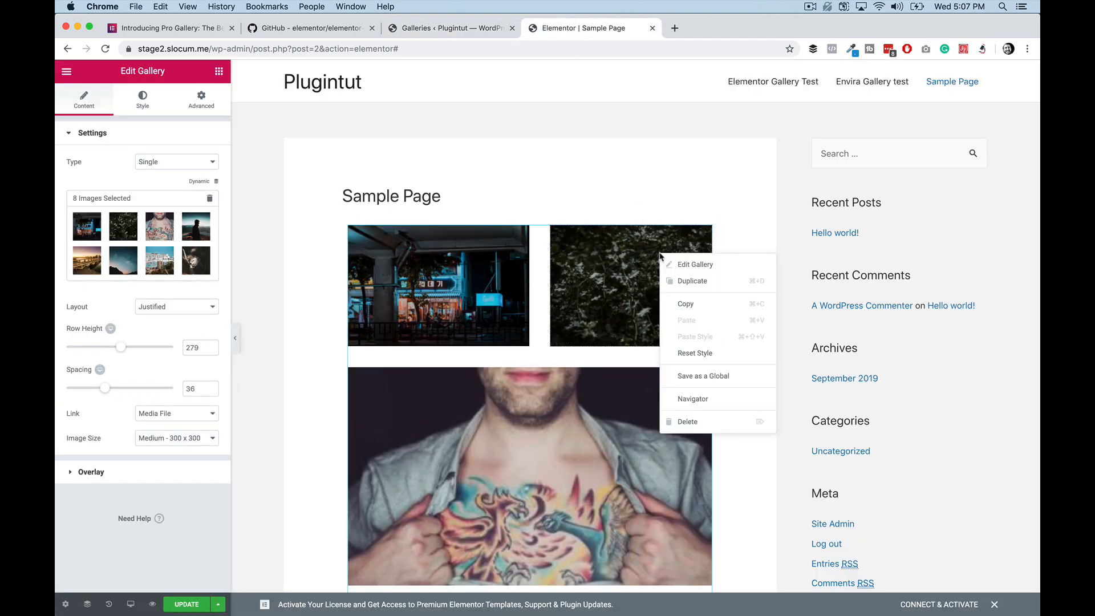
mouse_move(702, 375)
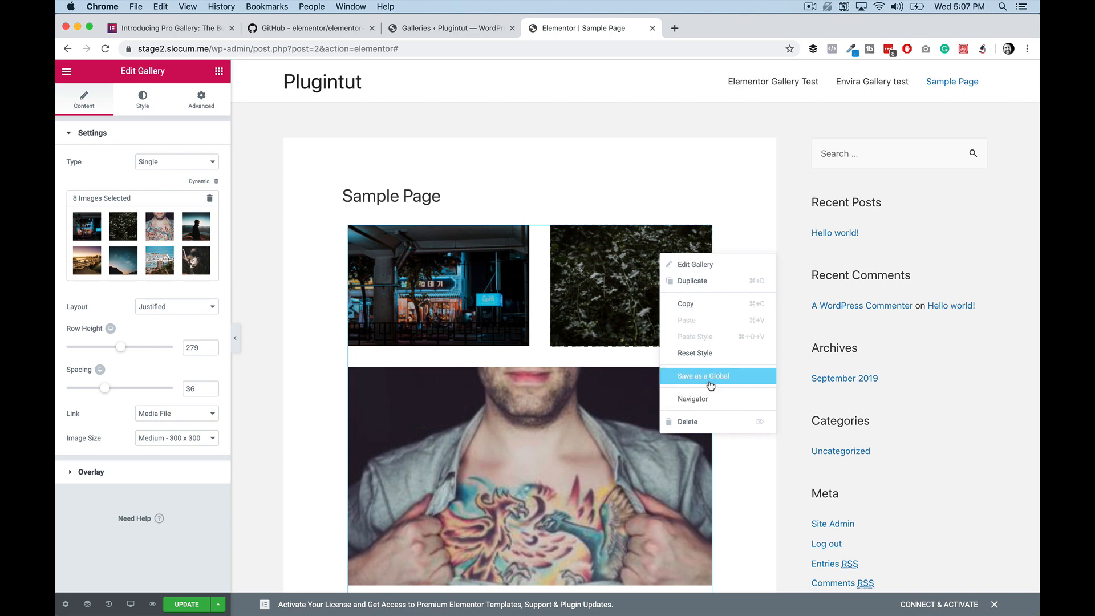
click(703, 375)
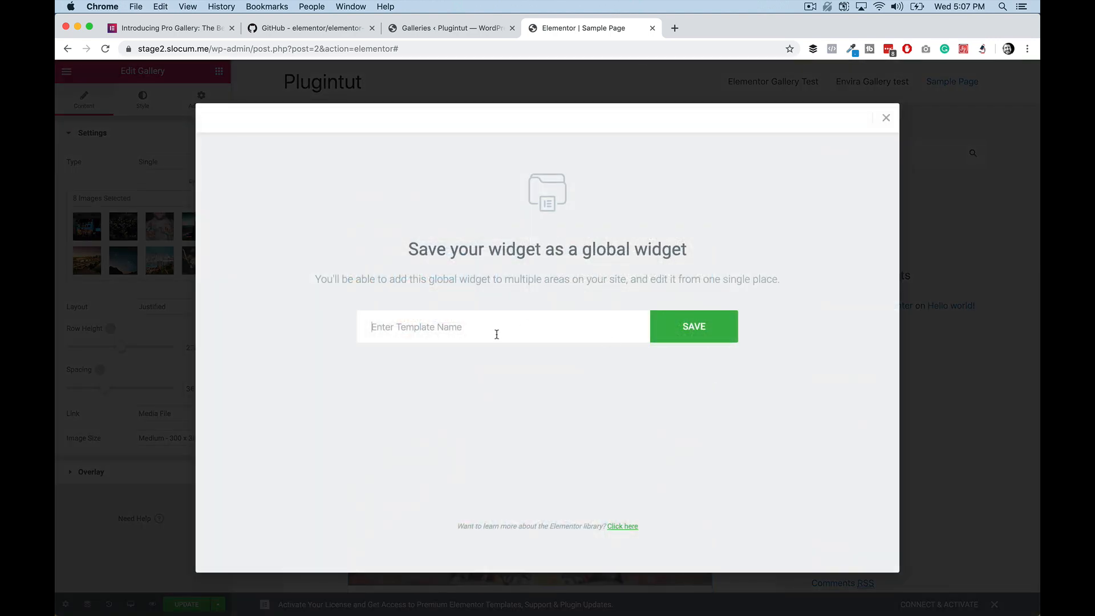
text(Mast)
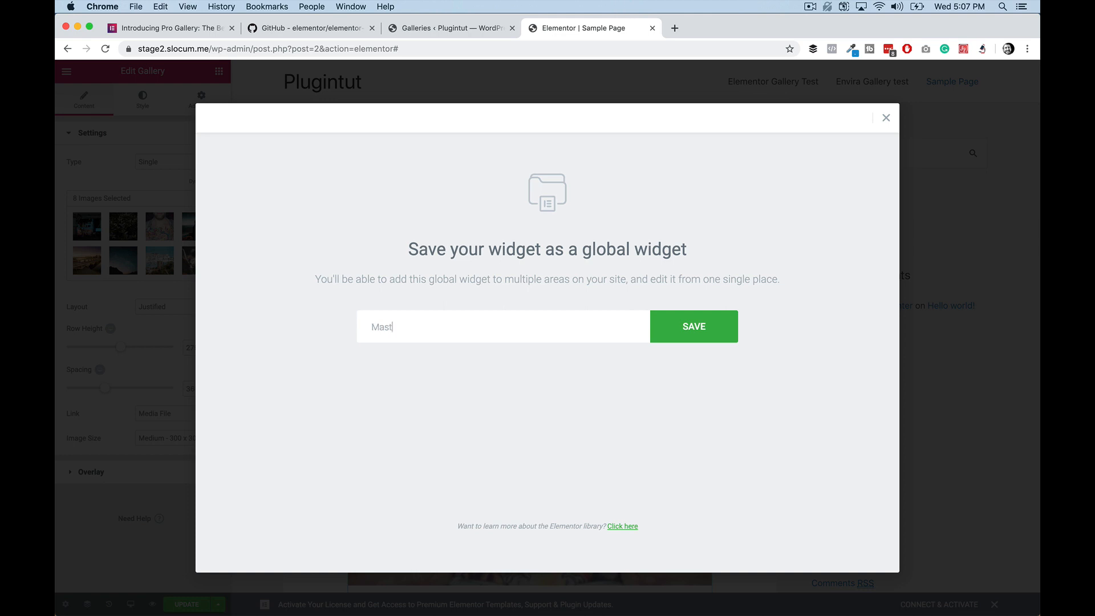
click(693, 326)
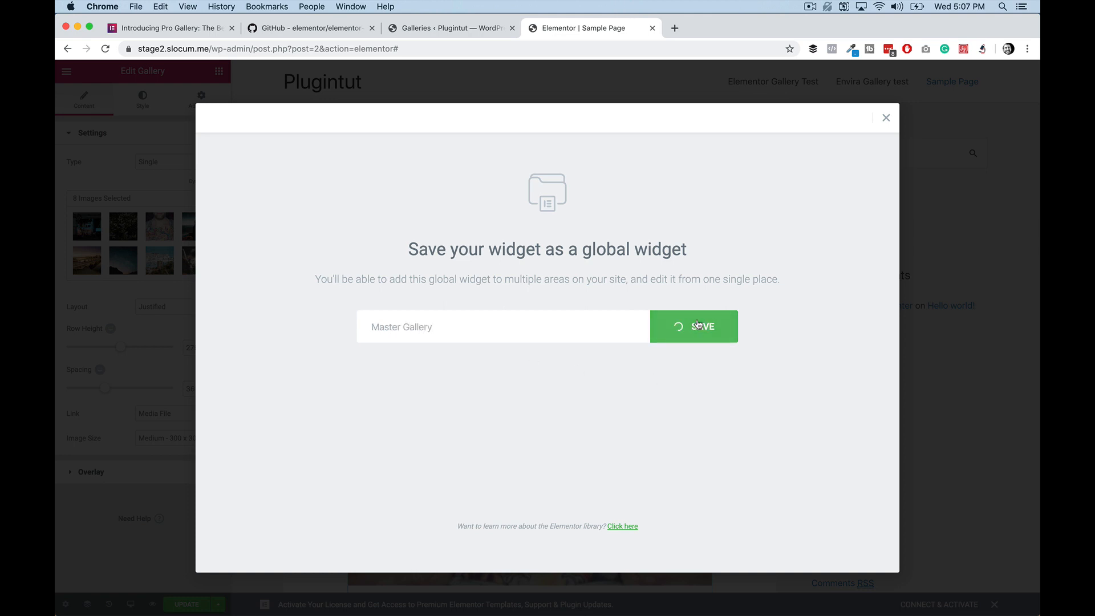
click(694, 326)
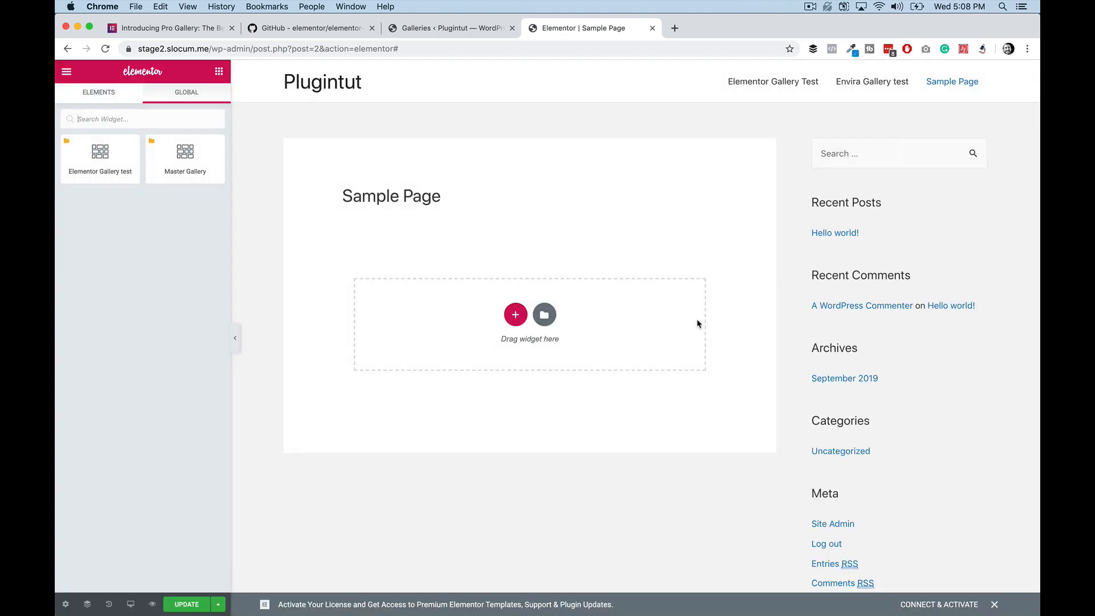
- Place the Master Gallery global widget on the page, then return to the Envira galleries admin tab
drag(184, 150, 529, 322)
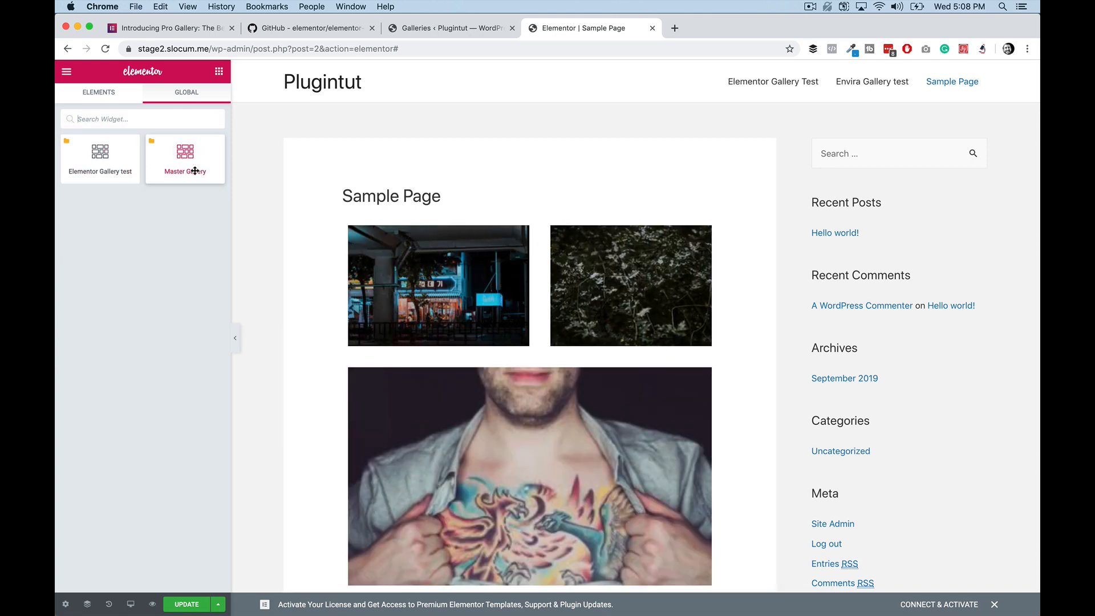
click(450, 27)
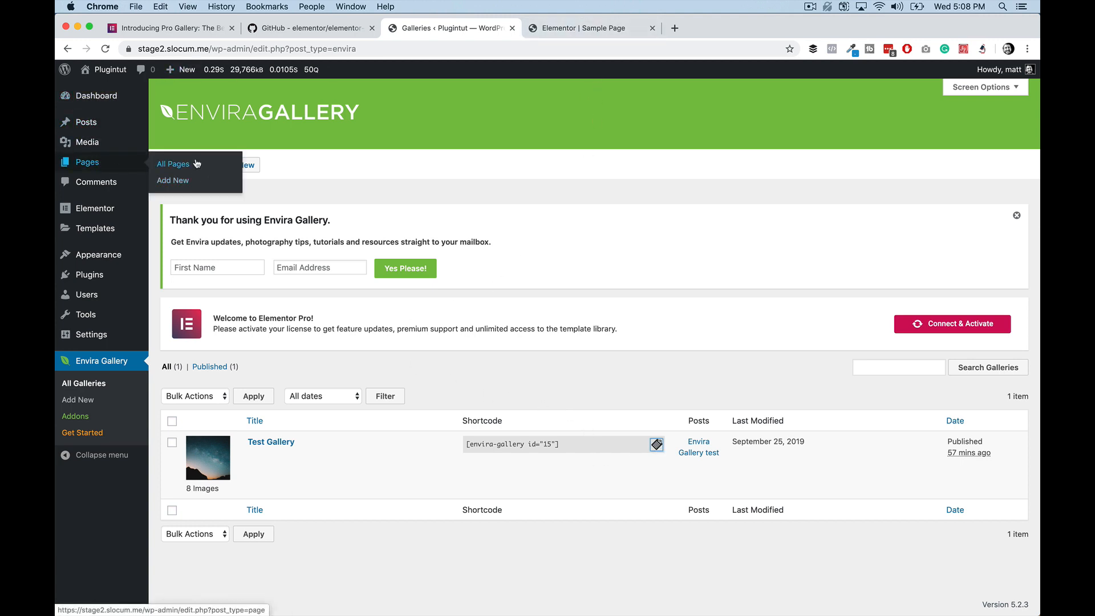
- Open the Envira Gallery test page for editing from Pages > All Pages
click(172, 163)
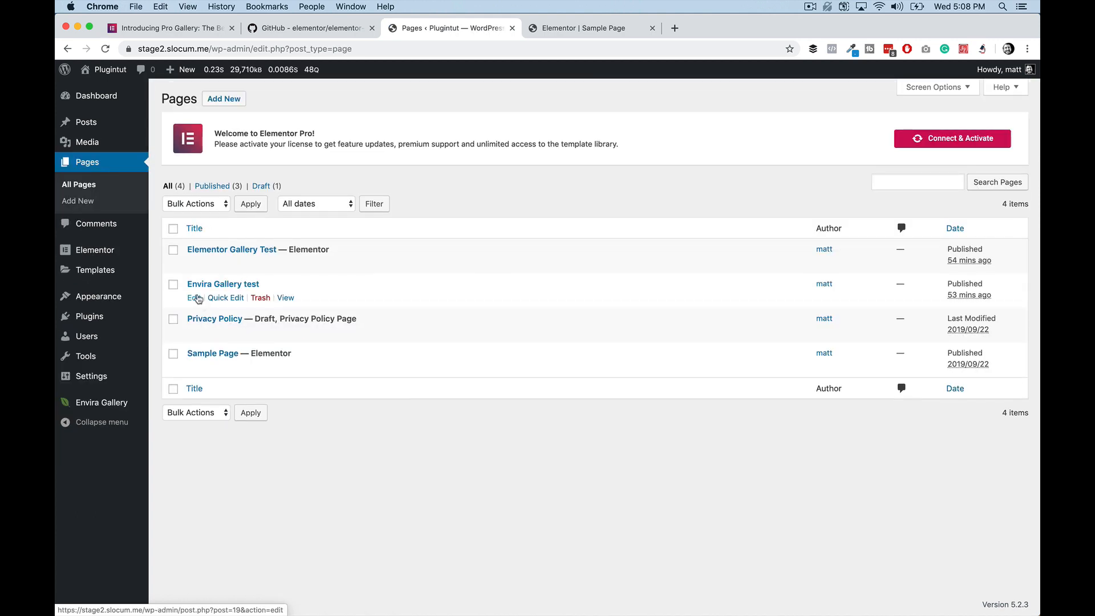
click(191, 298)
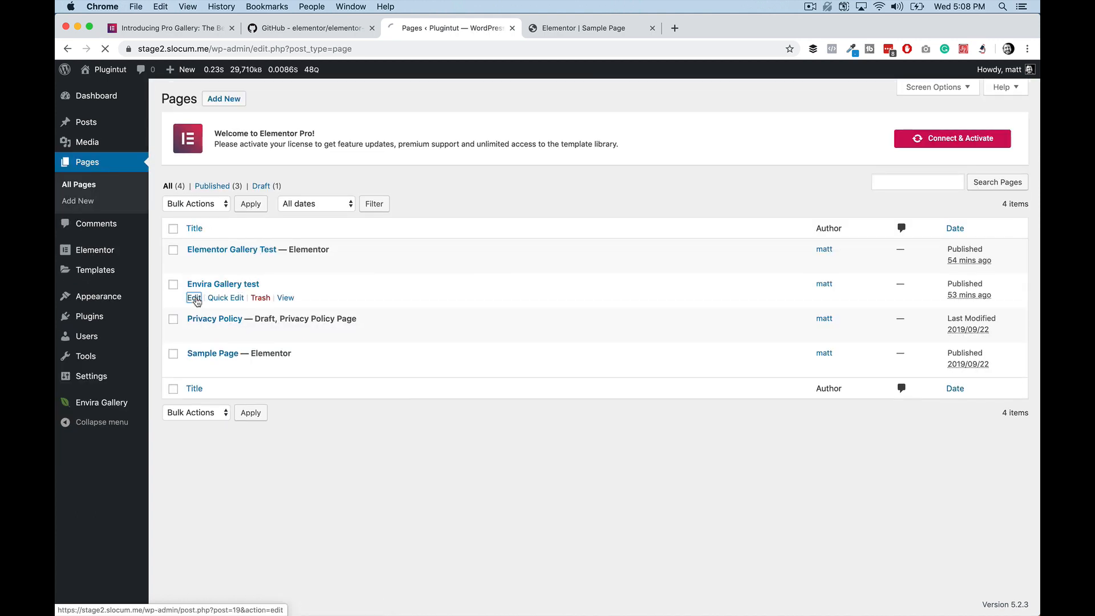
click(194, 298)
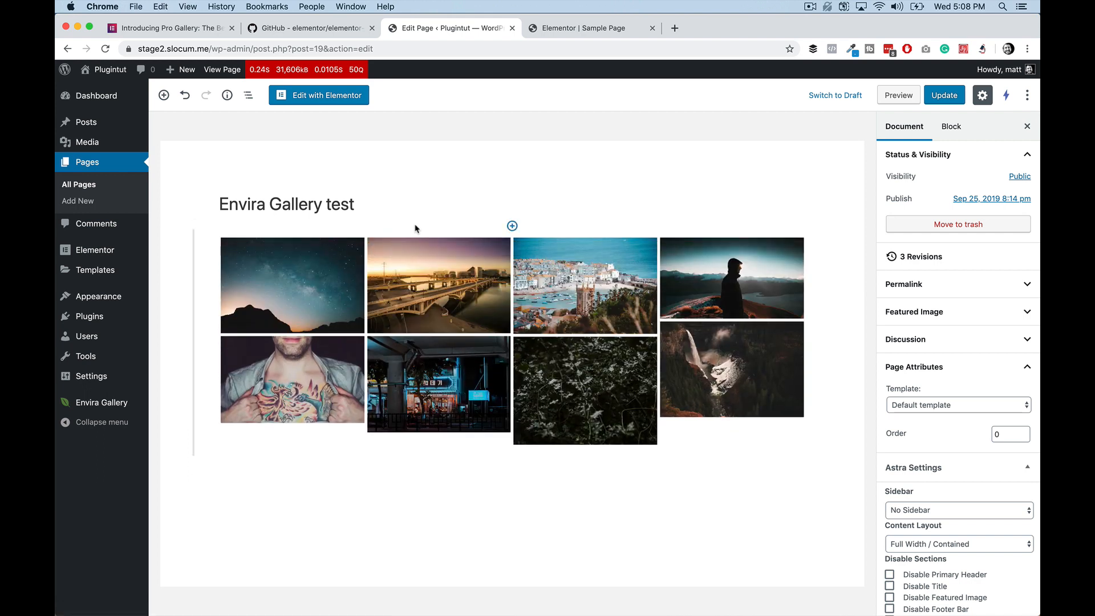
click(511, 226)
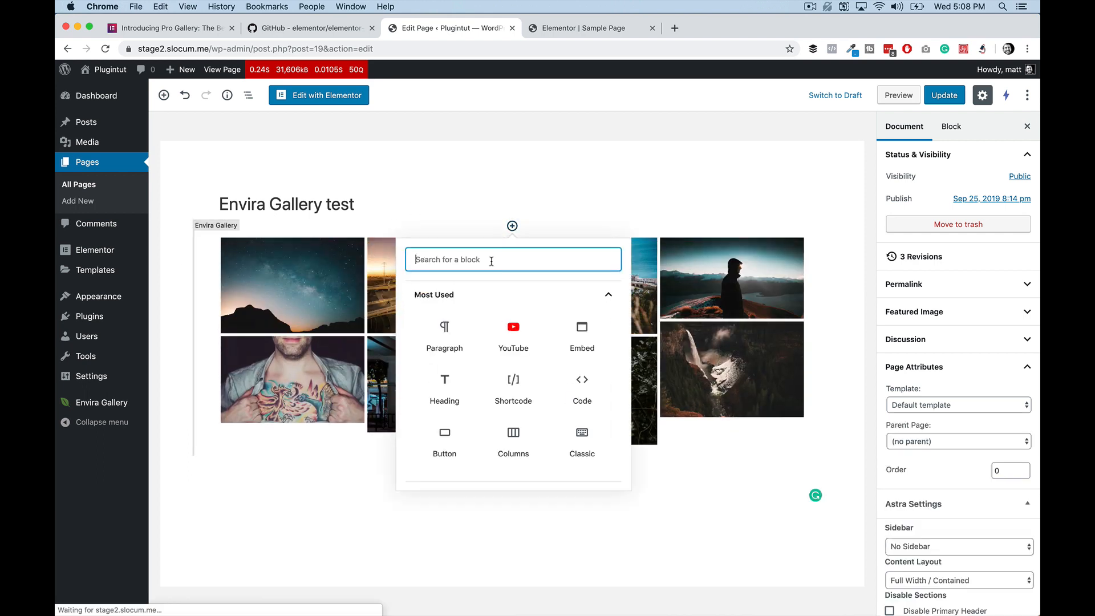
- Insert an Envira Gallery block and set it to show Test Gallery
text(en)
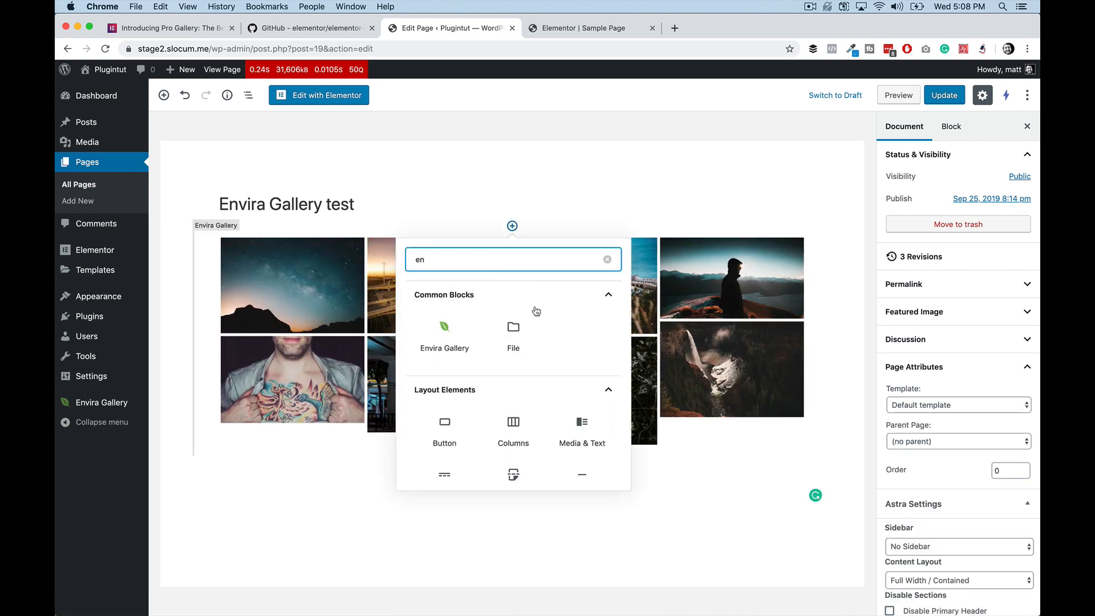
click(443, 330)
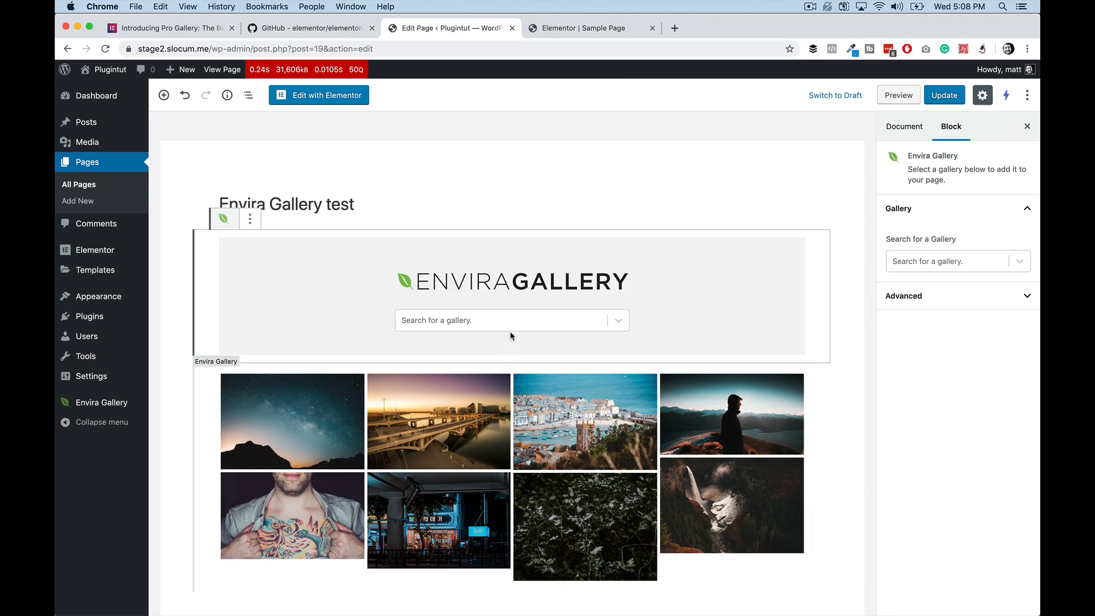
click(503, 319)
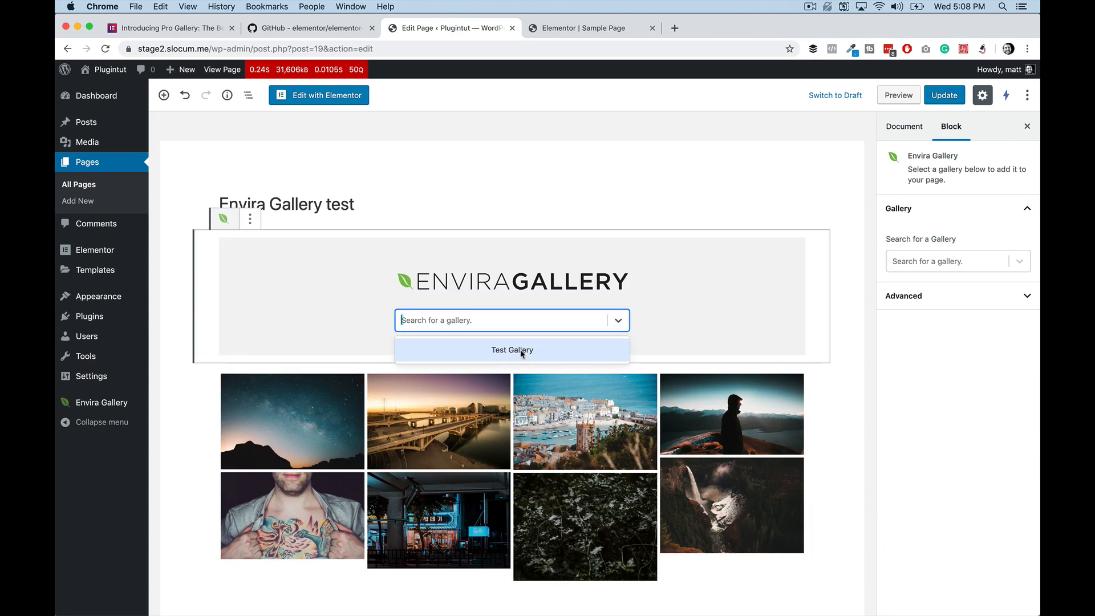
click(511, 349)
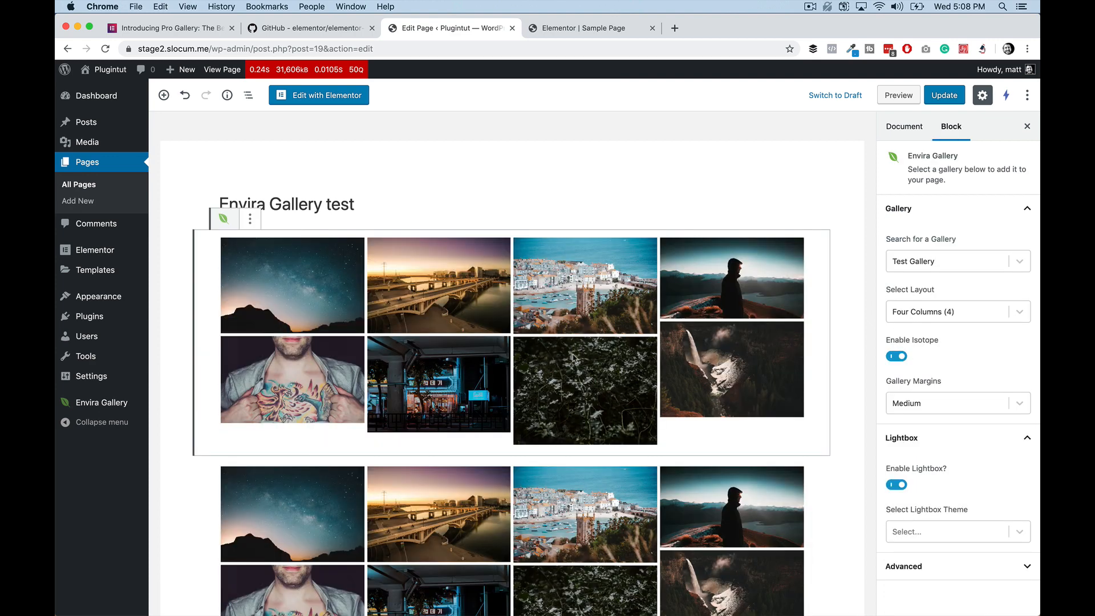
mouse_move(559, 101)
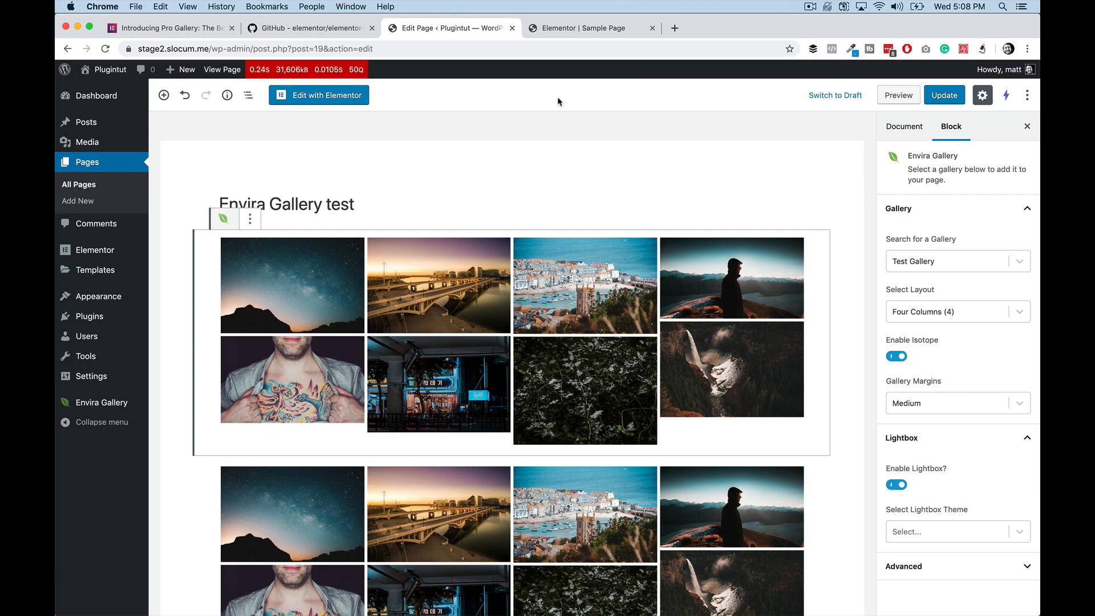
mouse_move(558, 102)
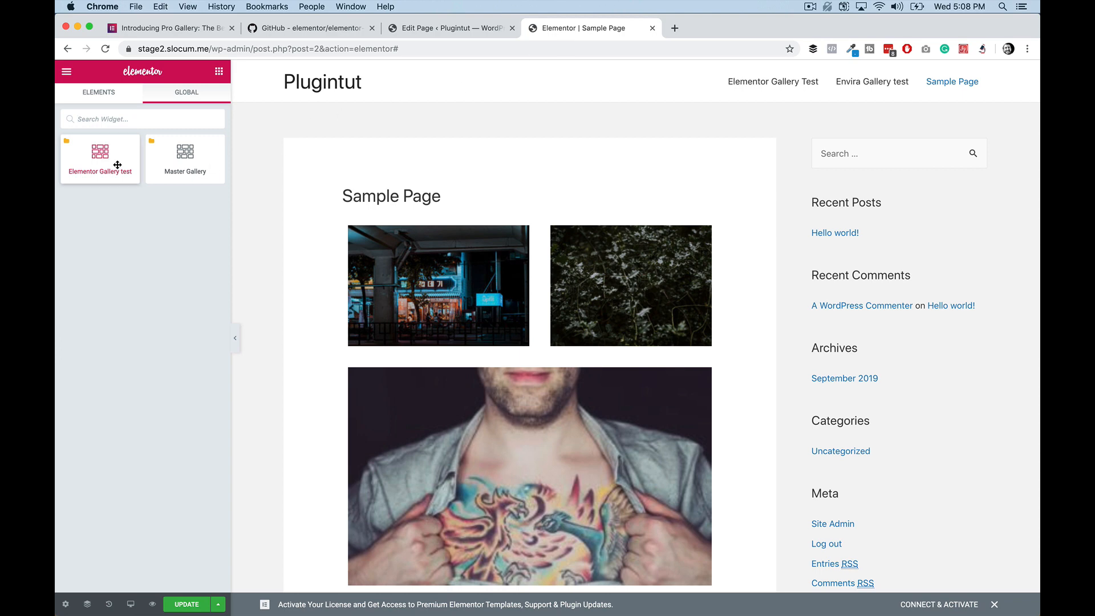
mouse_move(185, 159)
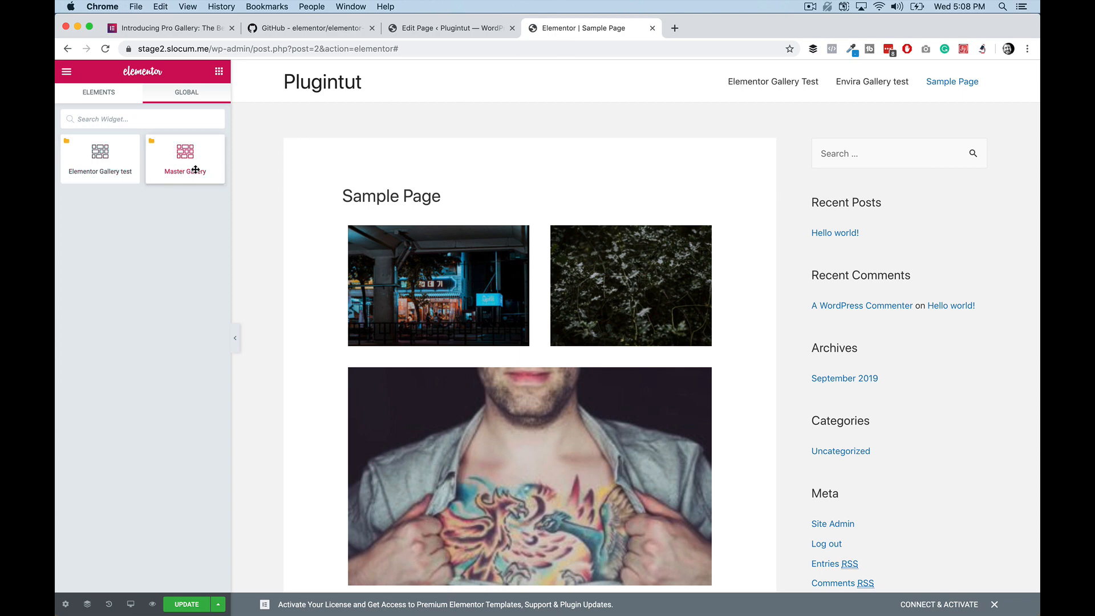
- Drag the Master Gallery global widget onto the Sample Page and view its locked Global Editing panel
drag(184, 154, 447, 203)
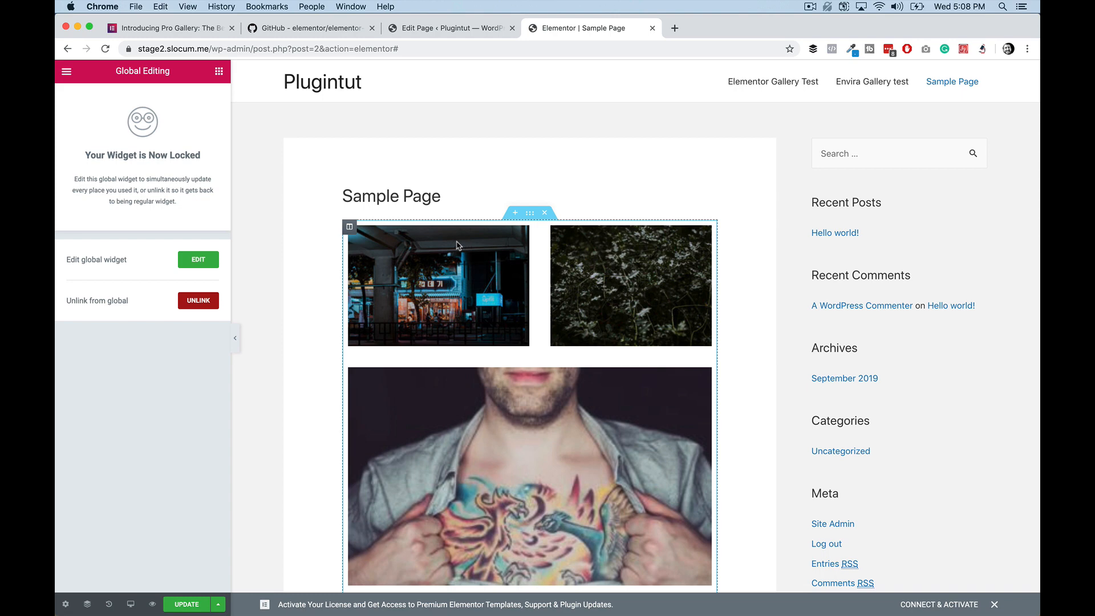
scroll(down, 3)
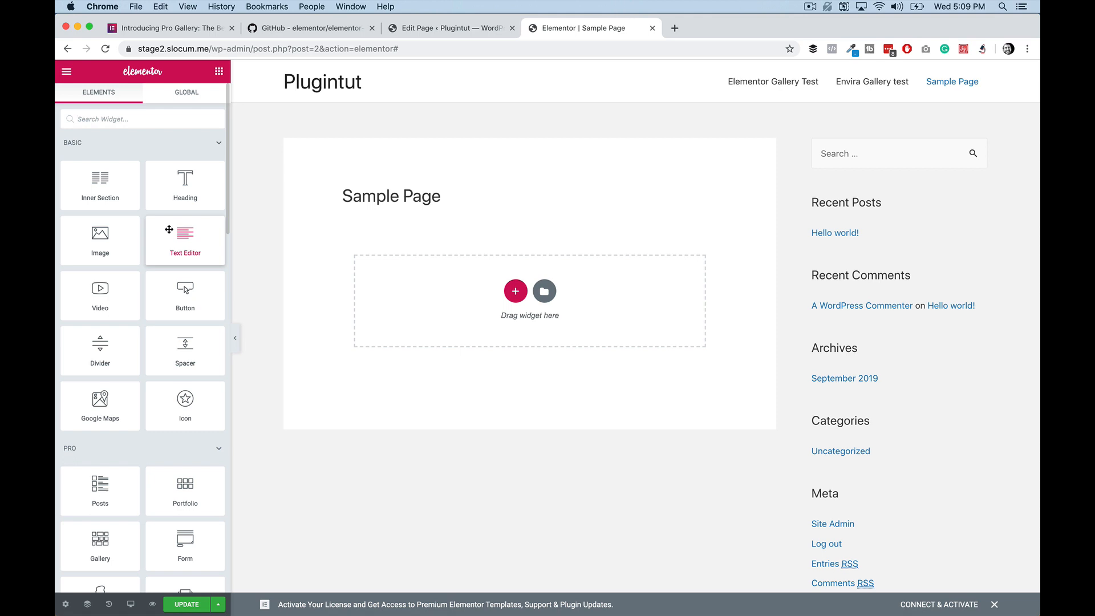
mouse_move(184, 177)
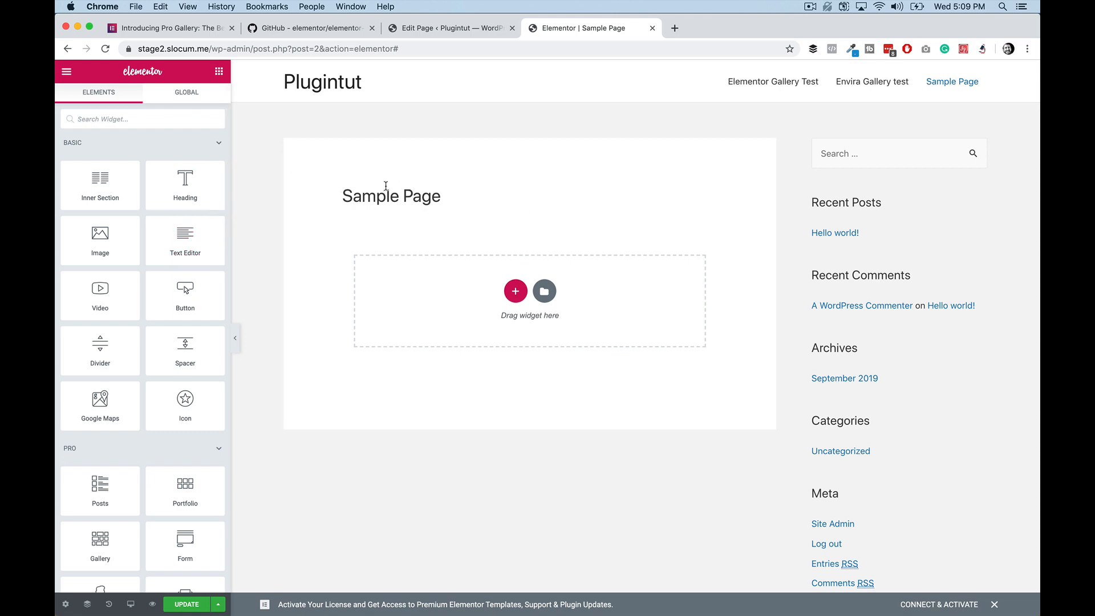
mouse_move(407, 175)
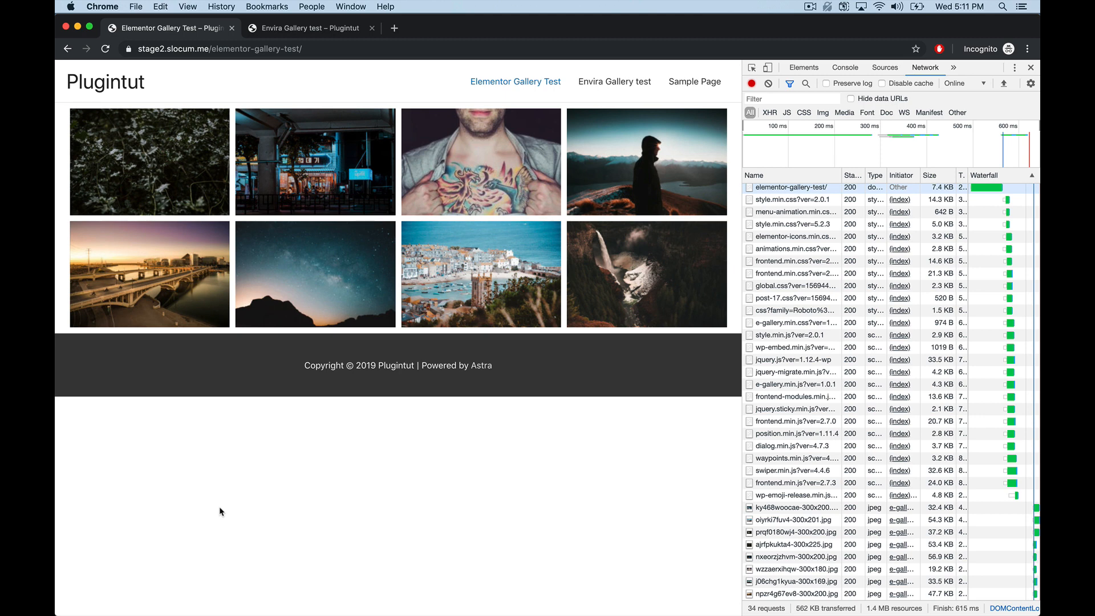
mouse_move(235, 339)
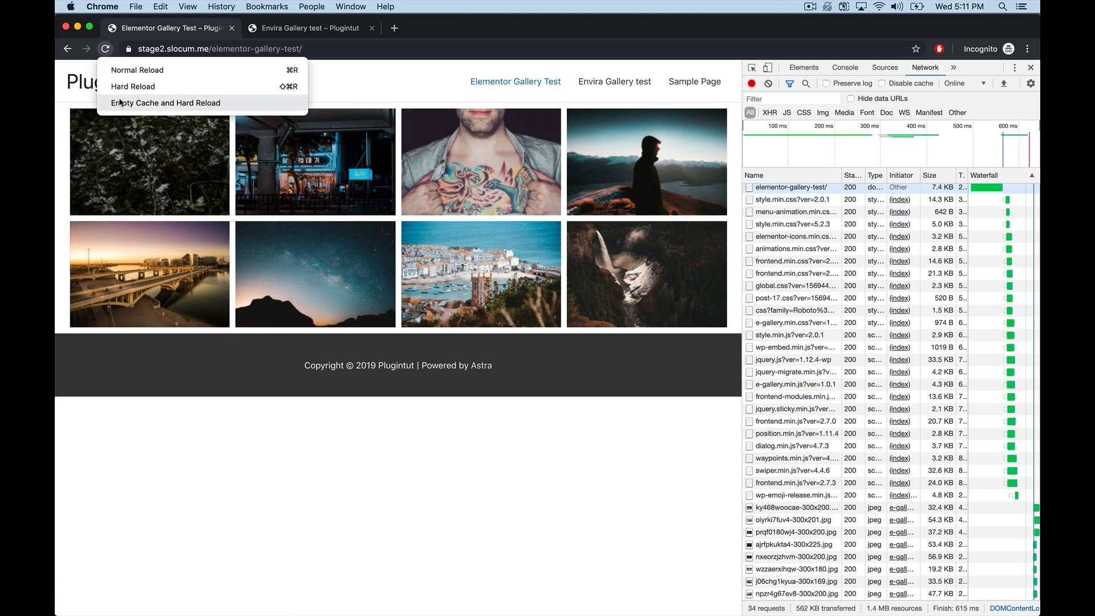
- Empty the cache and hard-reload the Elementor gallery page, recording 34 requests and 562 KB transferred
click(166, 103)
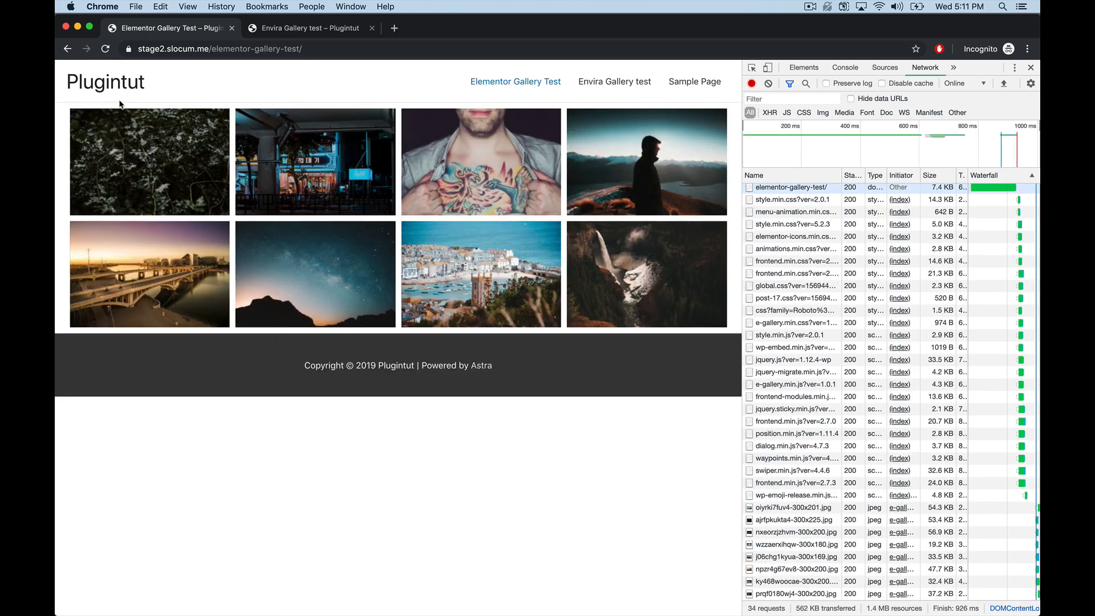
click(105, 50)
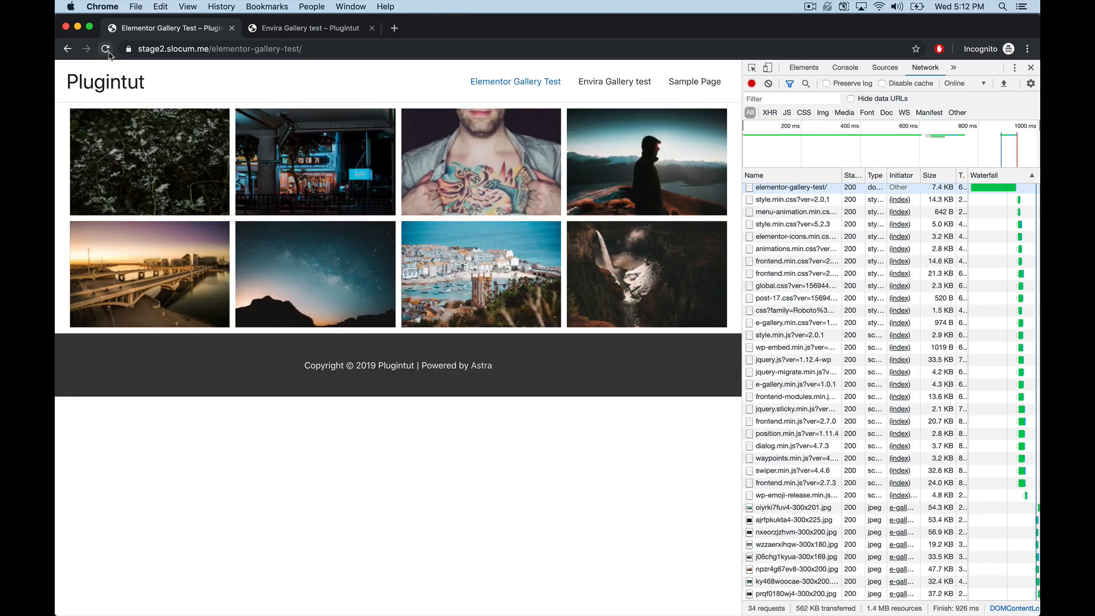
click(105, 49)
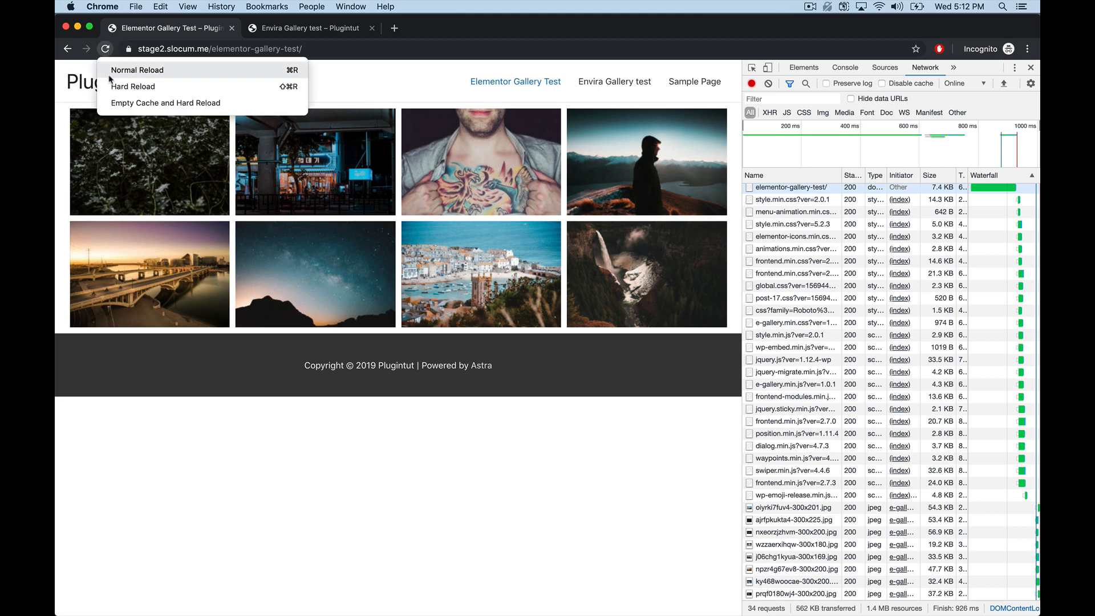
click(137, 70)
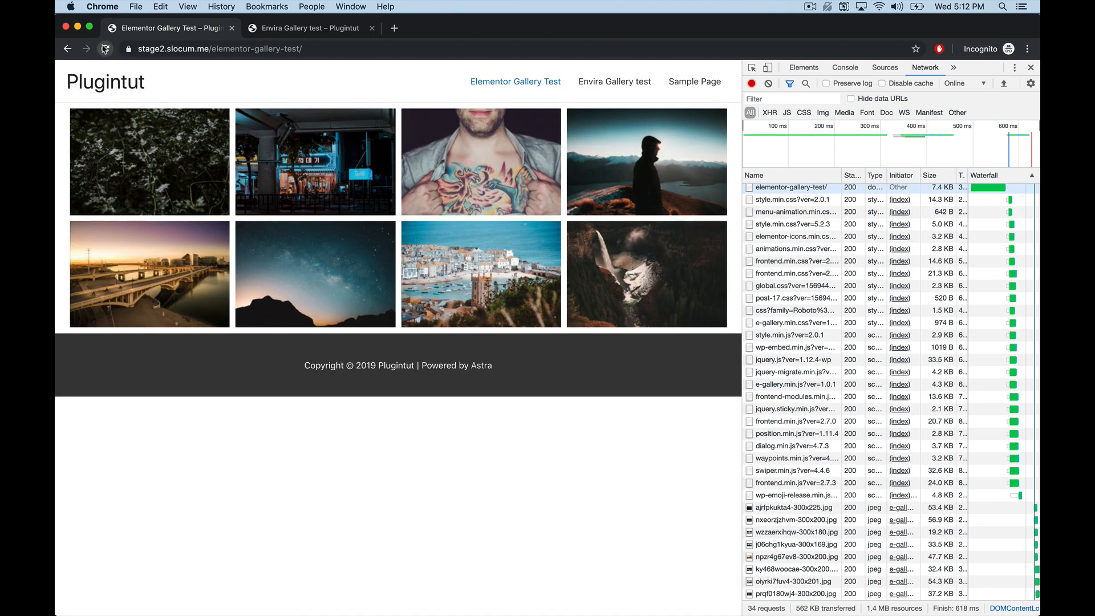
click(105, 49)
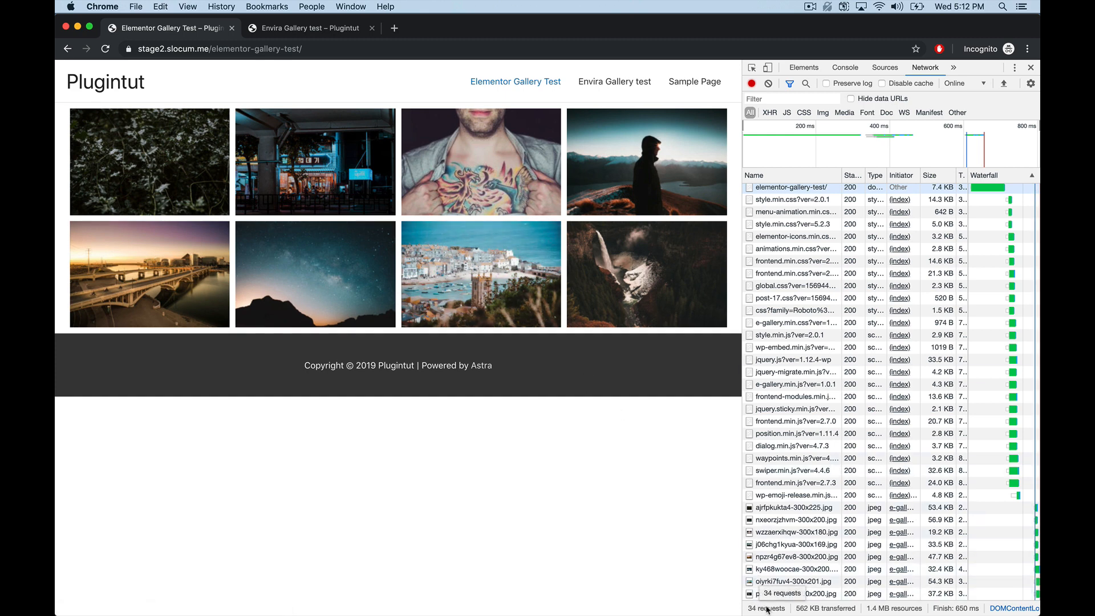
mouse_move(825, 608)
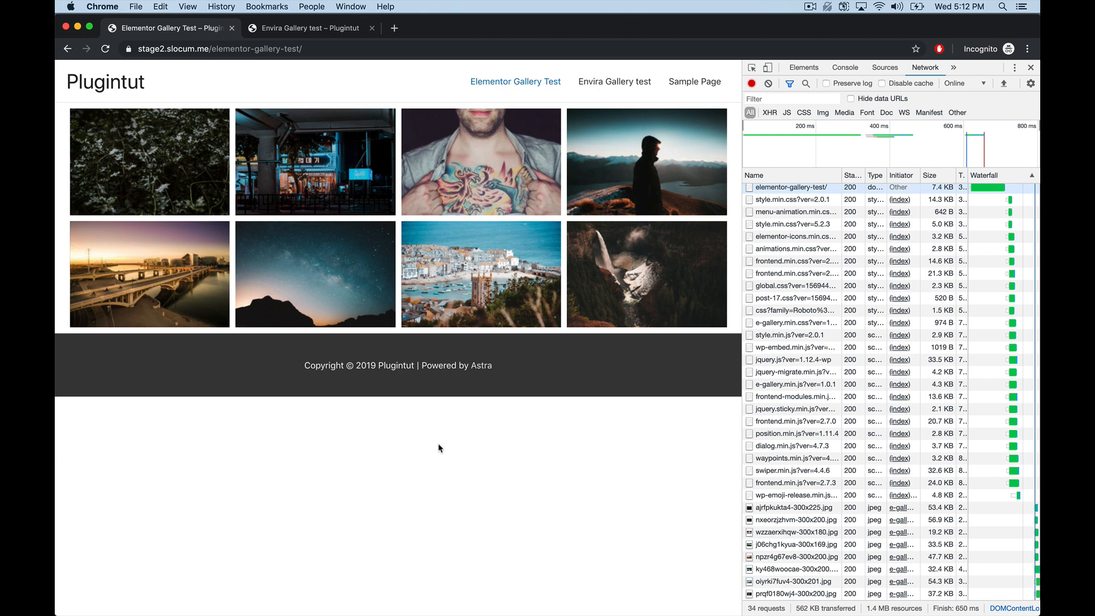
mouse_move(332, 264)
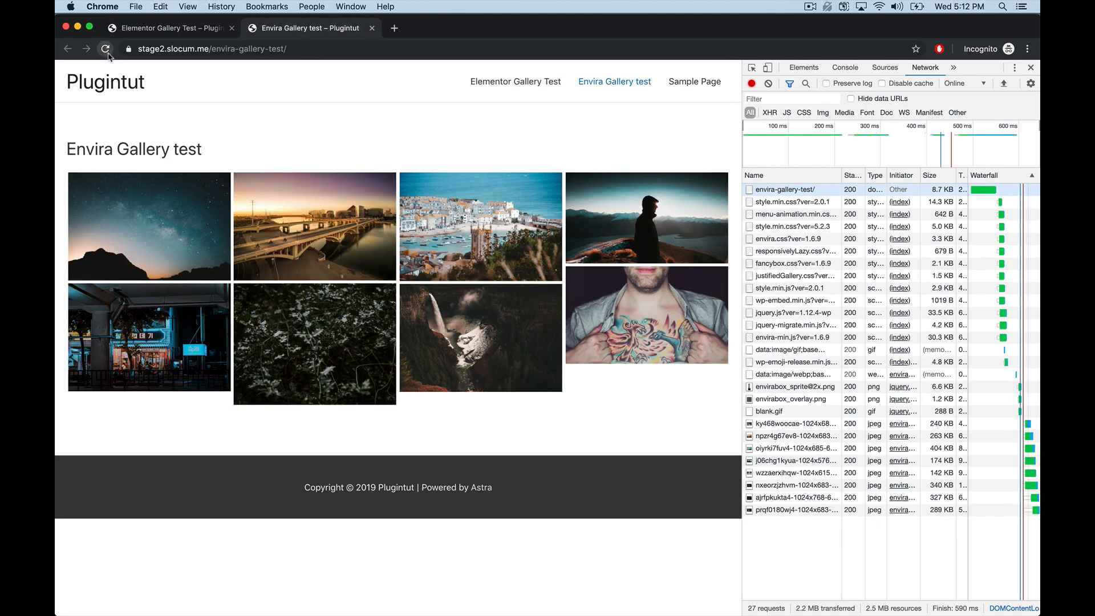
- Empty the cache and hard-reload the Envira gallery page, recording 27 requests and 2.2 MB transferred
click(105, 49)
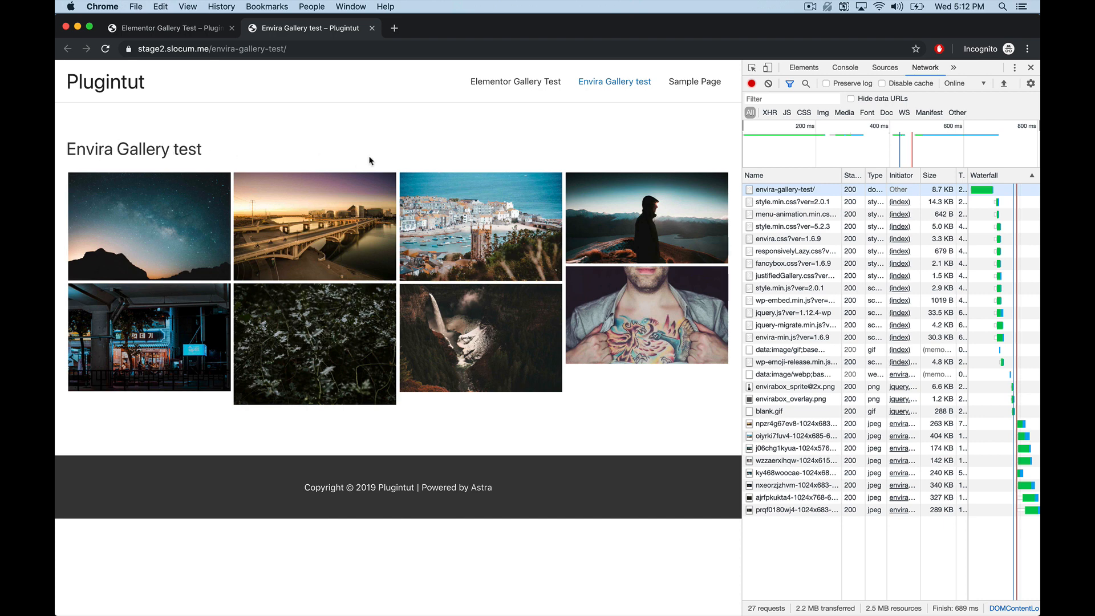
mouse_move(753, 595)
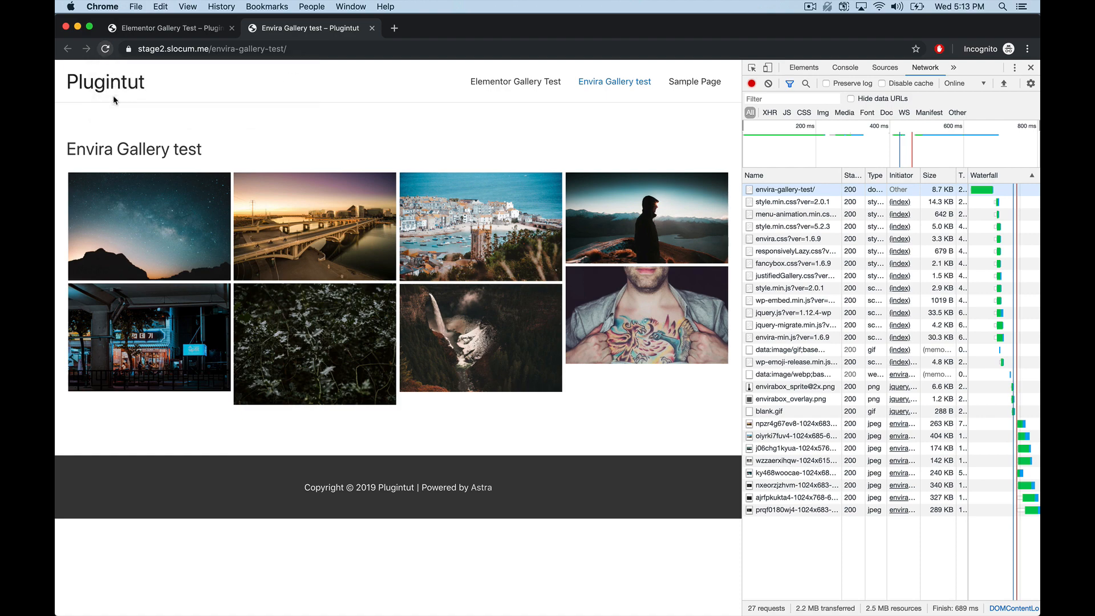
click(105, 49)
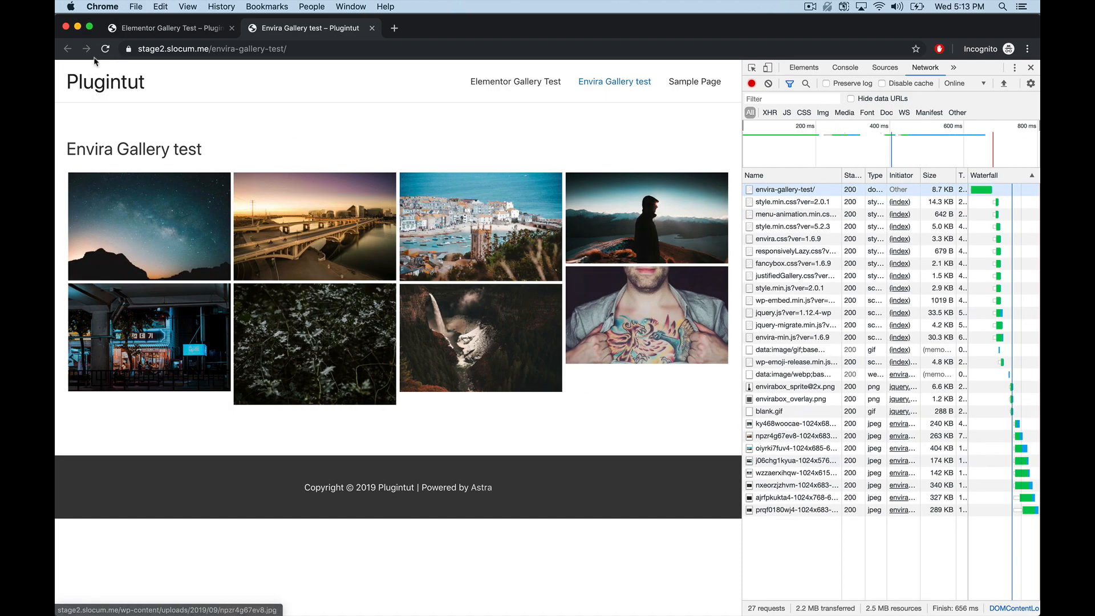
click(104, 48)
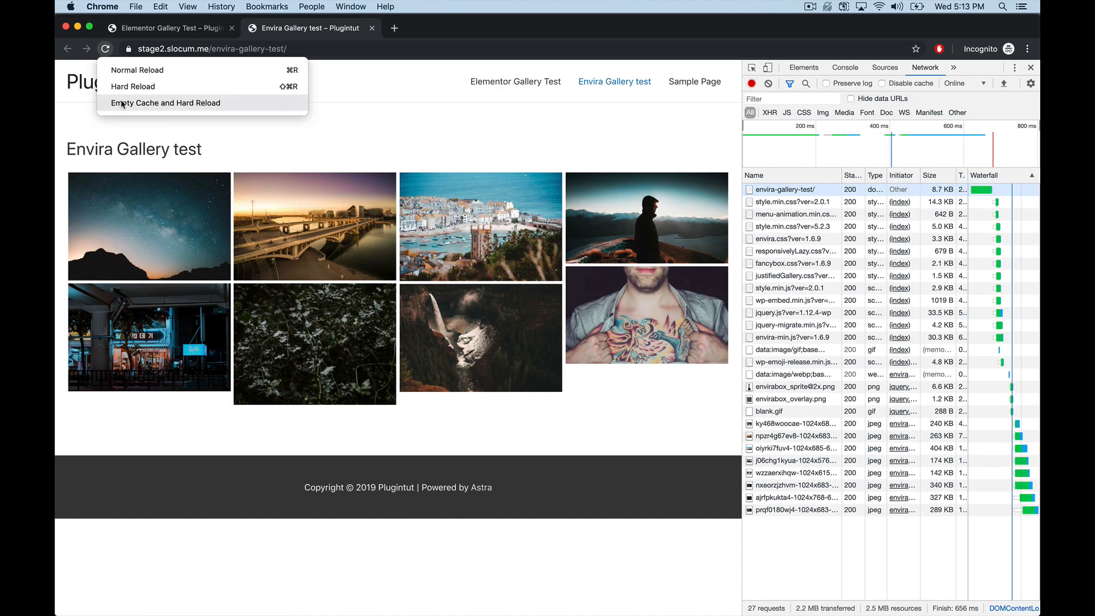
click(164, 103)
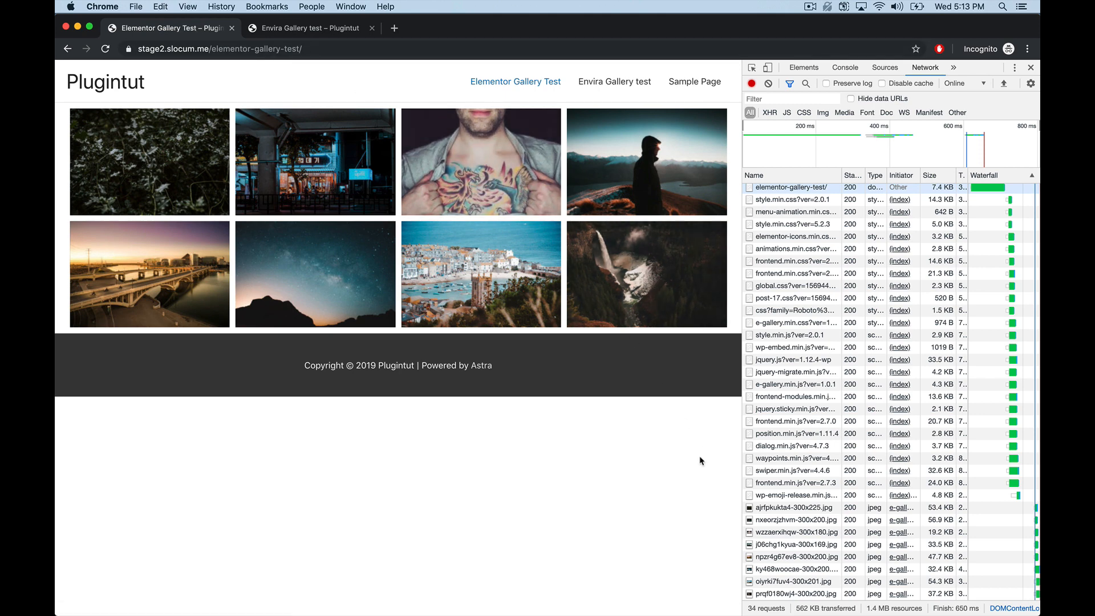
click(311, 28)
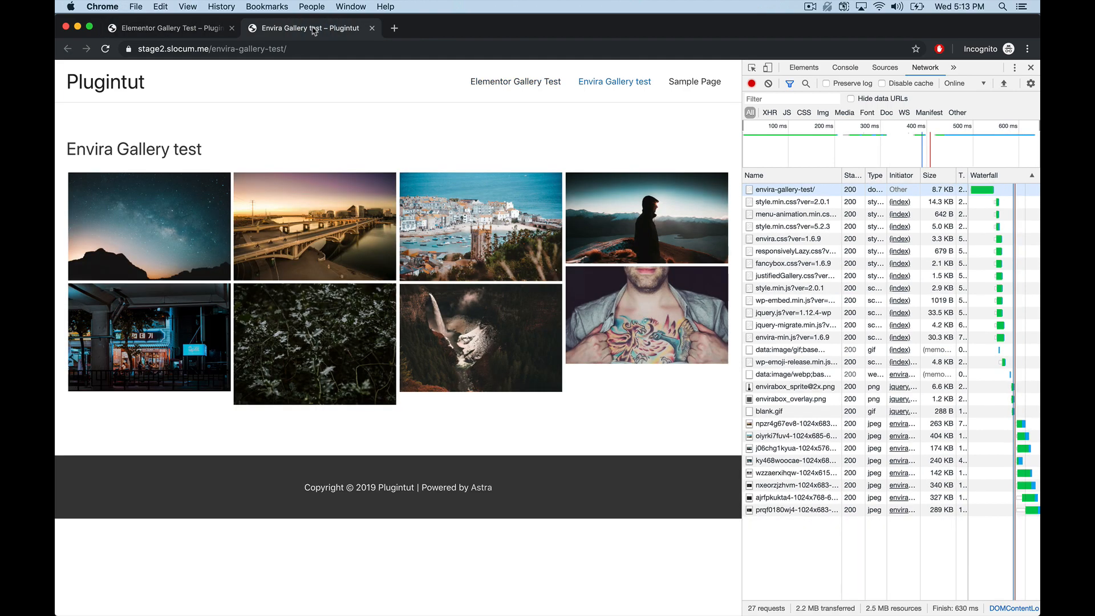
- Filter the Elementor page's log to its 14 JS requests (153 KB), then return to the Envira page
click(168, 28)
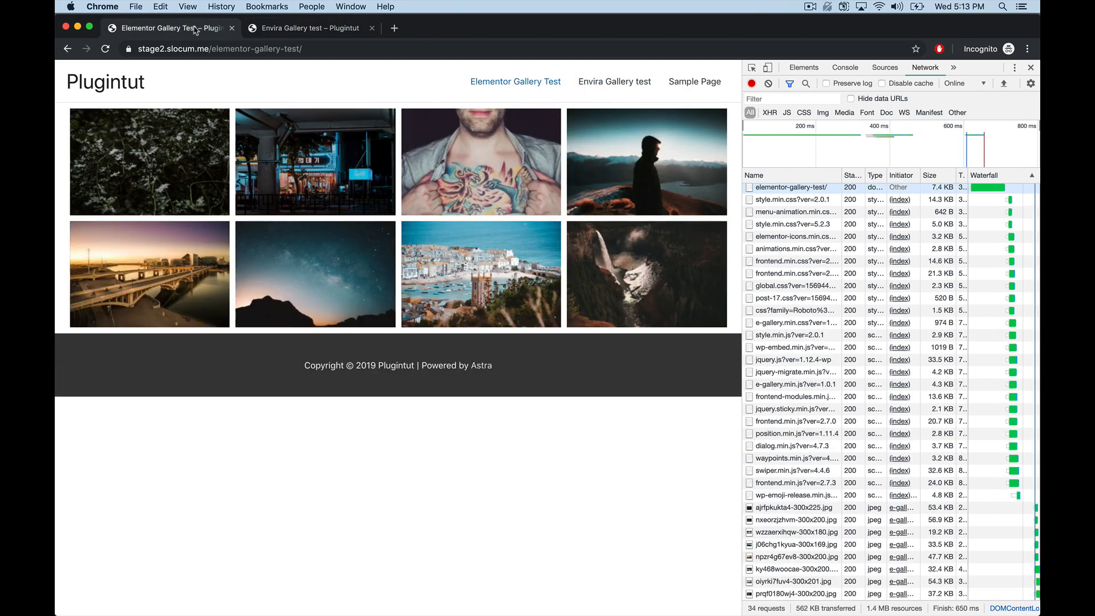
click(786, 113)
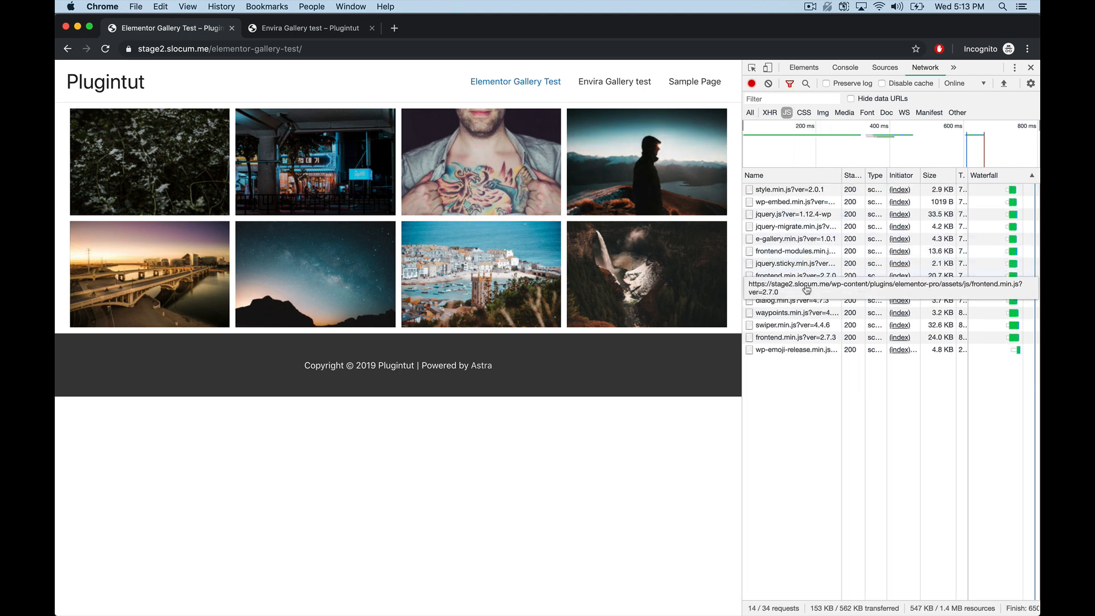
mouse_move(620, 290)
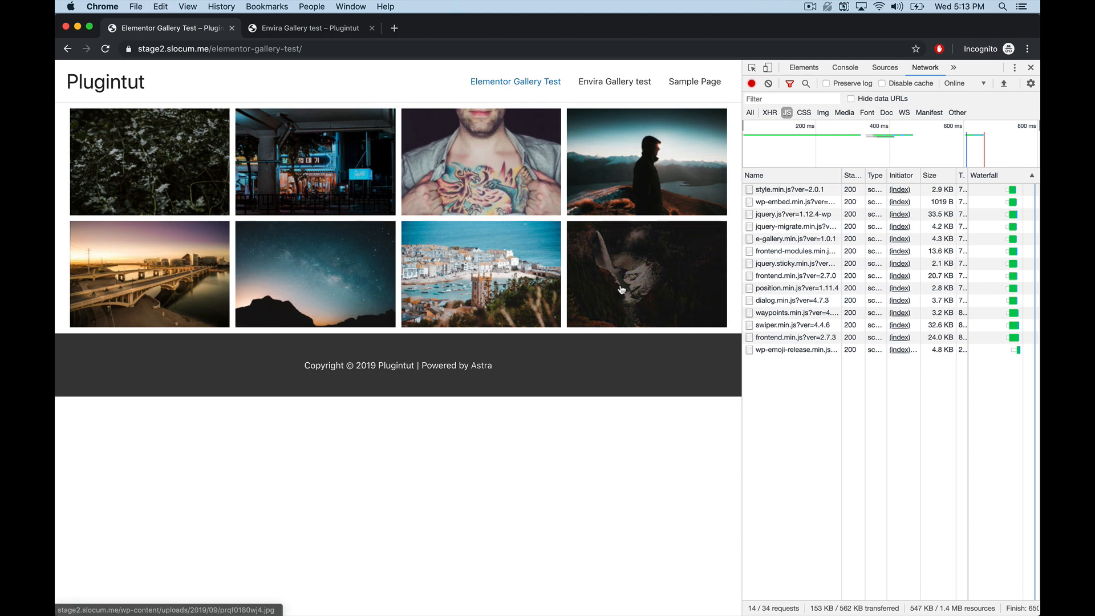
click(307, 28)
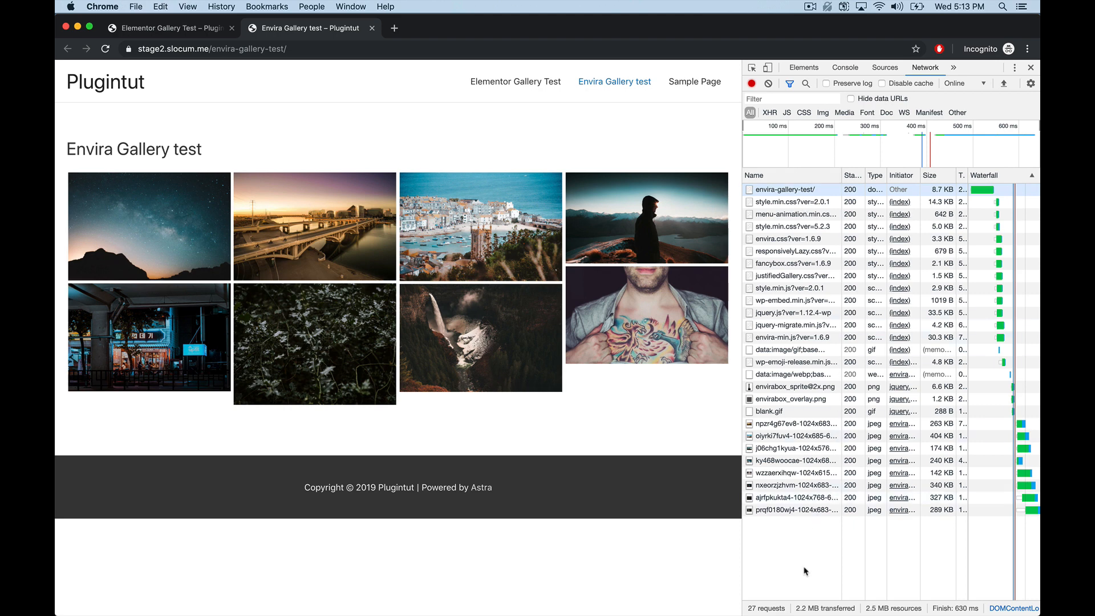
mouse_move(812, 608)
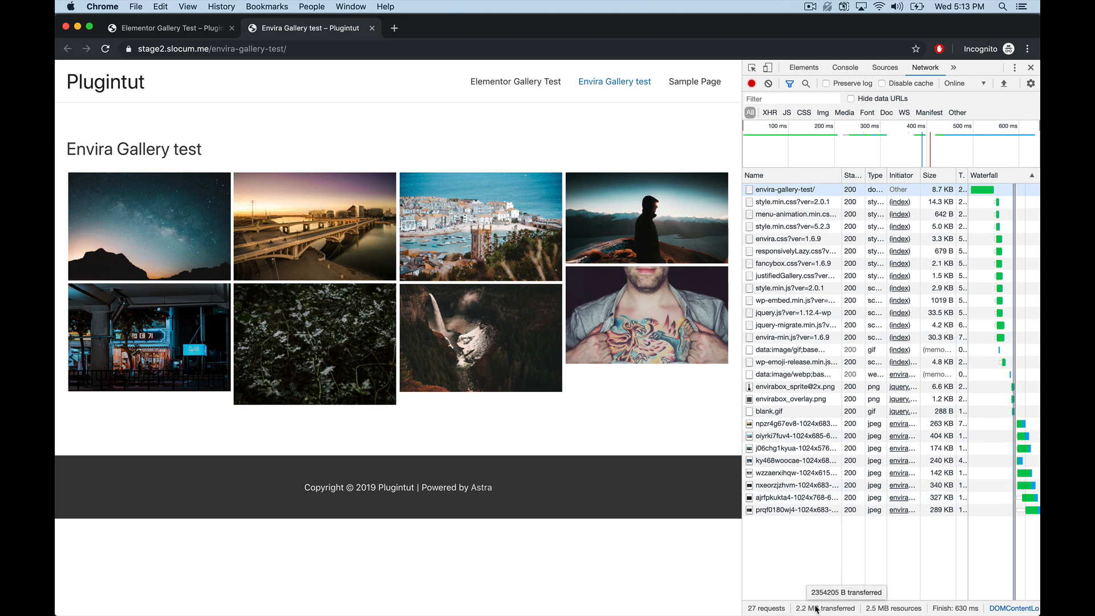
mouse_move(794, 410)
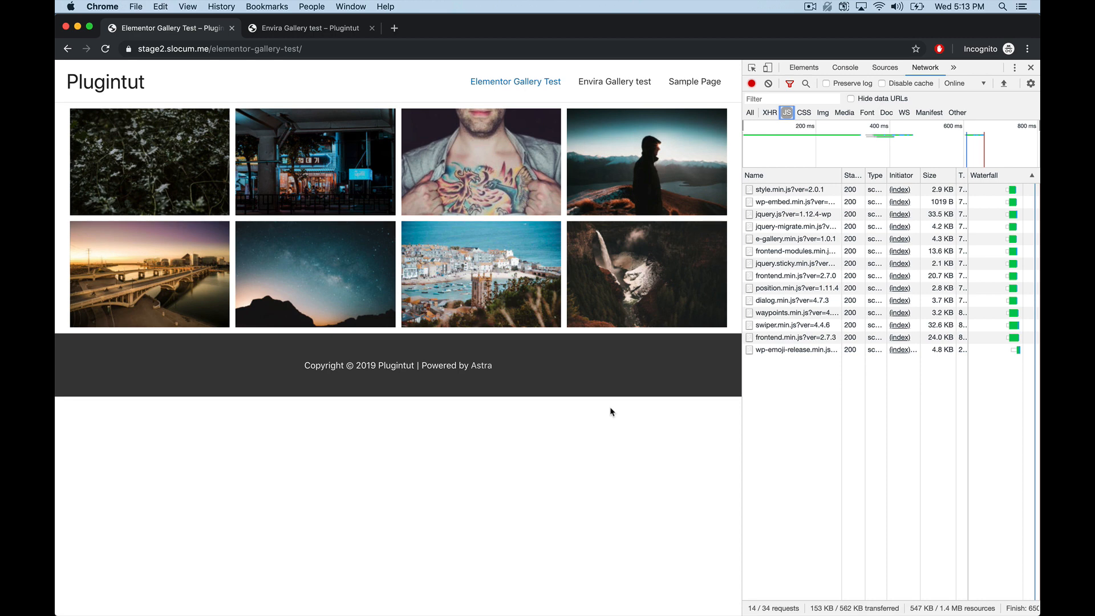
mouse_move(440, 255)
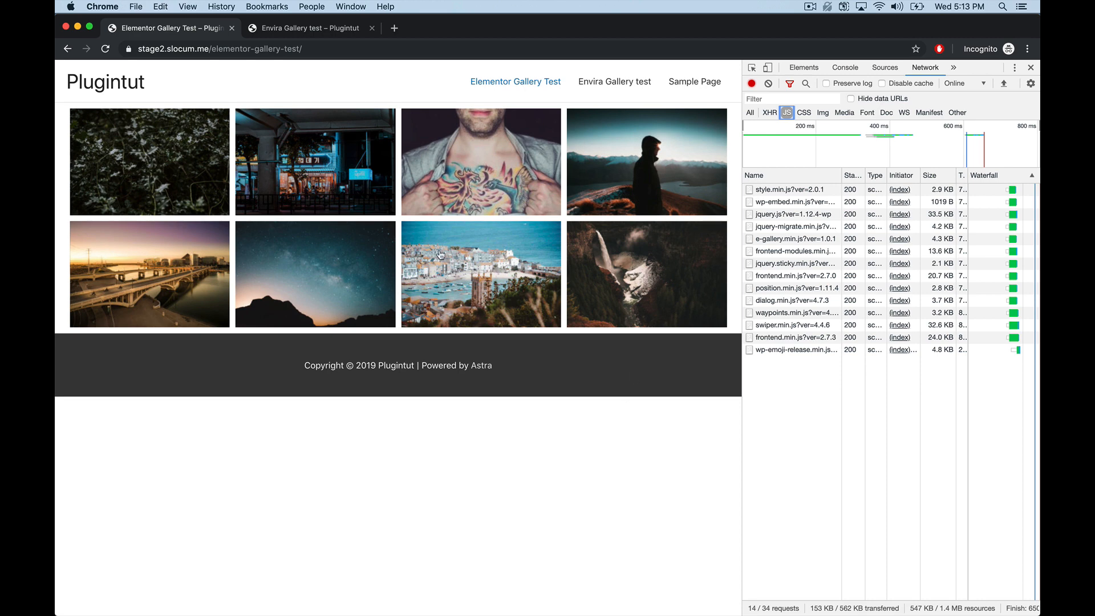
mouse_move(477, 263)
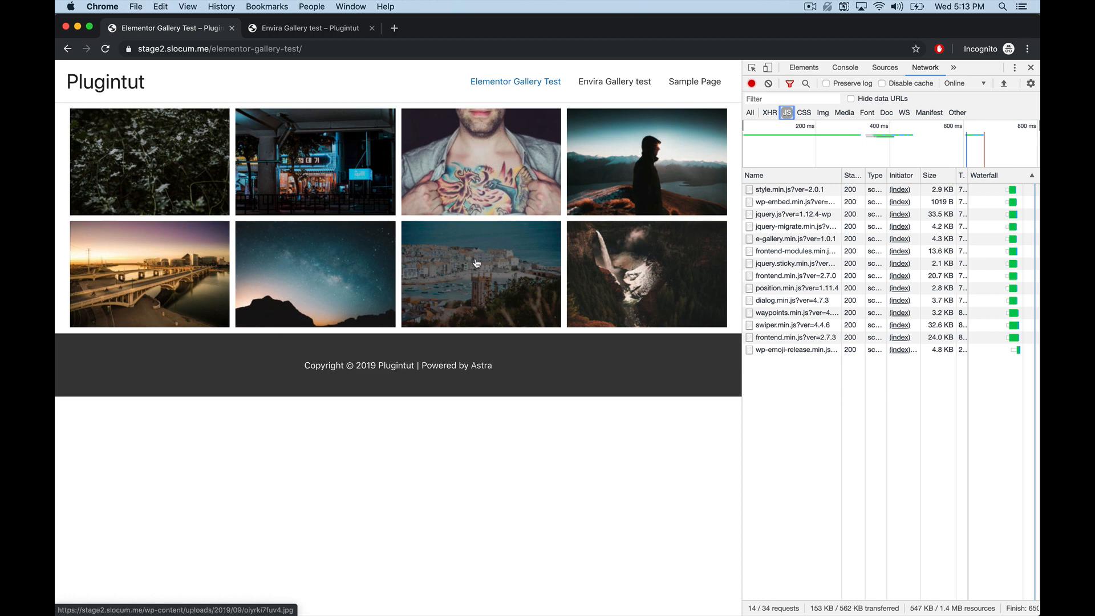
mouse_move(459, 283)
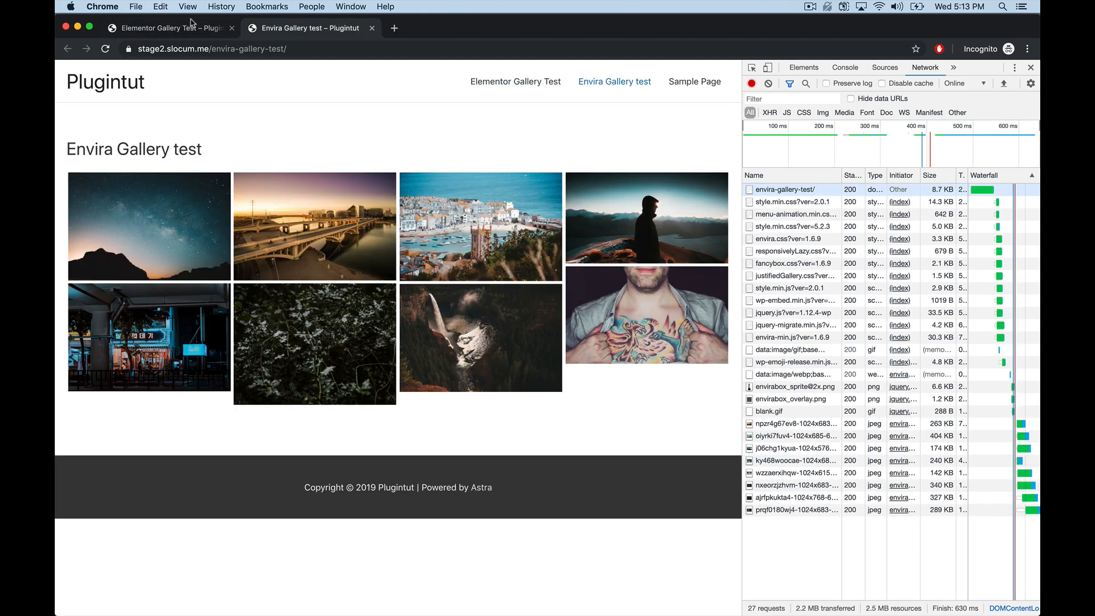
mouse_move(171, 27)
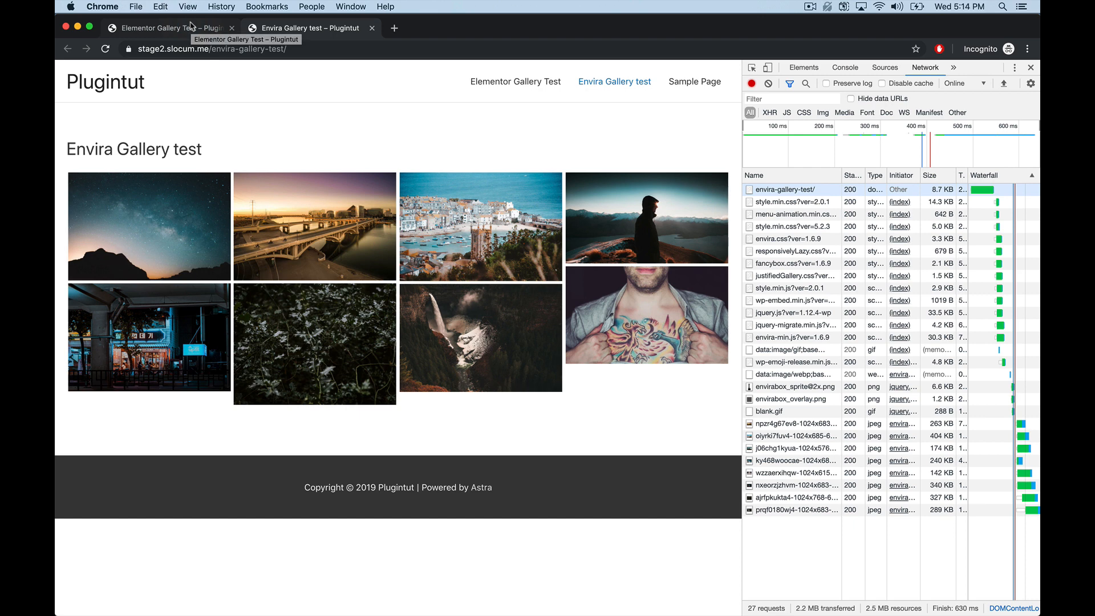
mouse_move(190, 32)
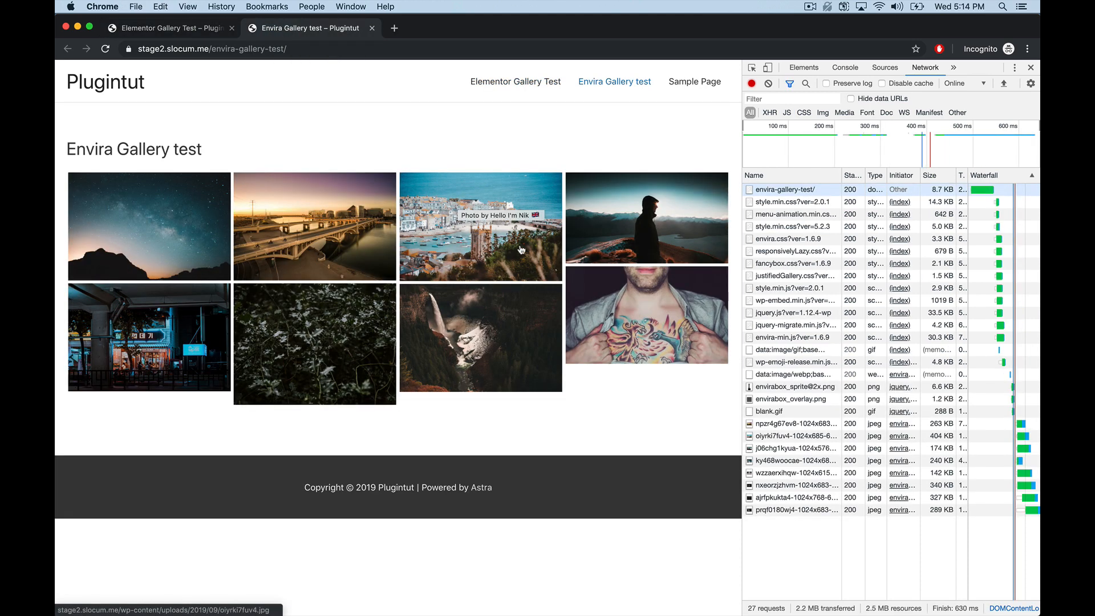
mouse_move(382, 156)
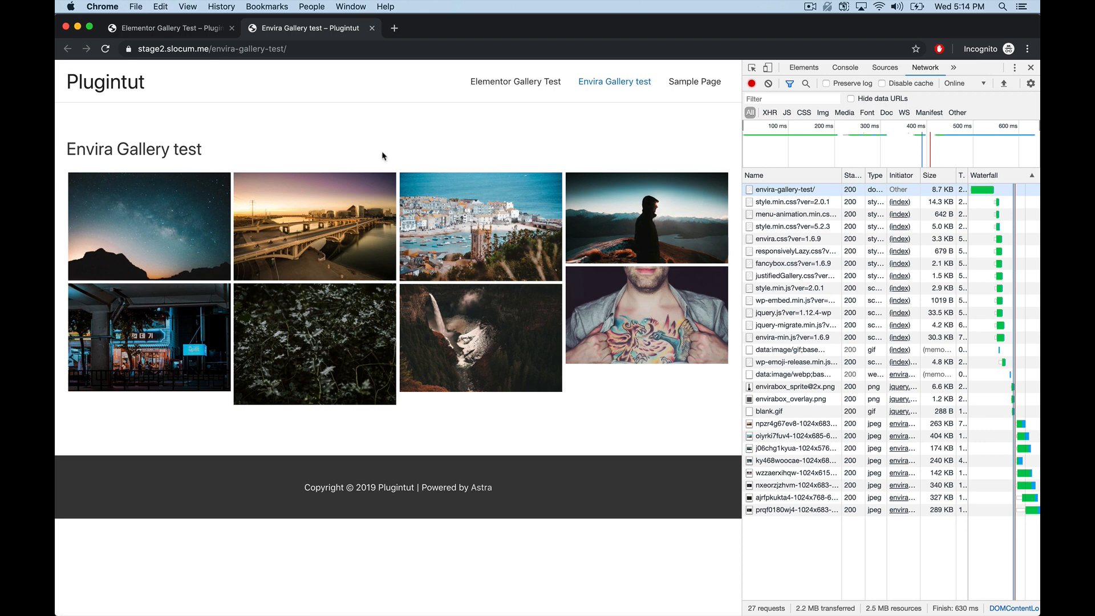
mouse_move(247, 83)
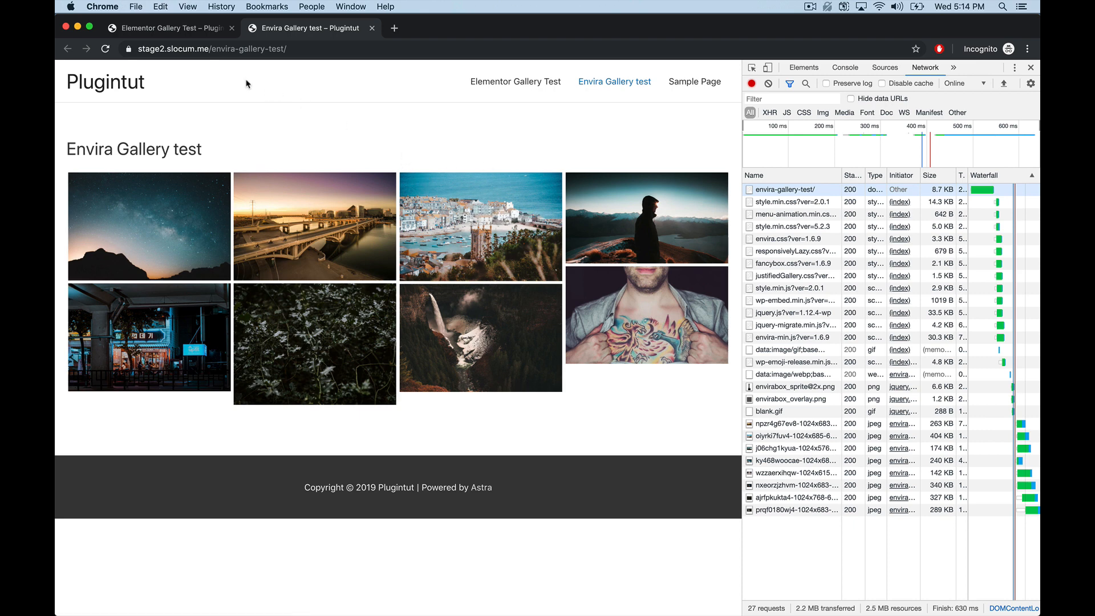
mouse_move(251, 77)
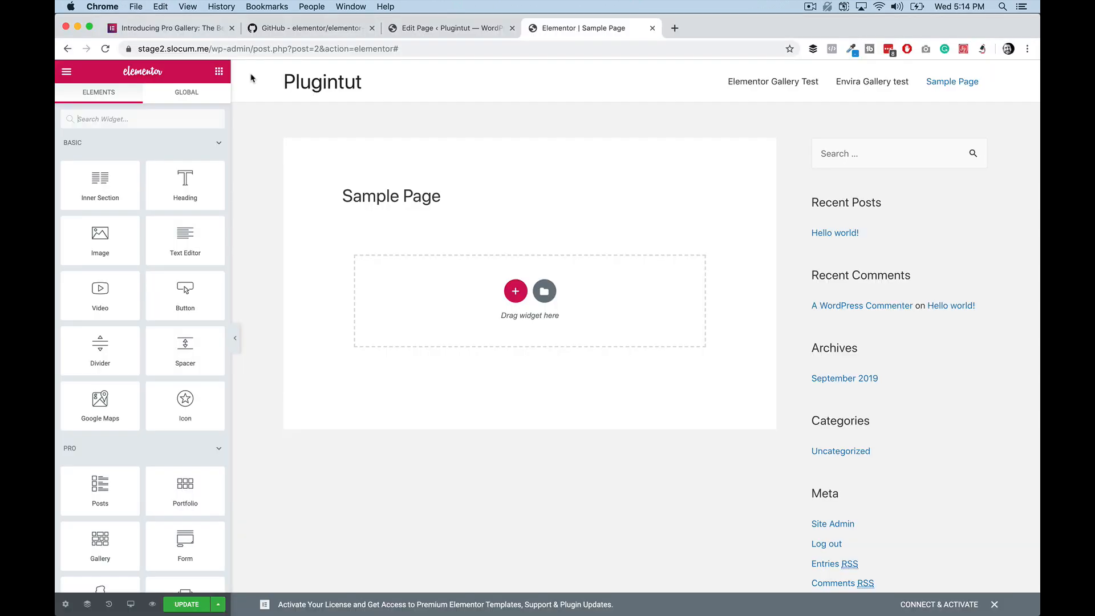
- Scroll the Introducing Pro Gallery post down to its 'Original JS Engine We Built From Scratch' section
click(170, 27)
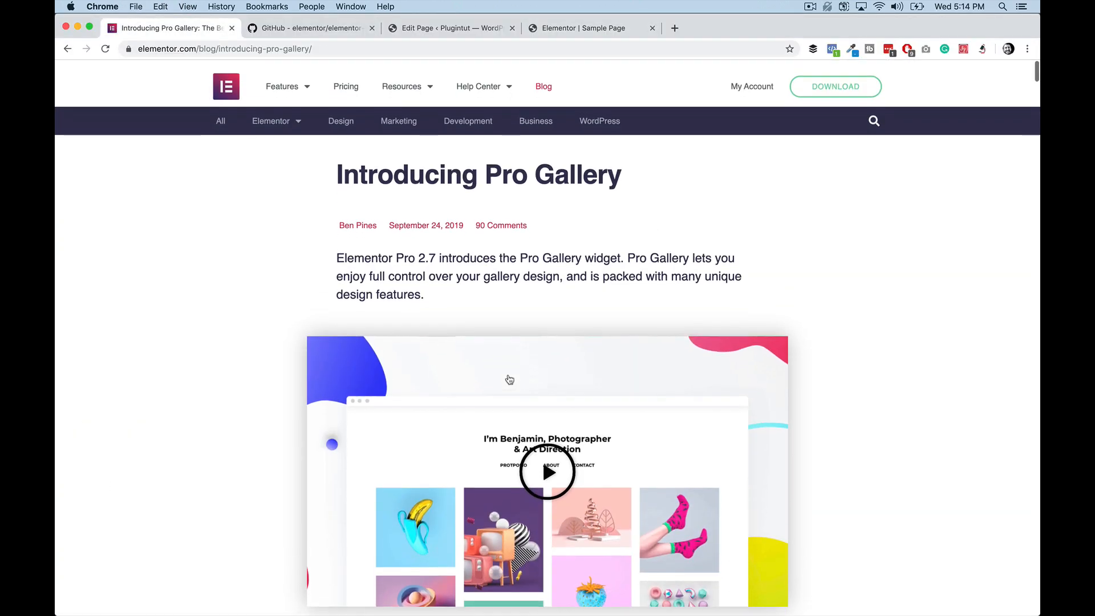
scroll(down, 3)
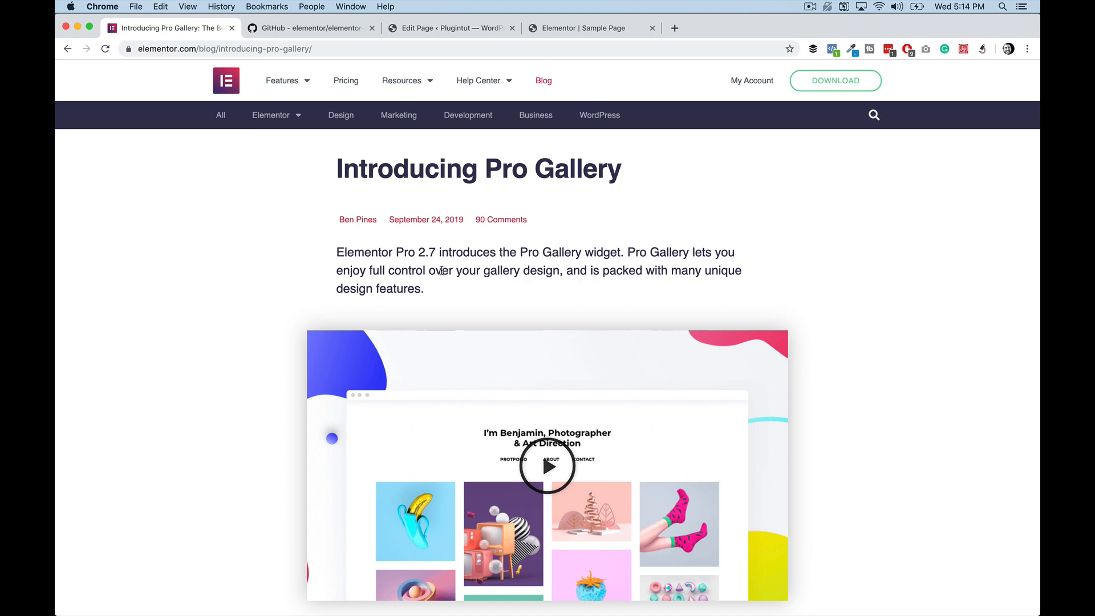
mouse_move(476, 310)
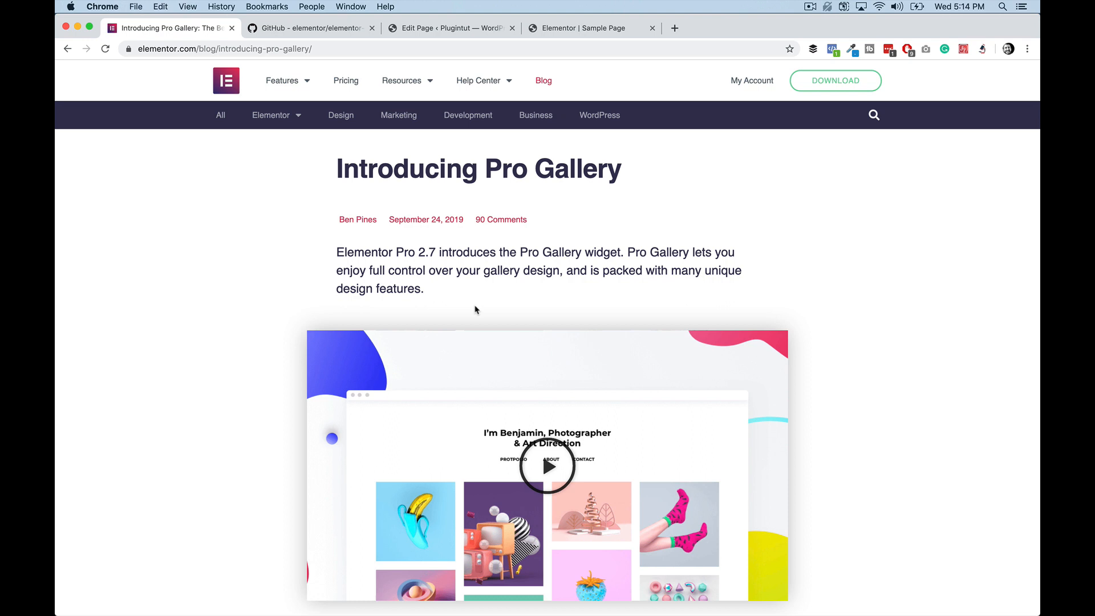
mouse_move(481, 276)
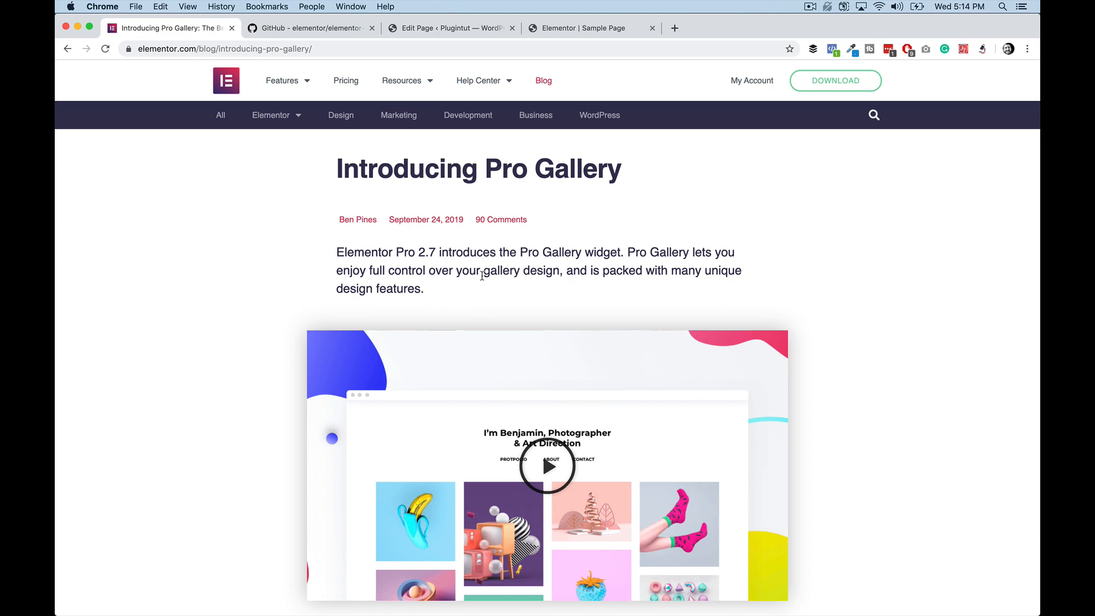
scroll(down, 3)
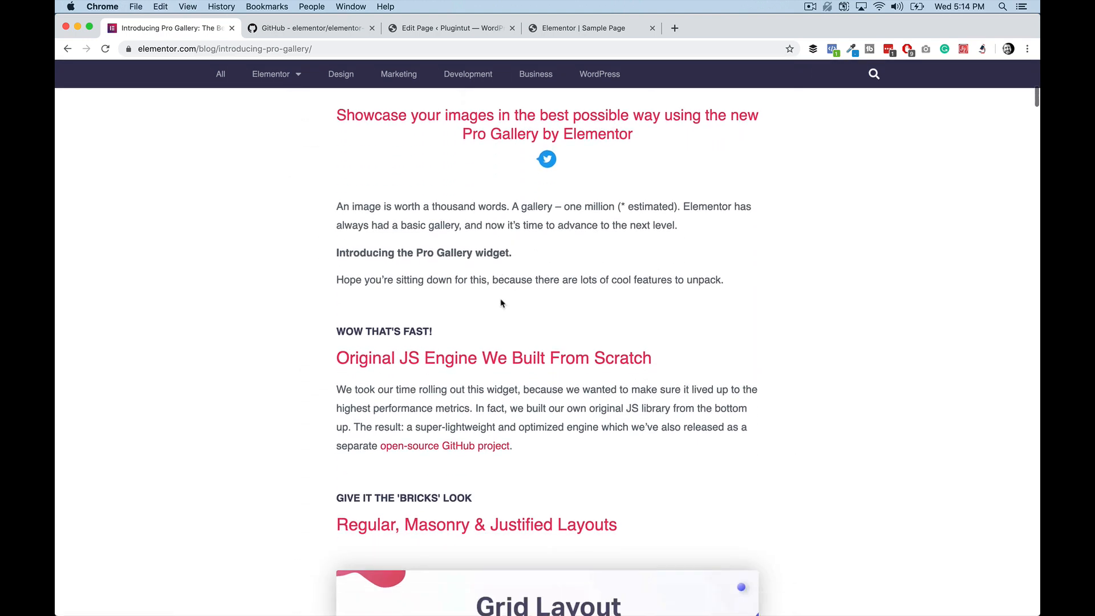